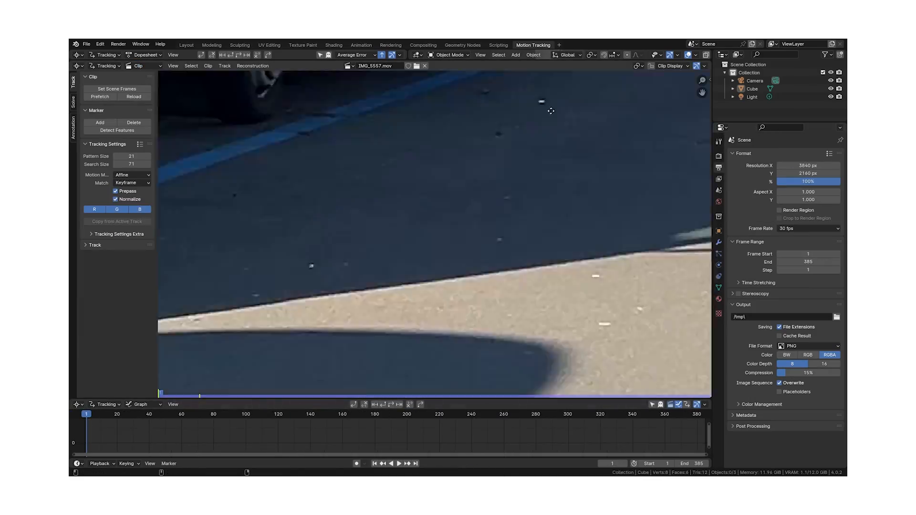
Show the solved Motion Tracking result, then bring up IMG_5557.mov street footage for playback
left_click(498, 413)
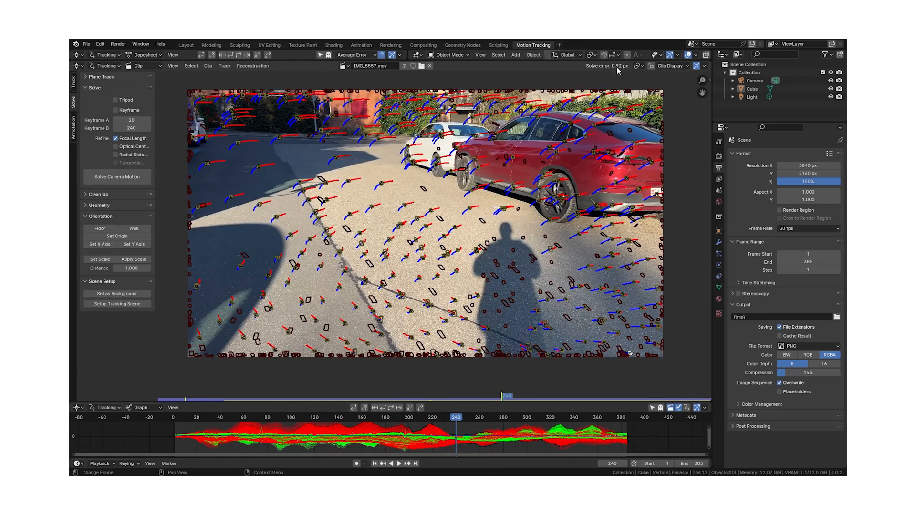
left_click(186, 45)
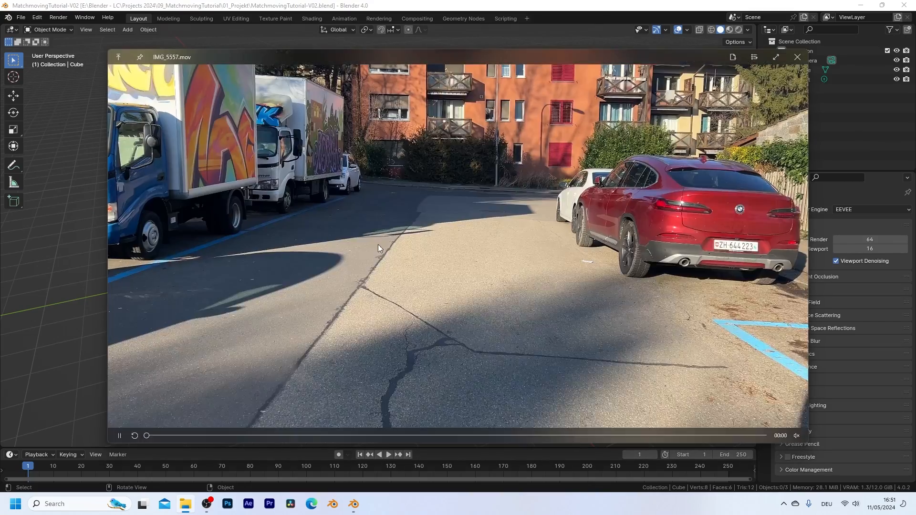
Close the footage preview to return to the default scene with camera, cube and light
left_click(388, 454)
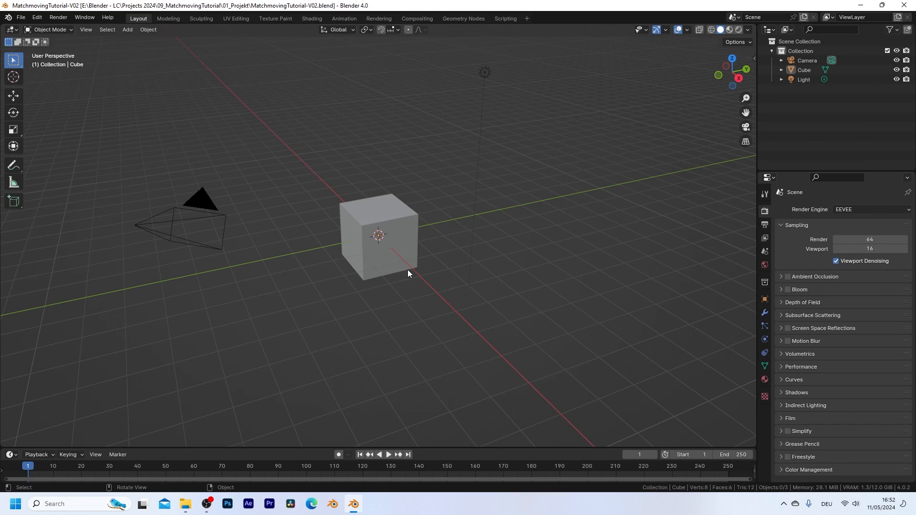
mouse_move(477, 151)
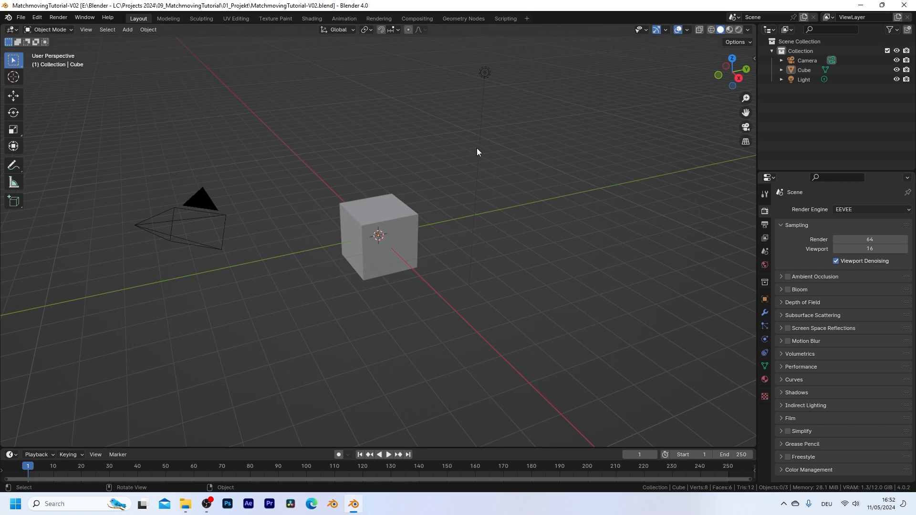
Add a VFX Motion Tracking workspace from the workspace tabs and switch to it
left_click(527, 18)
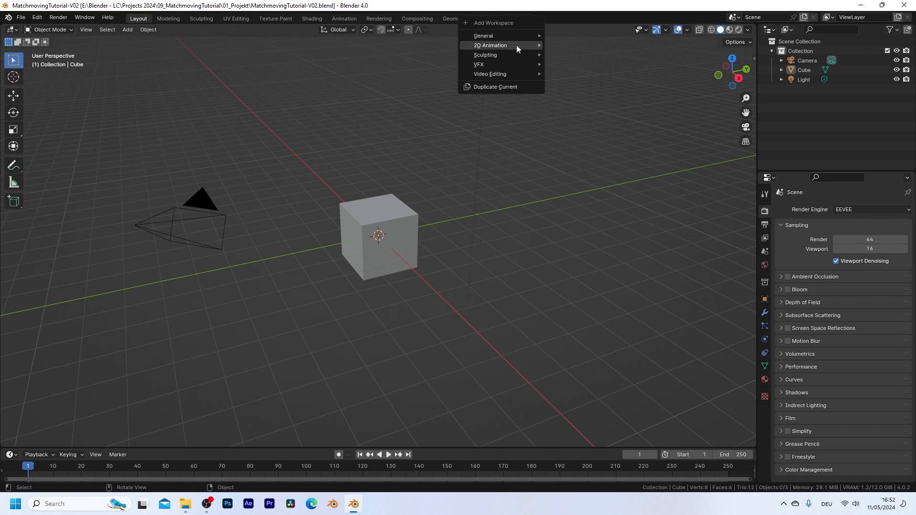
mouse_move(479, 64)
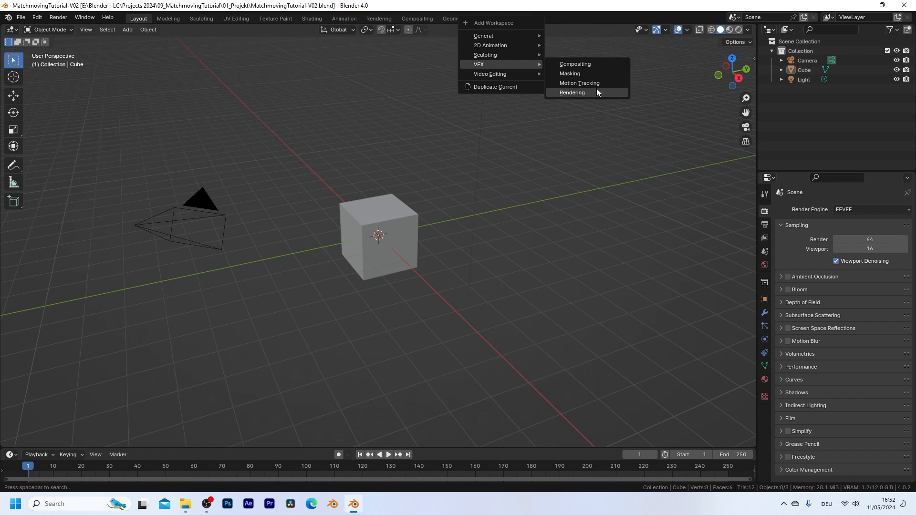
left_click(579, 83)
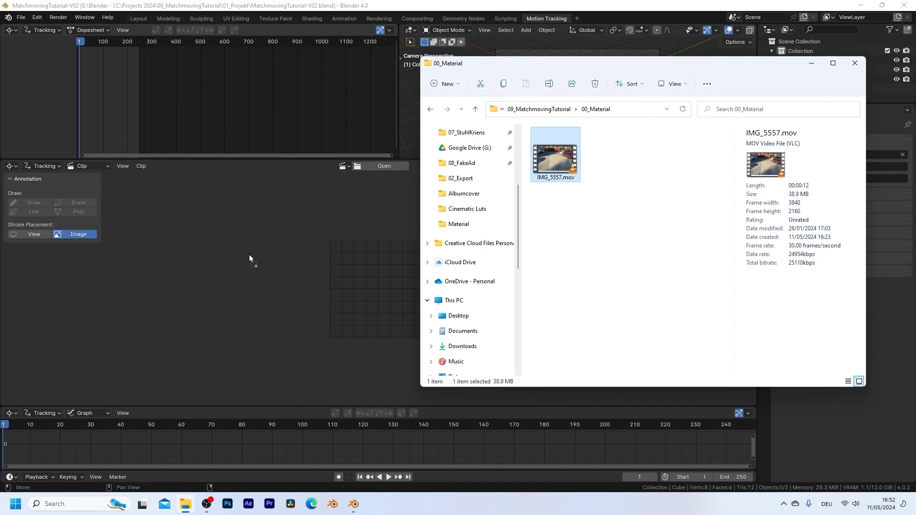
double_click(554, 151)
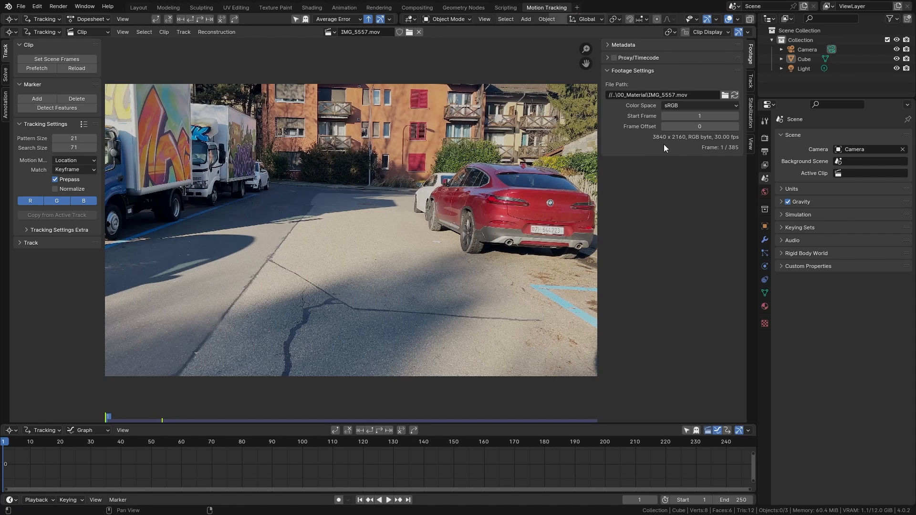
mouse_move(675, 144)
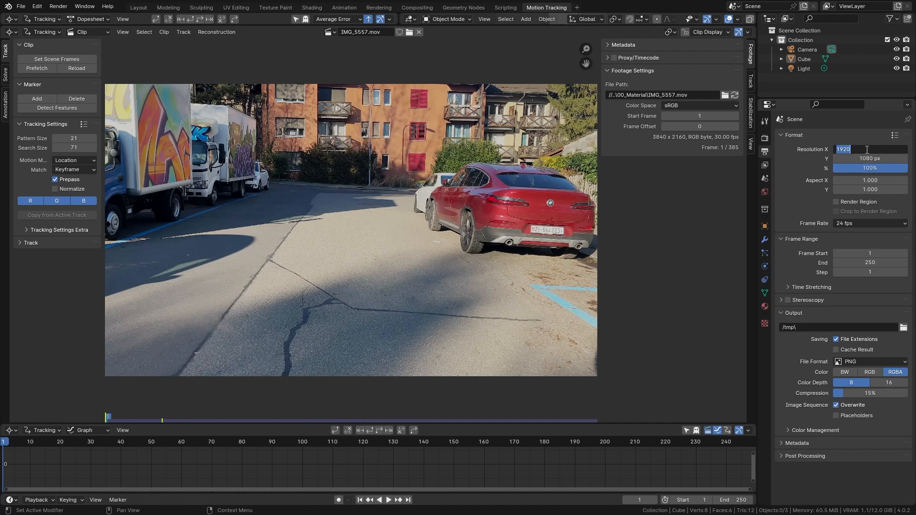
Set the output resolution to 3840 × 2160 and the frame rate to 30 fps
type("3840 px")
left_click(869, 158)
type("2160")
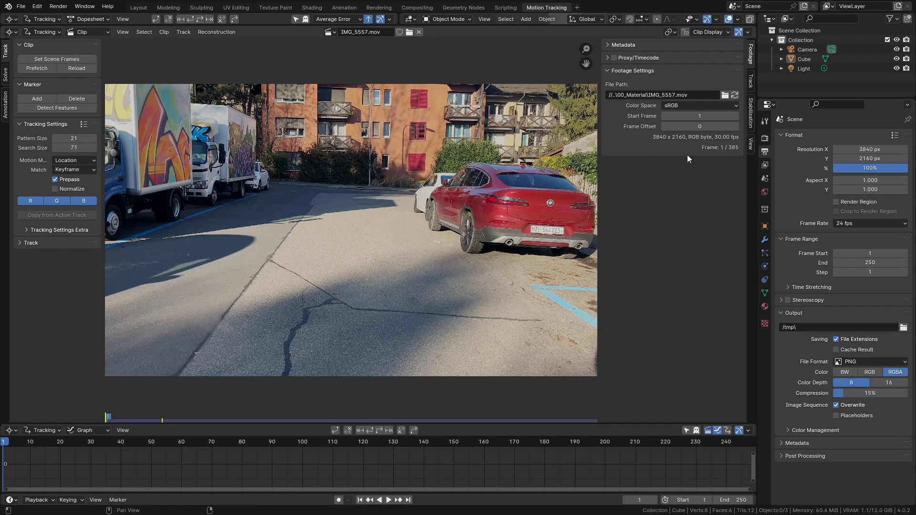
mouse_move(727, 144)
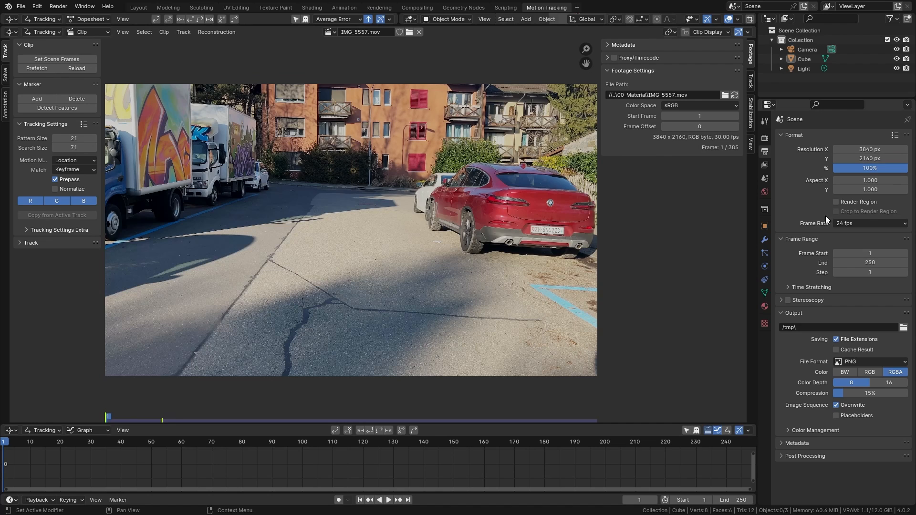
left_click(869, 223)
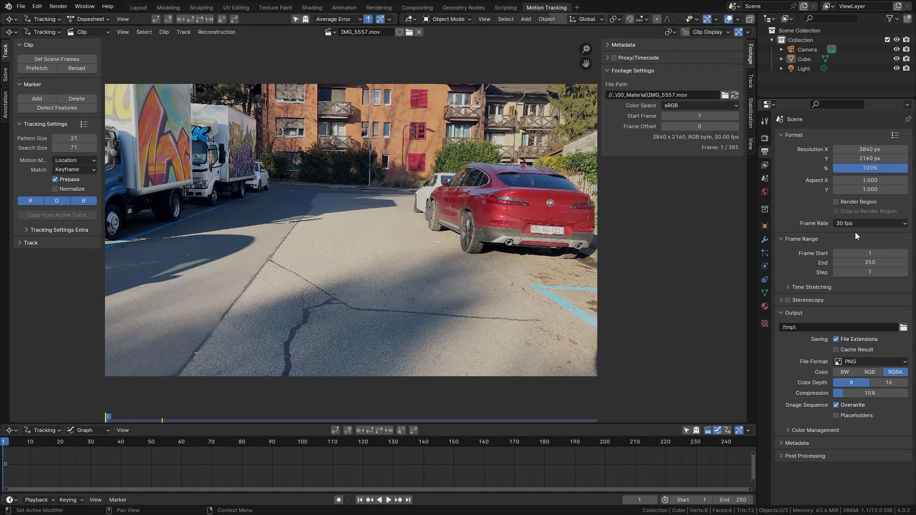
mouse_move(736, 153)
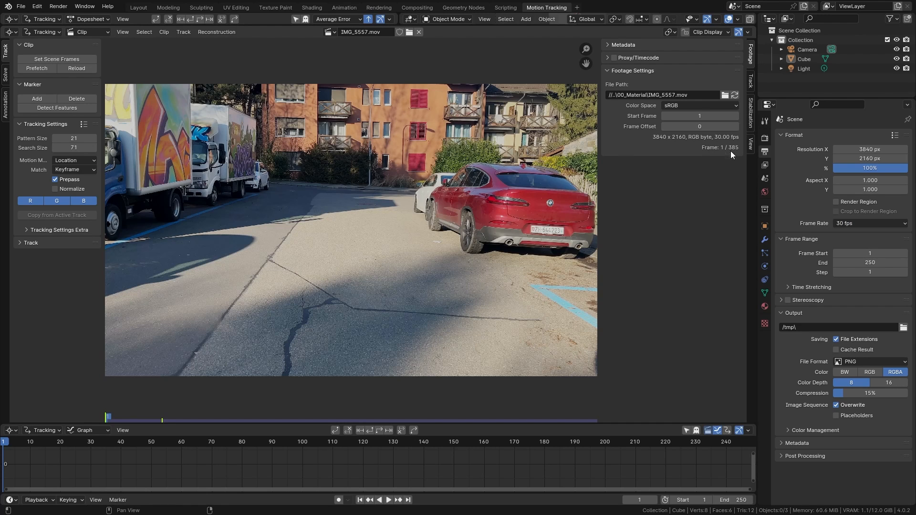
mouse_move(722, 255)
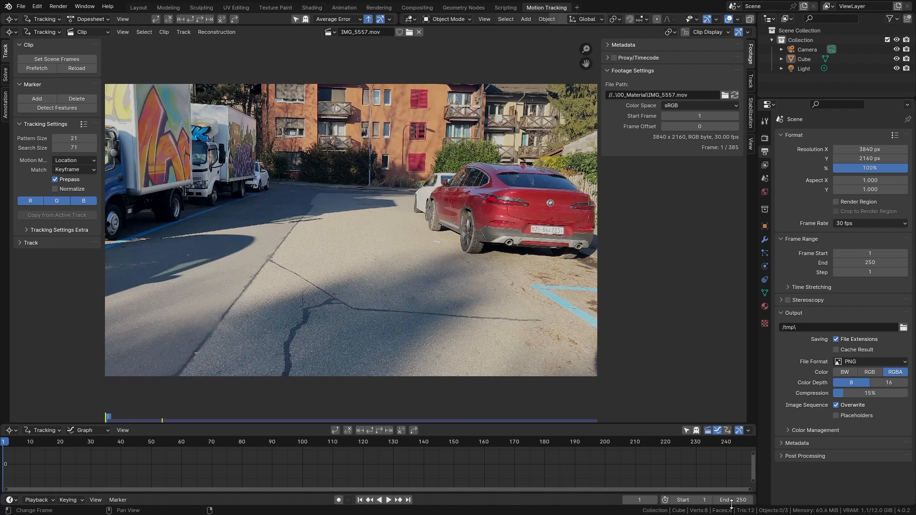
mouse_move(733, 499)
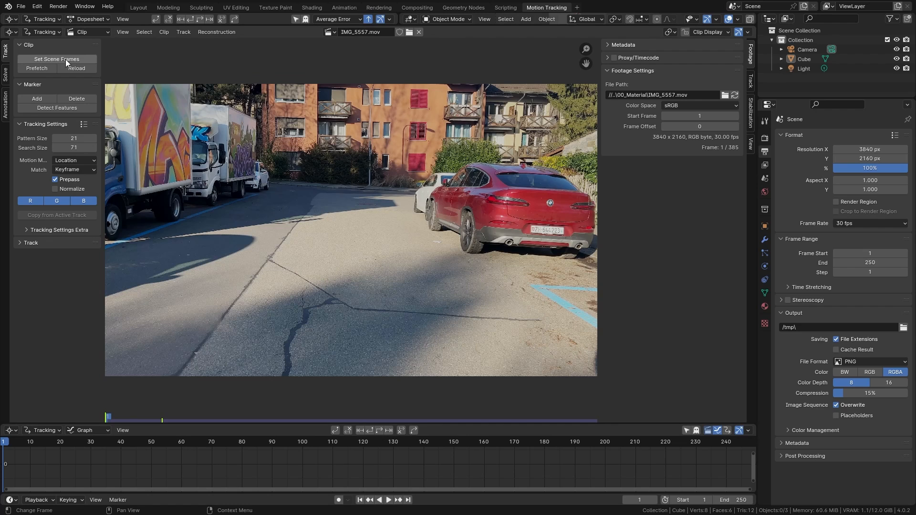
Set Scene Frames to end at 385 and interpret the footage colour space as Filmic sRGB
left_click(57, 59)
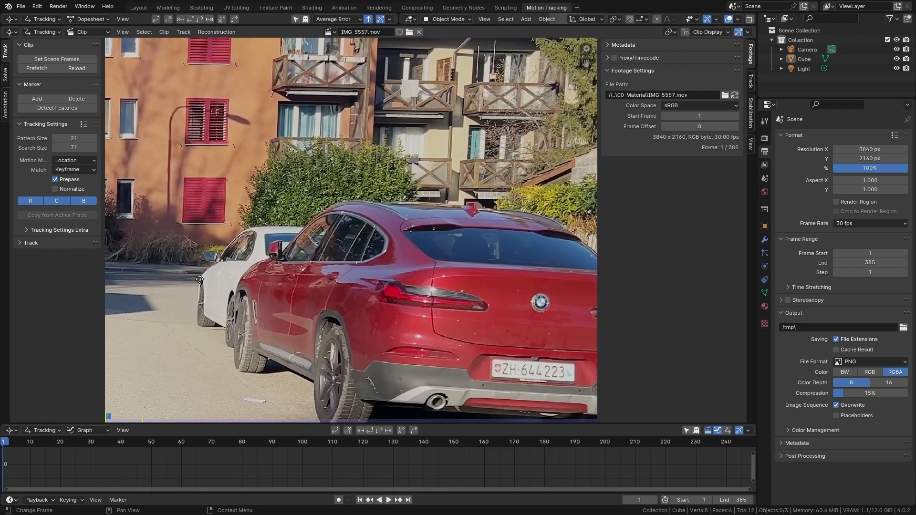
mouse_move(360, 242)
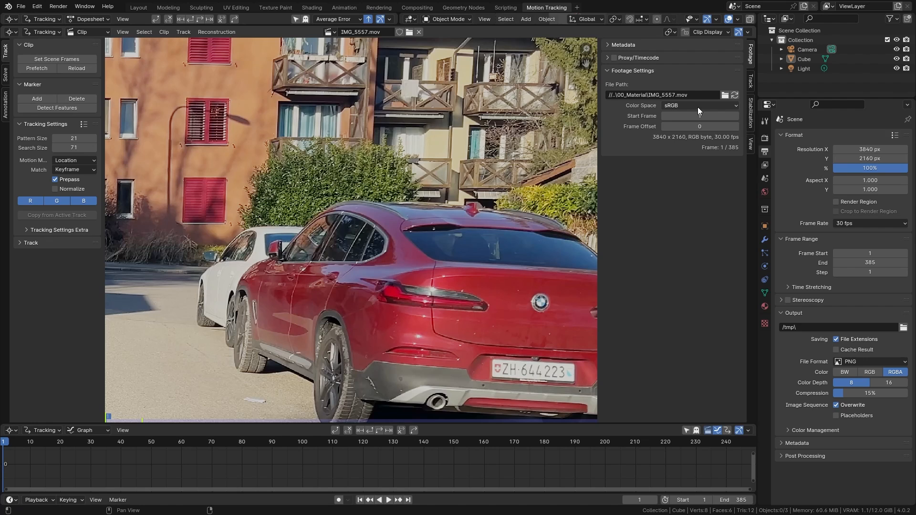
left_click(698, 105)
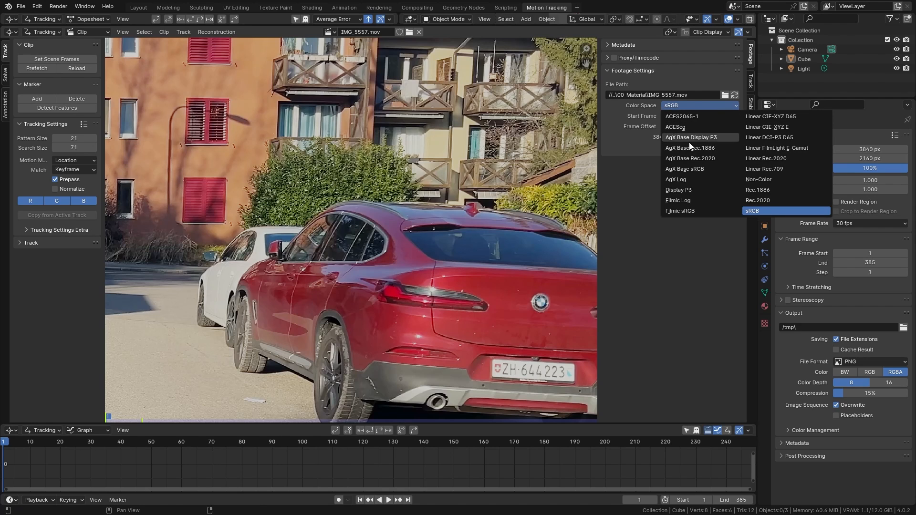
mouse_move(699, 210)
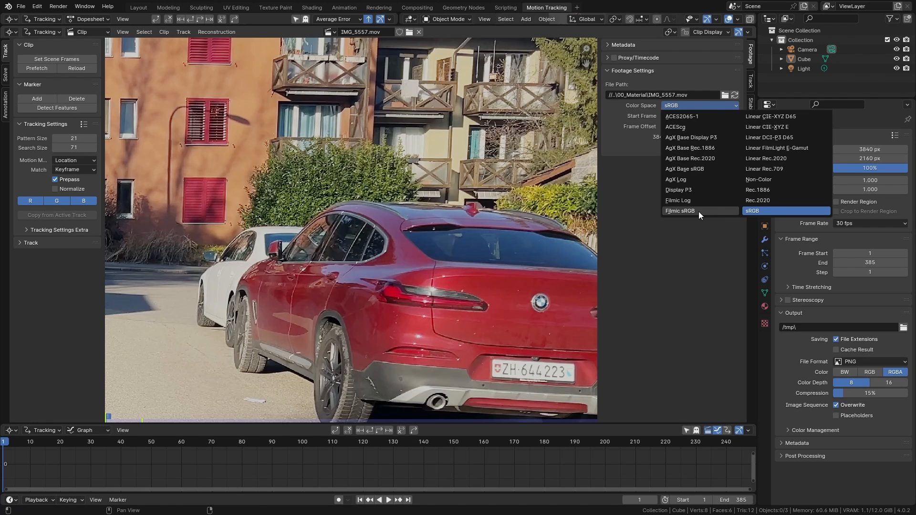
left_click(679, 211)
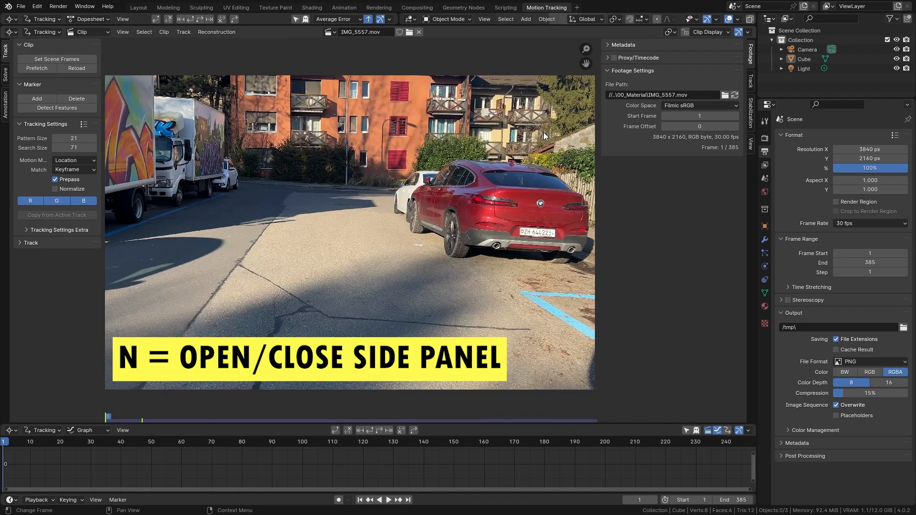
Hide the clip sidebar, prefetch all frames into memory and scrub the timeline to check playback
key("N")
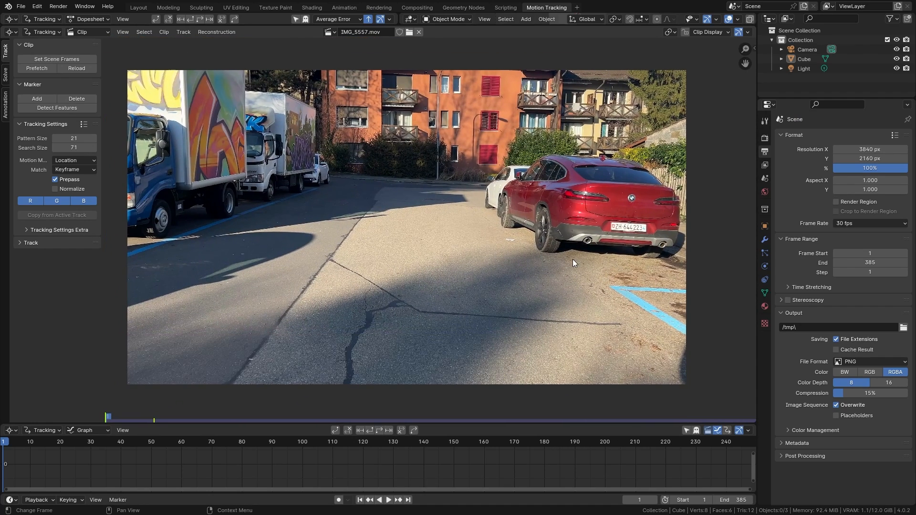
mouse_move(440, 285)
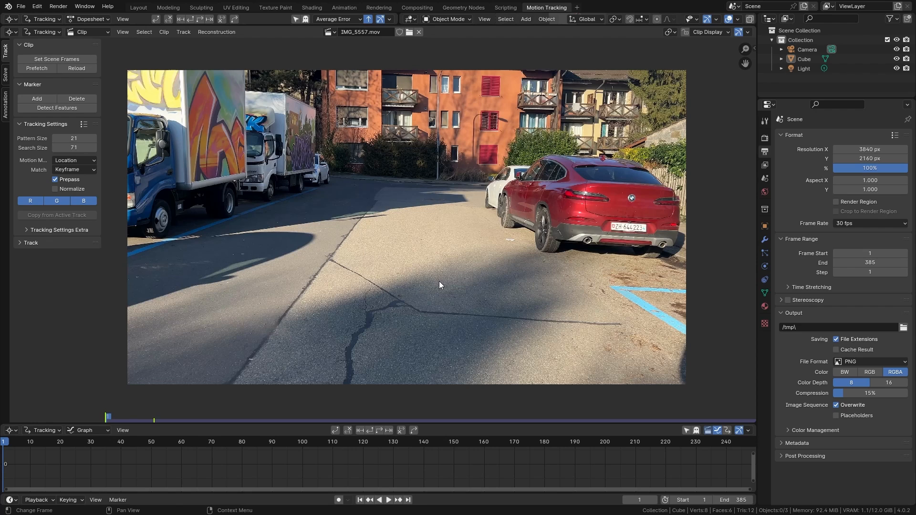
mouse_move(447, 280)
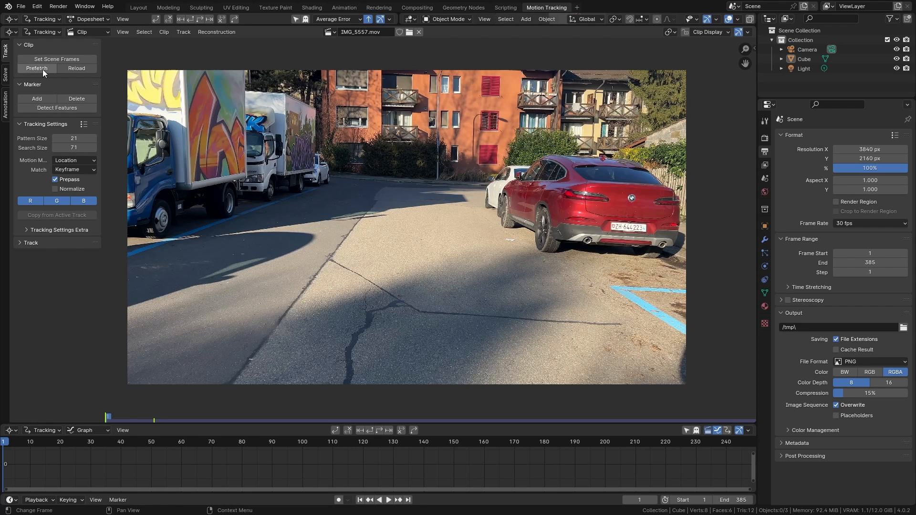
left_click(37, 68)
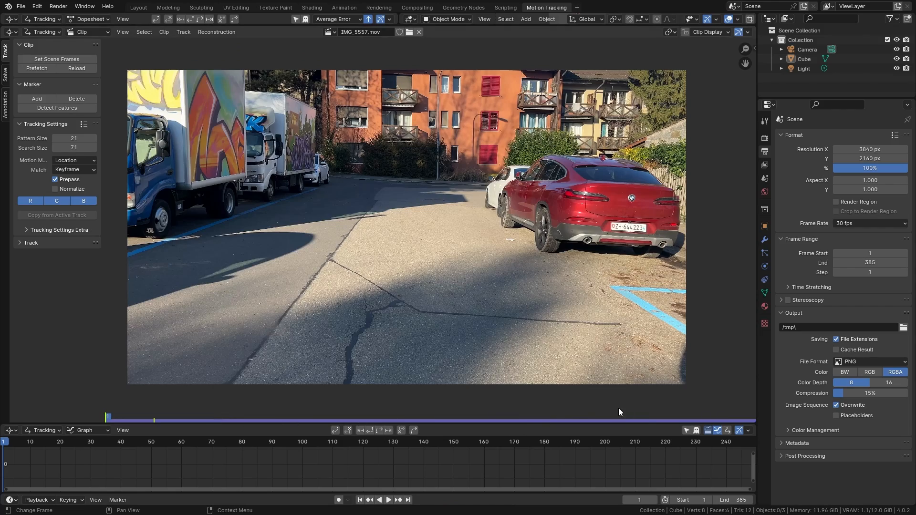
left_click(611, 441)
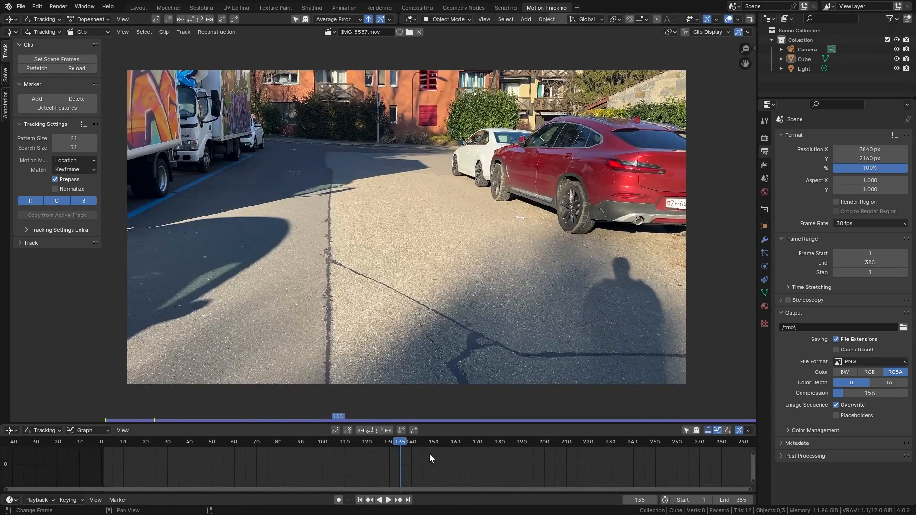
left_click(326, 442)
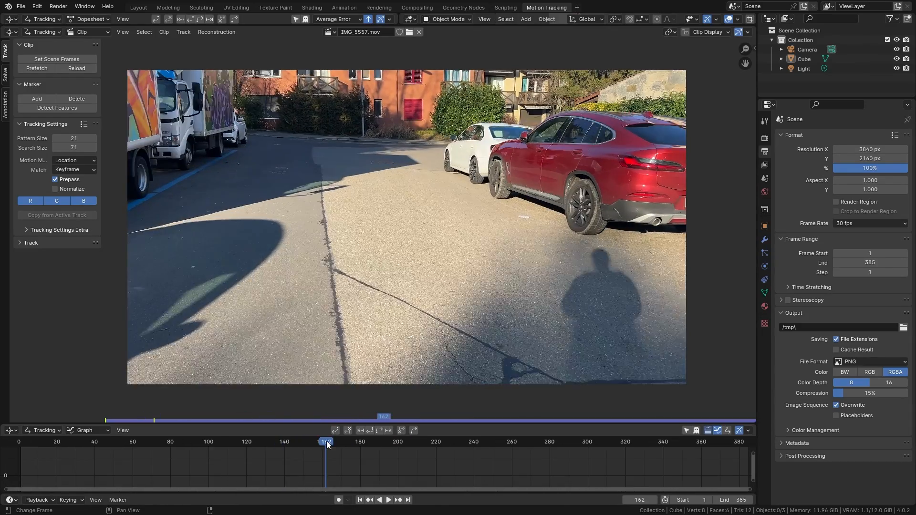
left_click(23, 441)
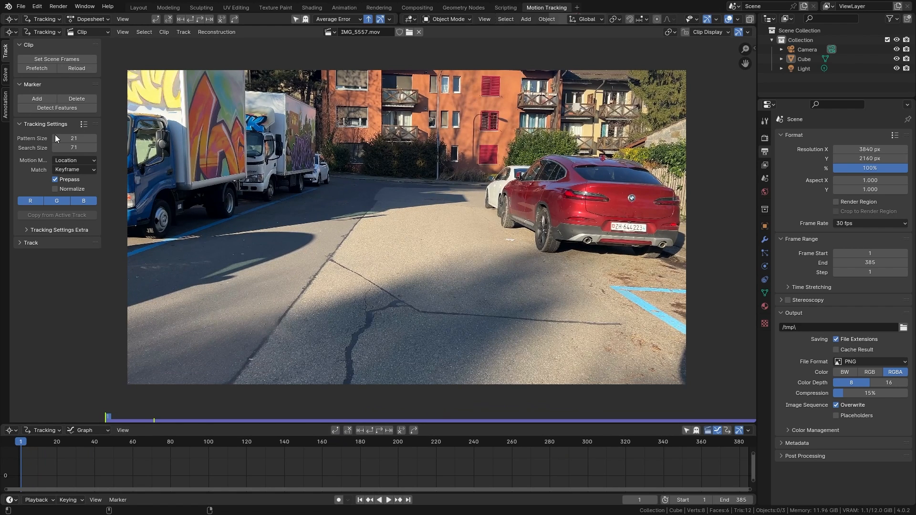
mouse_move(40, 162)
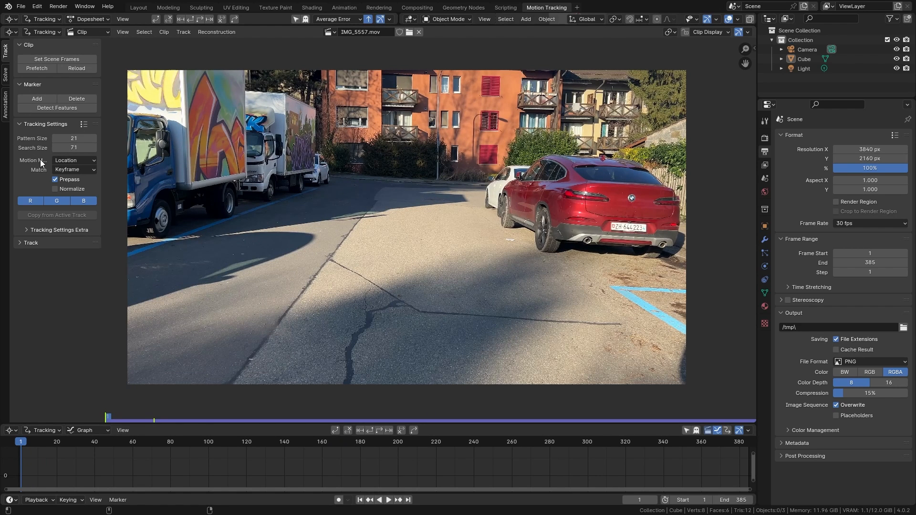
Use the Affine motion model with Normalize enabled in the marker tracking settings
left_click(74, 160)
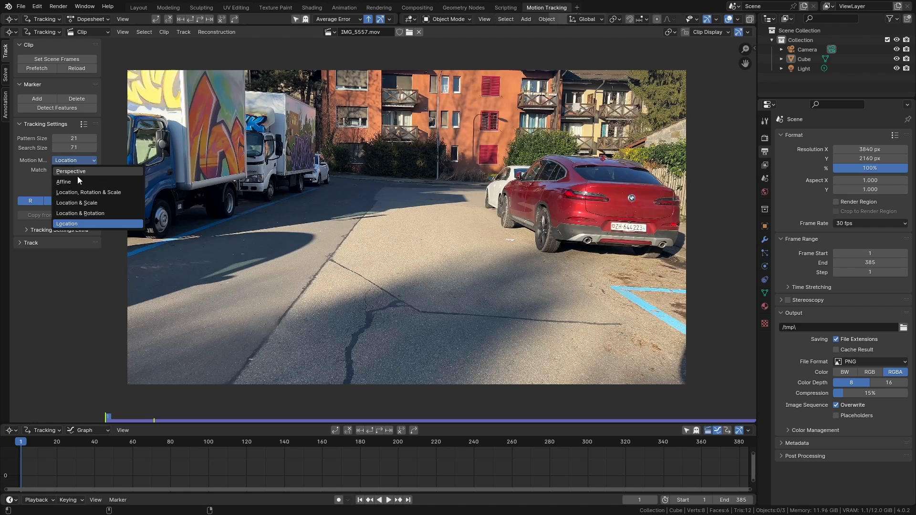
left_click(63, 181)
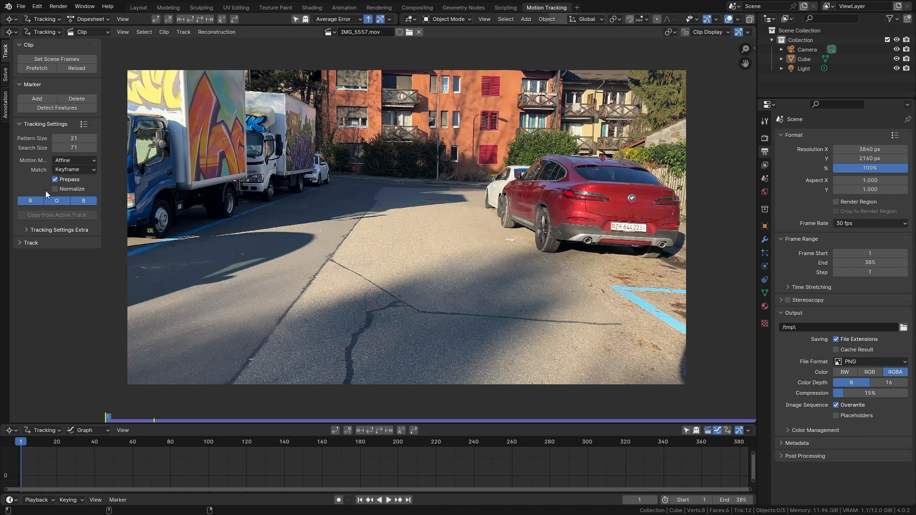
left_click(55, 189)
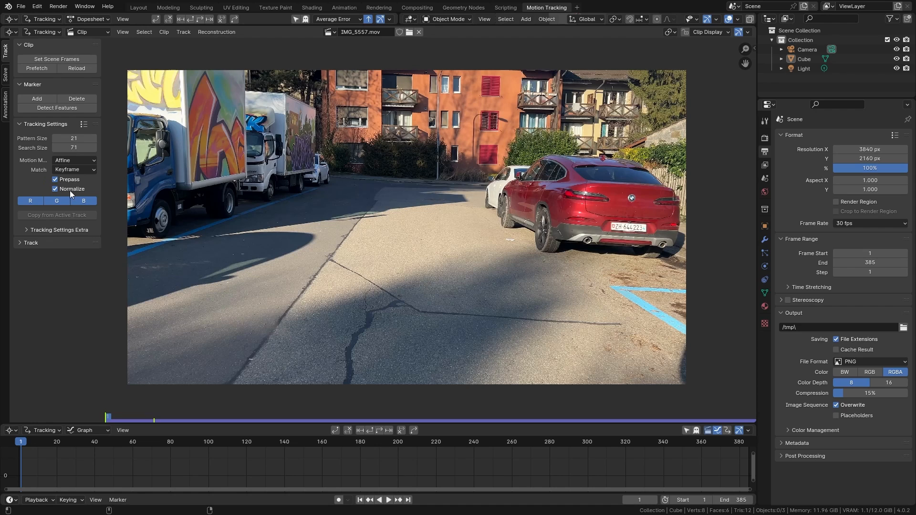
mouse_move(83, 196)
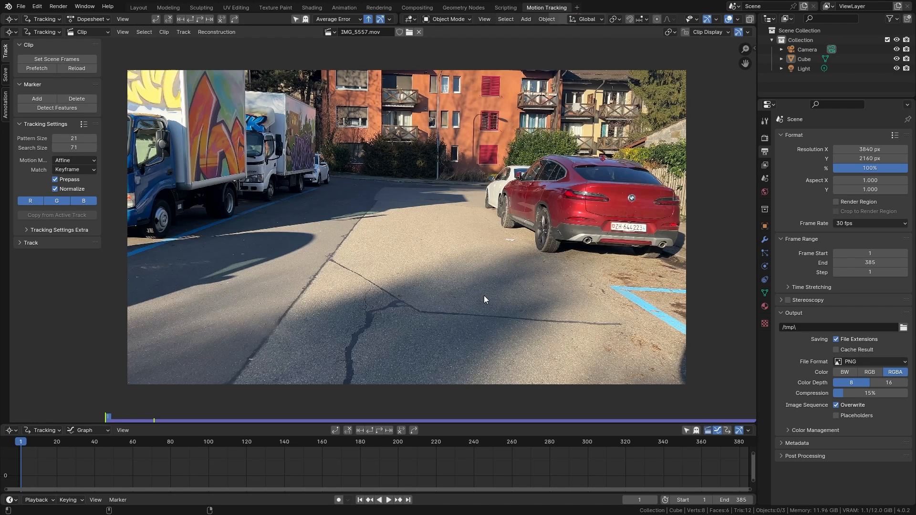
mouse_move(526, 269)
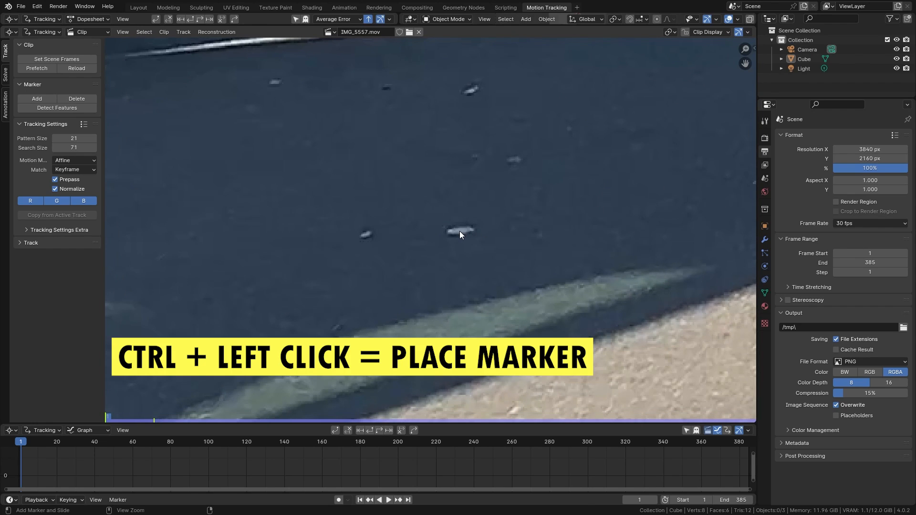
left_click(458, 233)
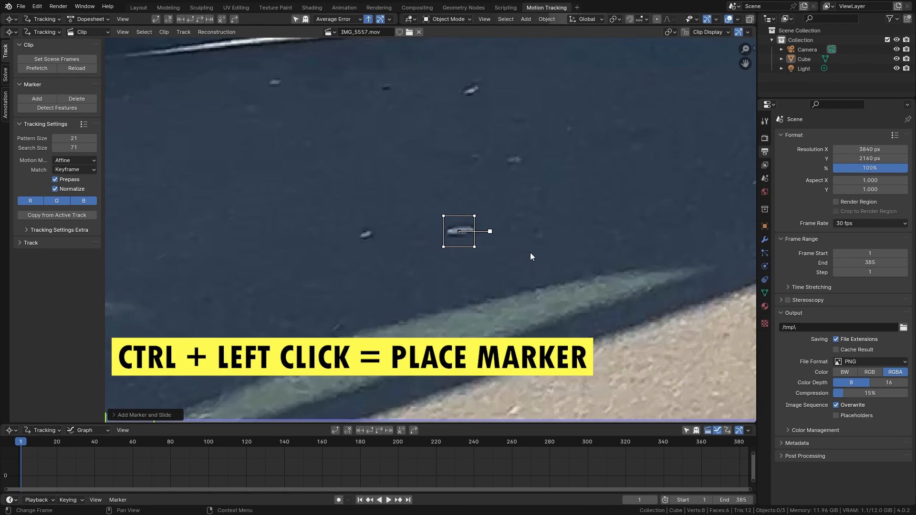
key("s")
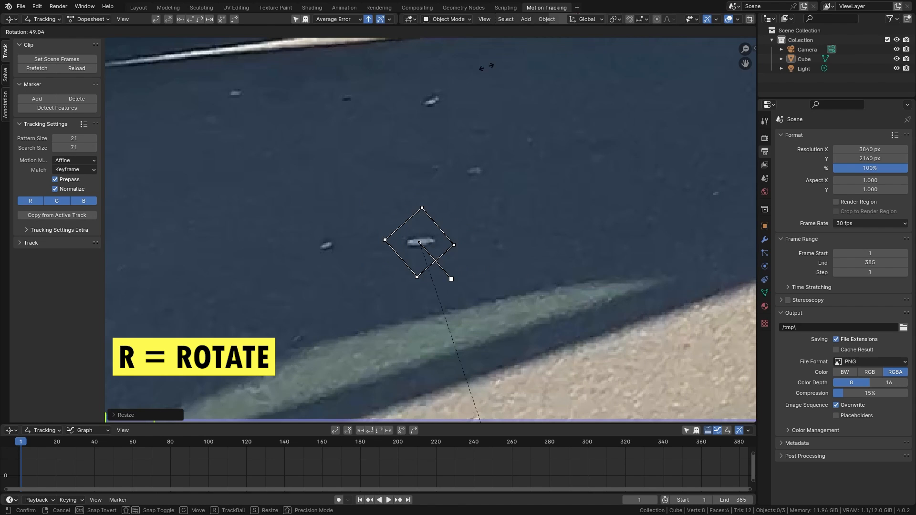
key("g")
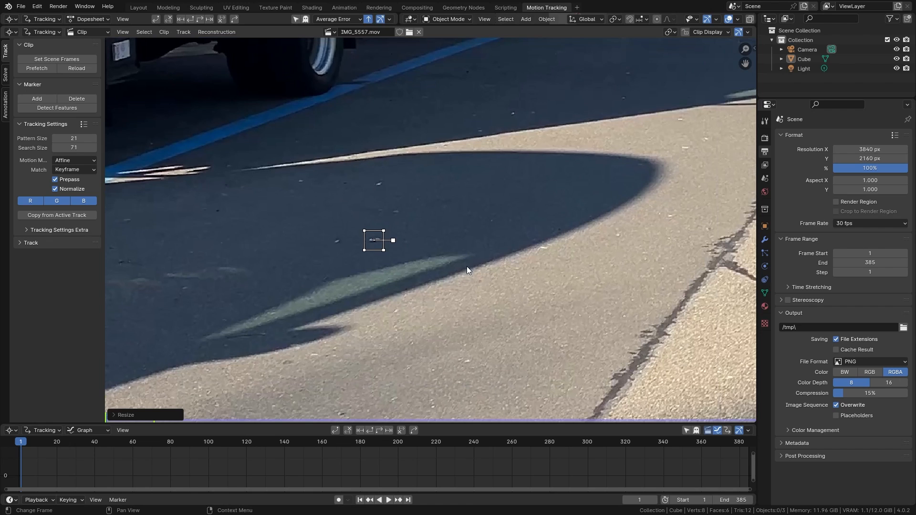
key("x")
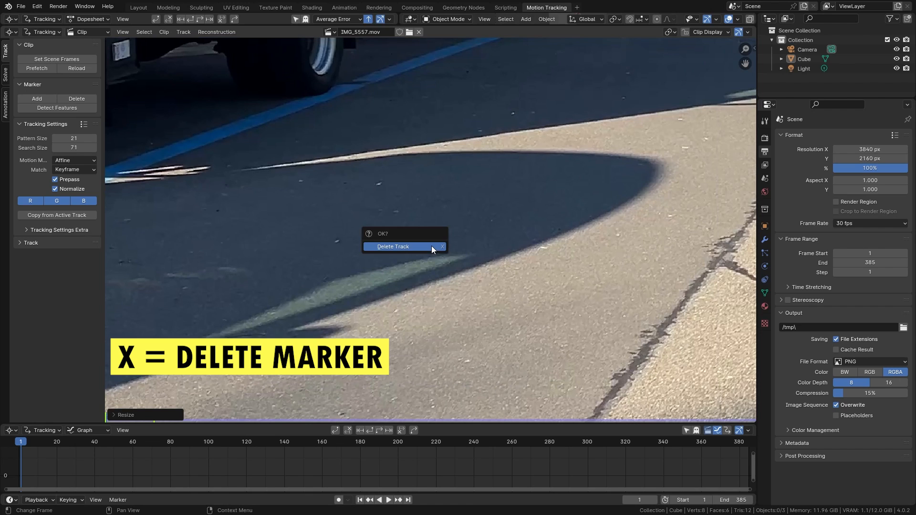
left_click(392, 246)
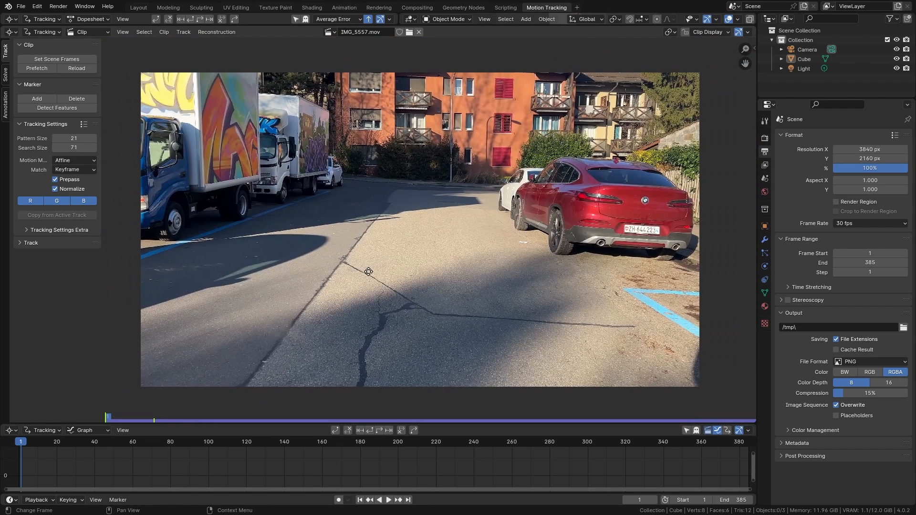
Detect features on frame 1 and track the markers forward through all 385 frames
left_click(57, 108)
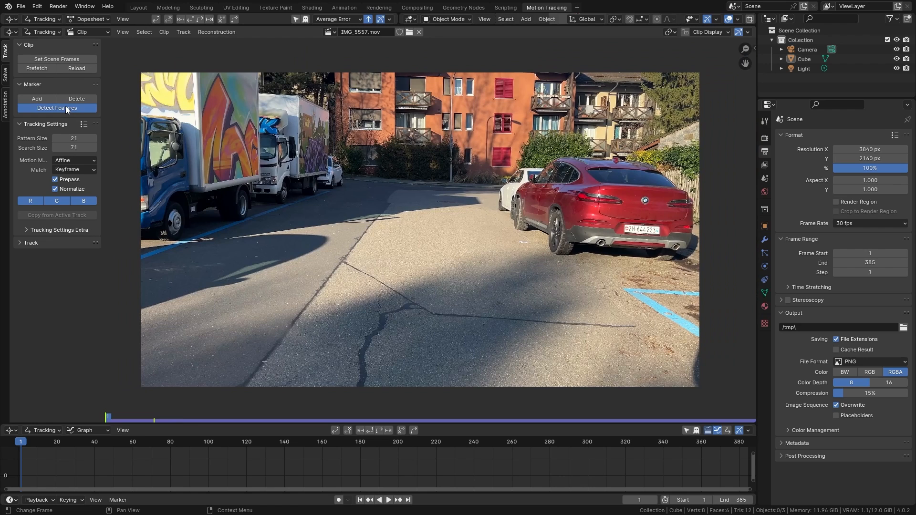
left_click(57, 107)
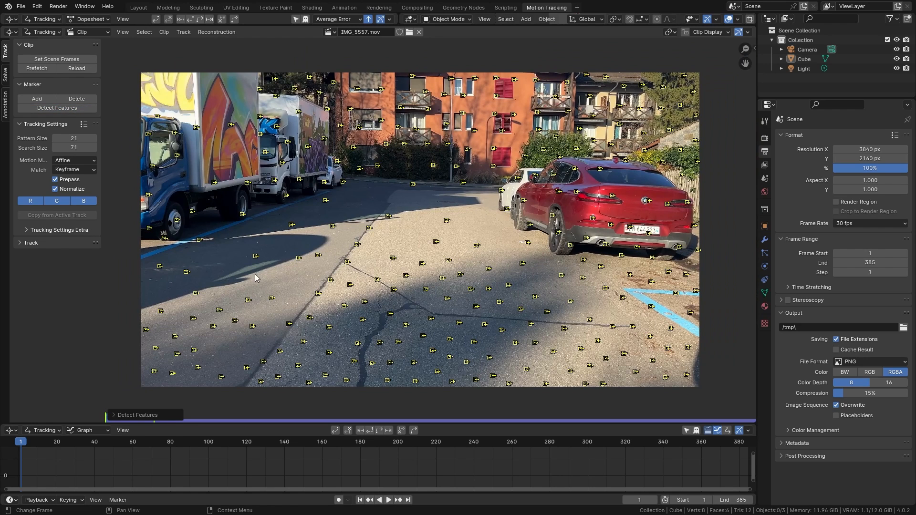
mouse_move(618, 276)
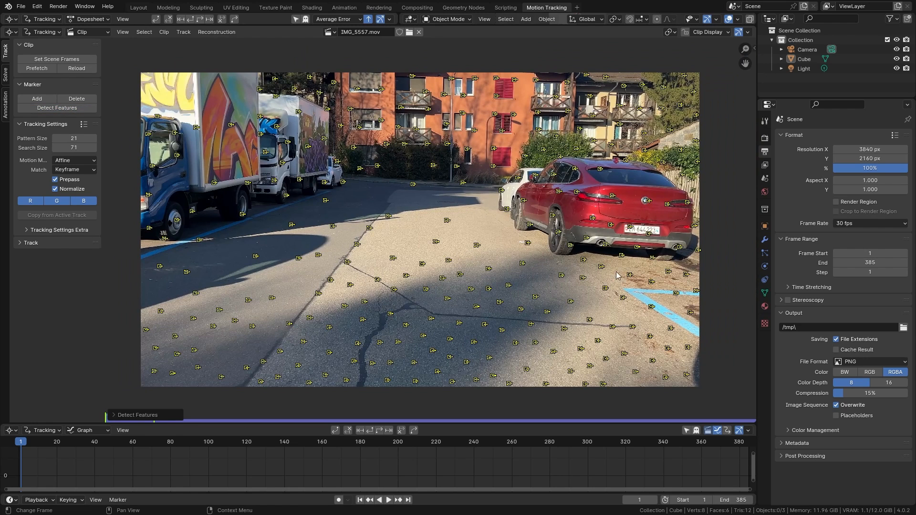
mouse_move(452, 253)
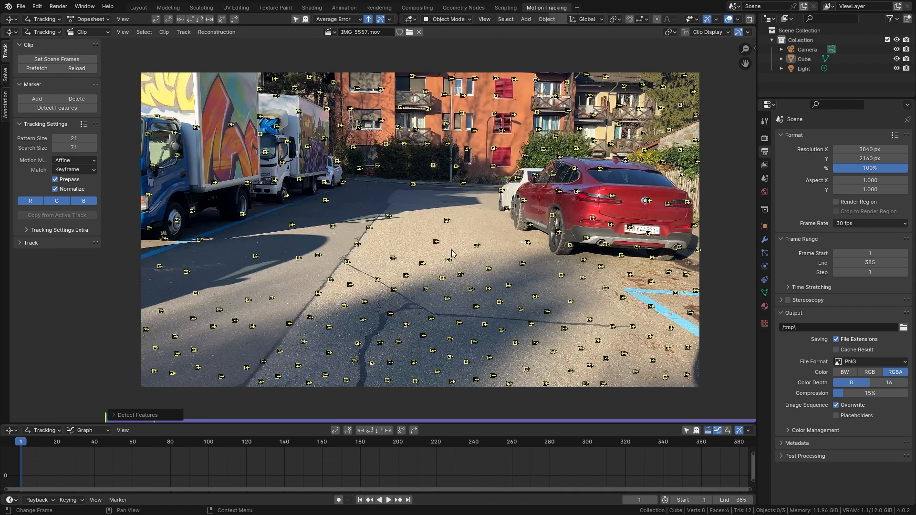
mouse_move(388, 141)
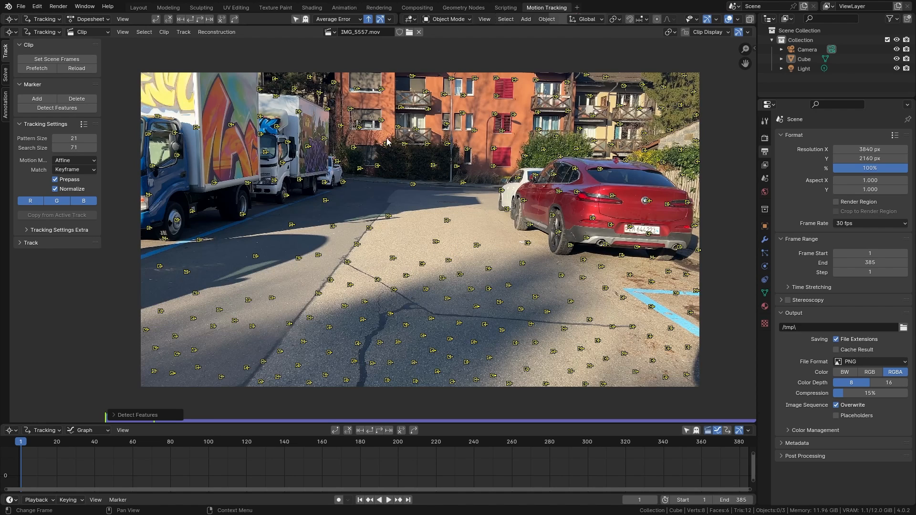
mouse_move(342, 219)
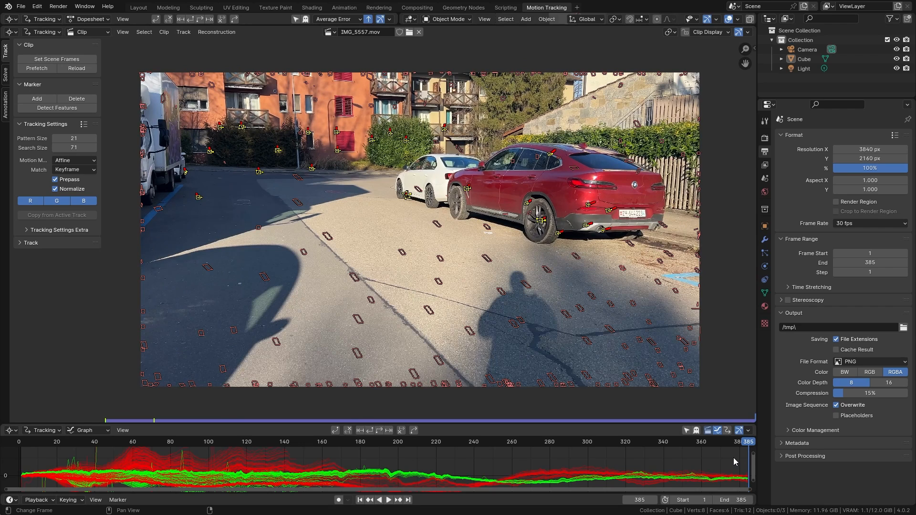
Hide the existing tracks, detect features on frame 385 and track them backward to frame 1
key("h")
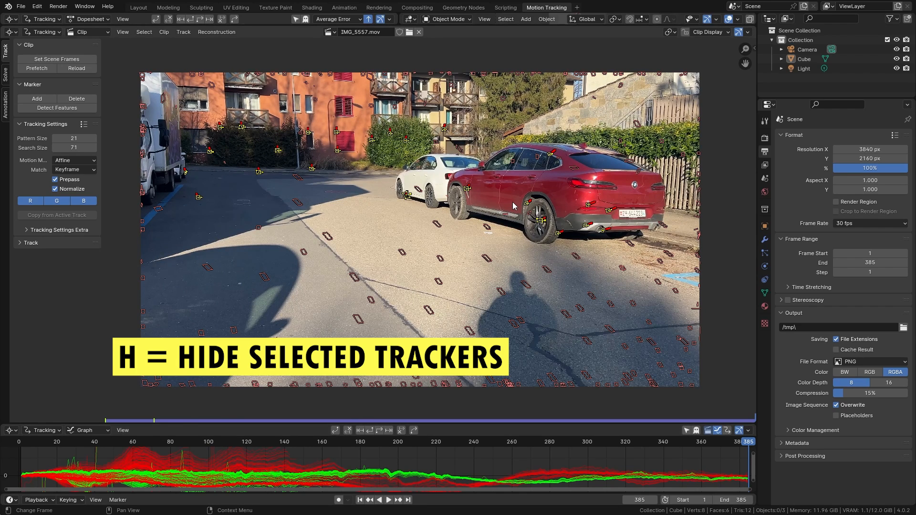
key("h")
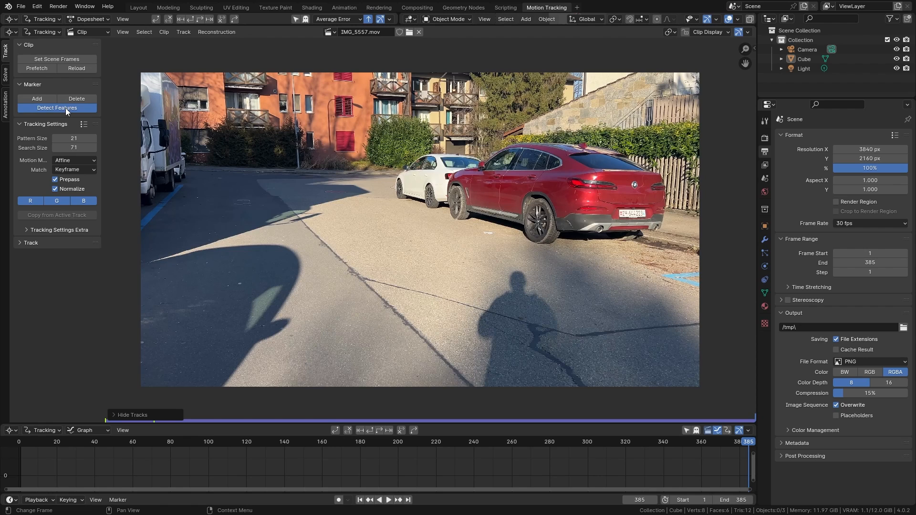
left_click(58, 108)
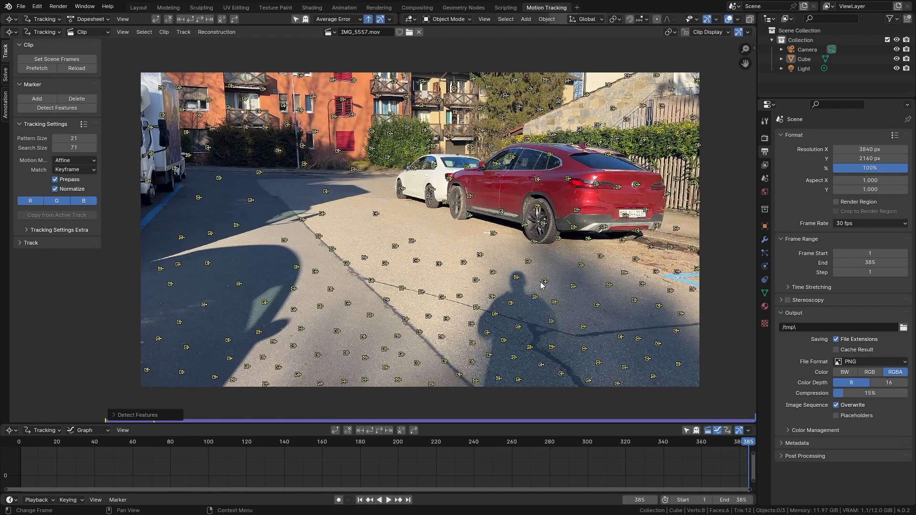
mouse_move(341, 266)
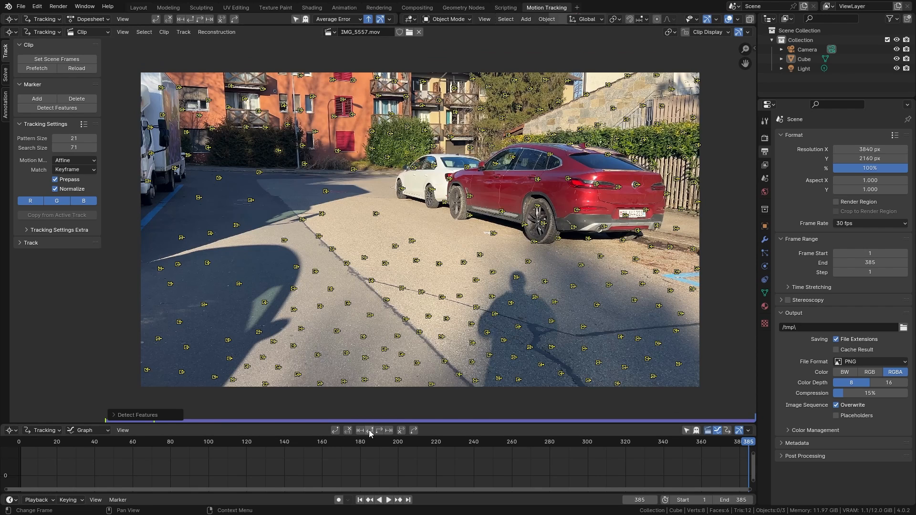
mouse_move(370, 430)
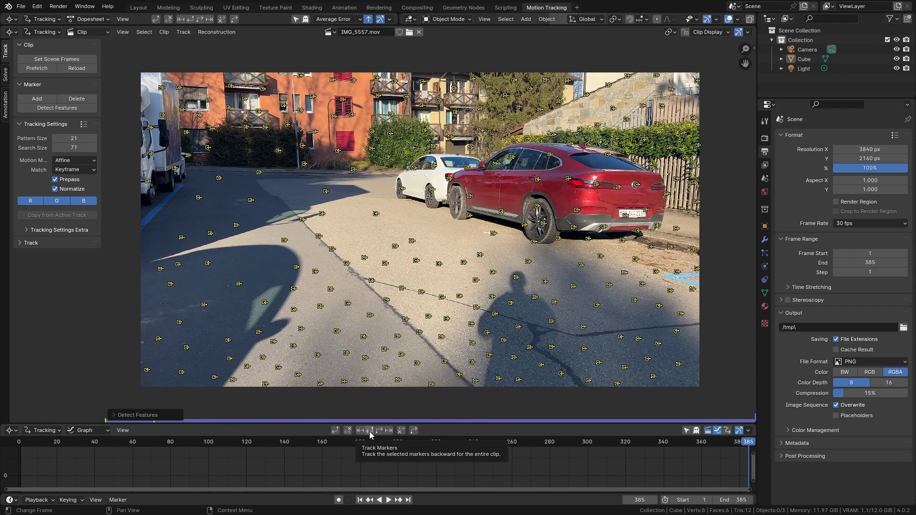
left_click(379, 430)
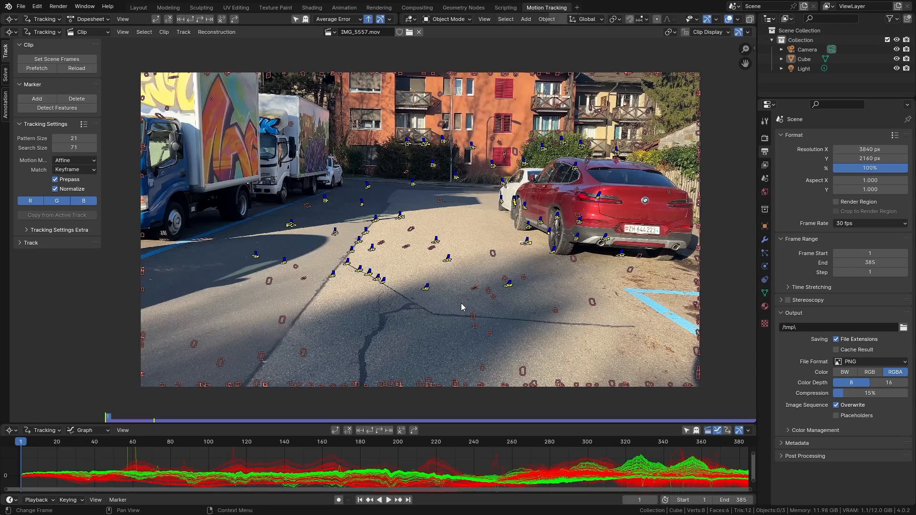
mouse_move(459, 228)
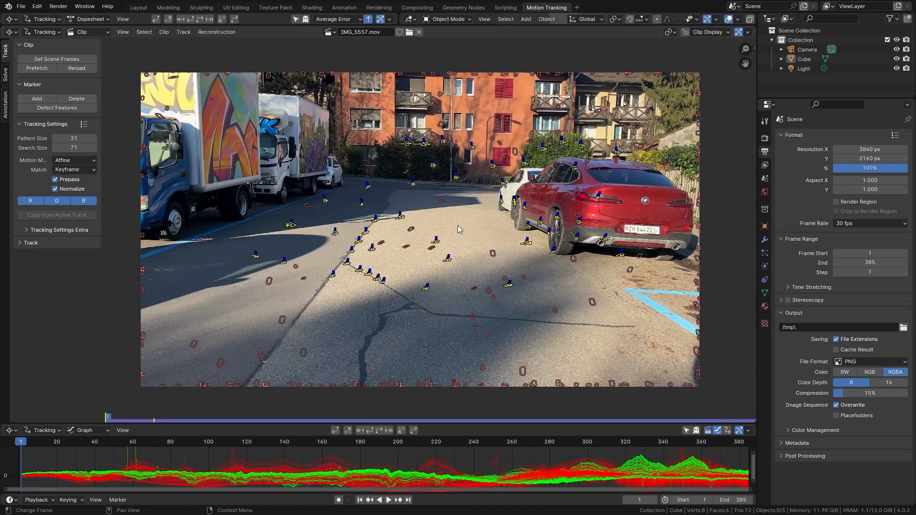
Hide those tracks, detect features at frame 190 and track them forward to 385 and back to 1
key("h")
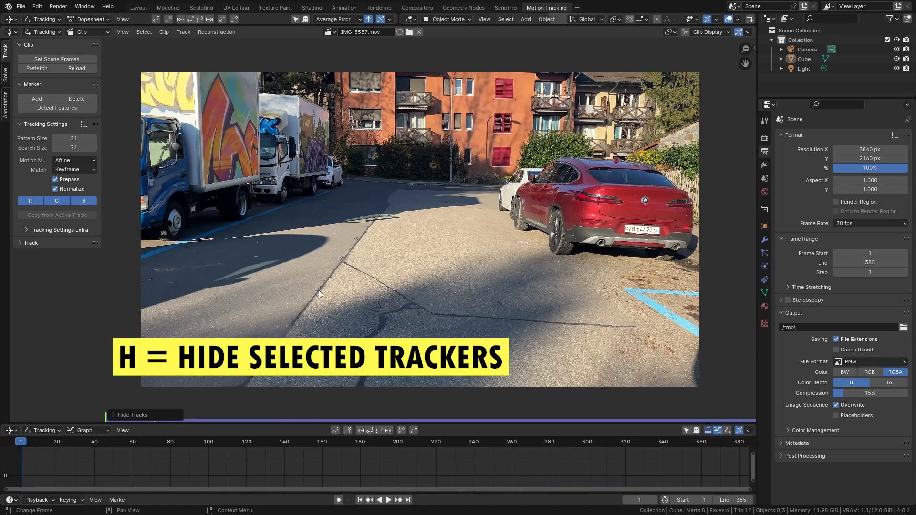
left_click(378, 442)
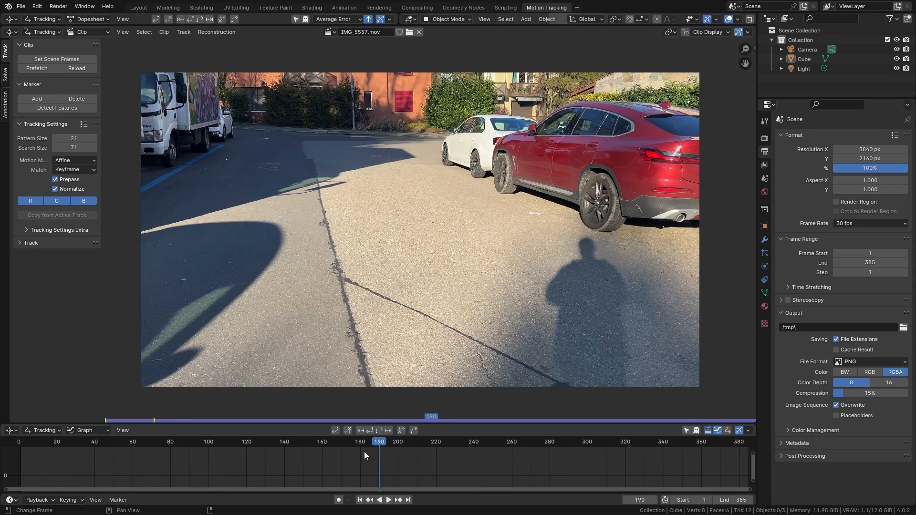
left_click(57, 107)
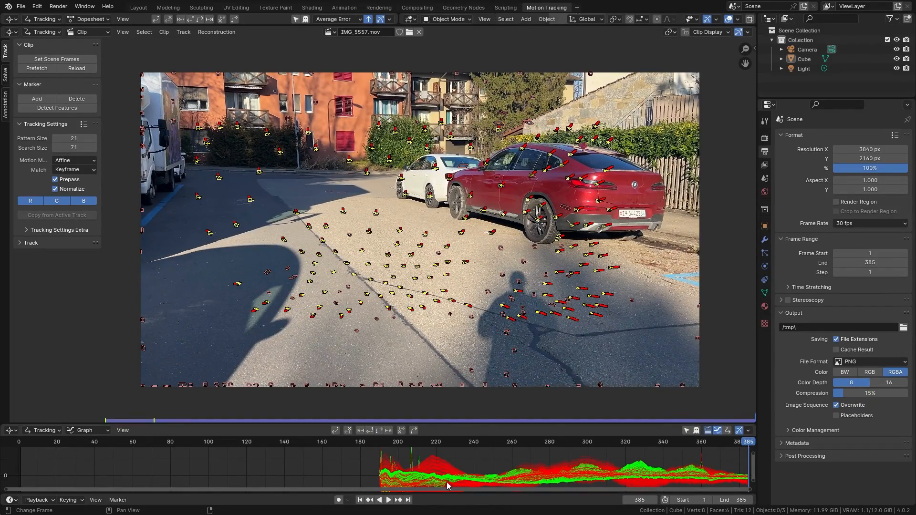
left_click(377, 441)
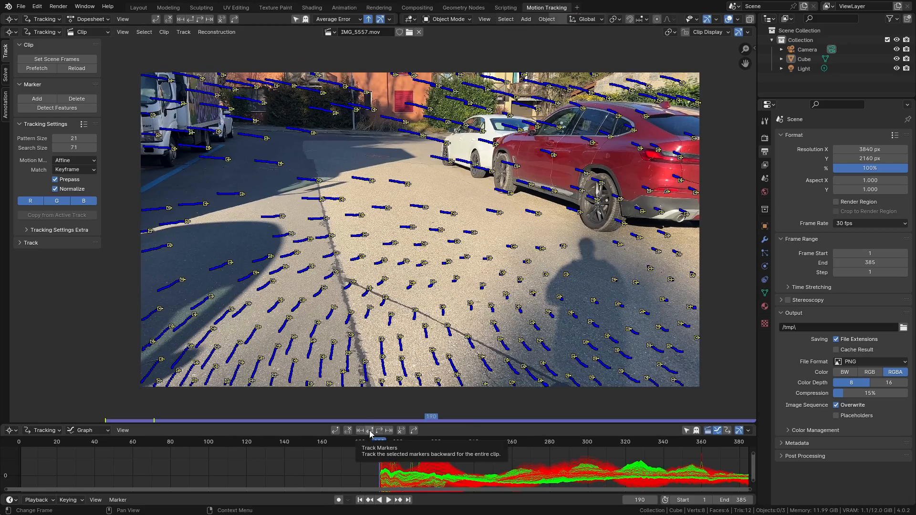
left_click(369, 430)
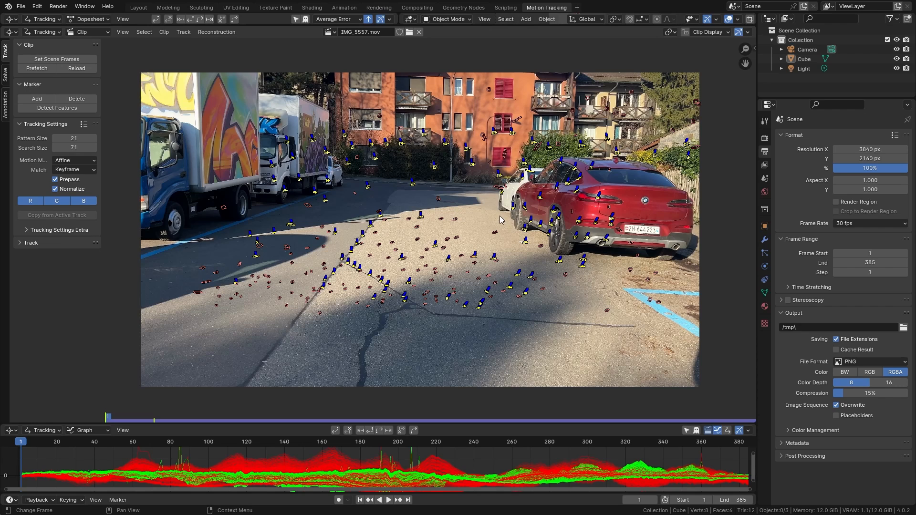
mouse_move(500, 217)
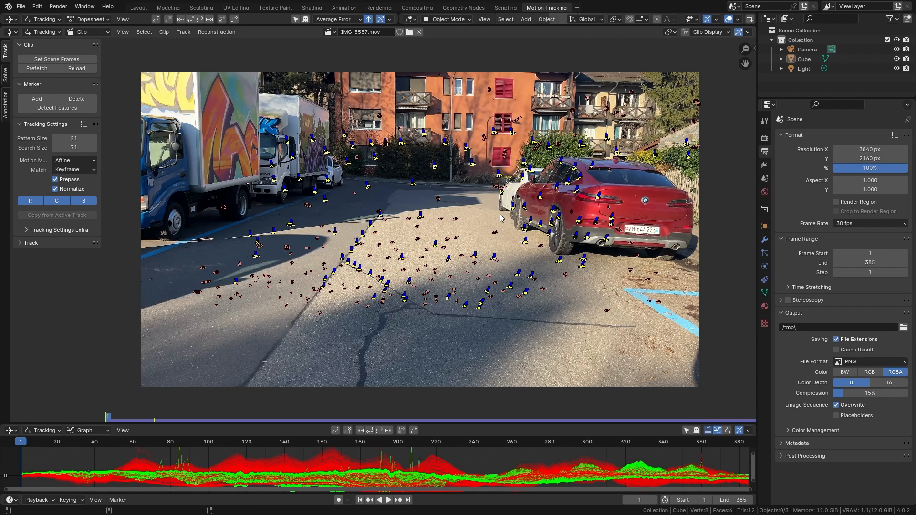
Unhide all tracks, scrub back to frame 363 and delete the marker slipping off the road
key("alt+h")
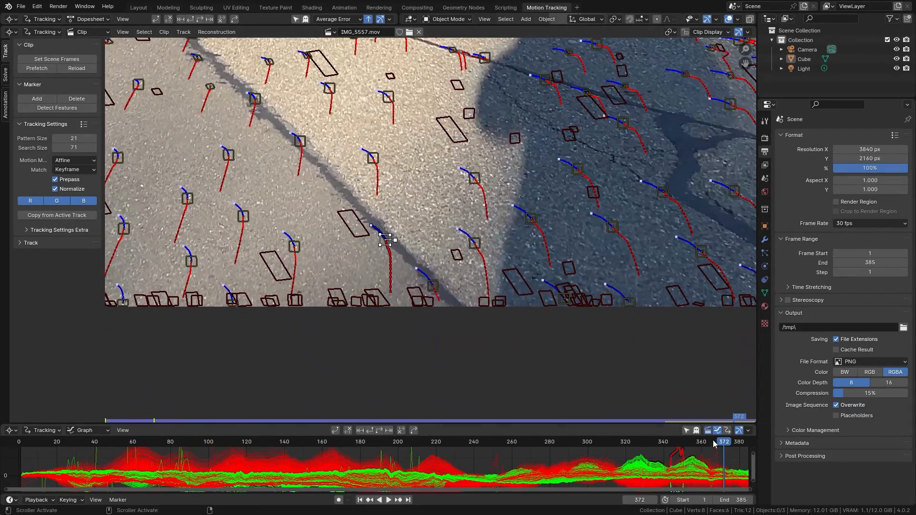
left_click_drag(723, 442, 693, 442)
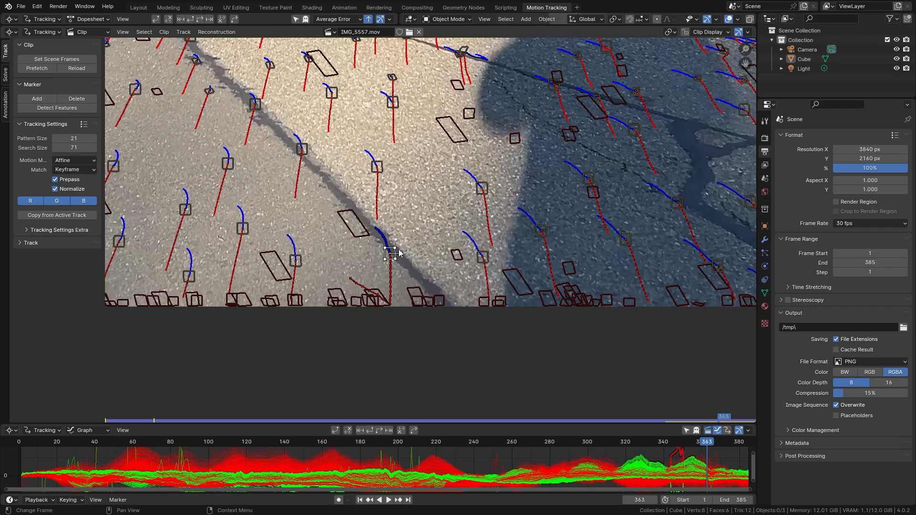
key("x")
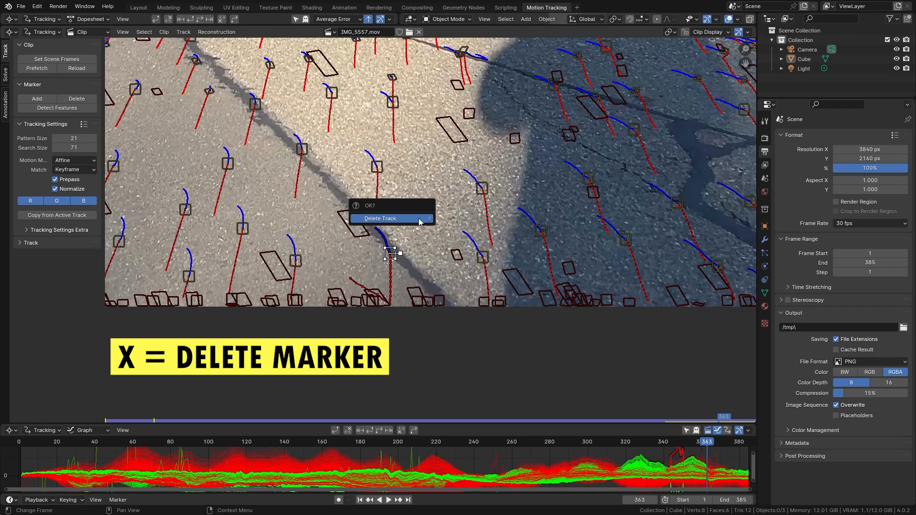
left_click(380, 217)
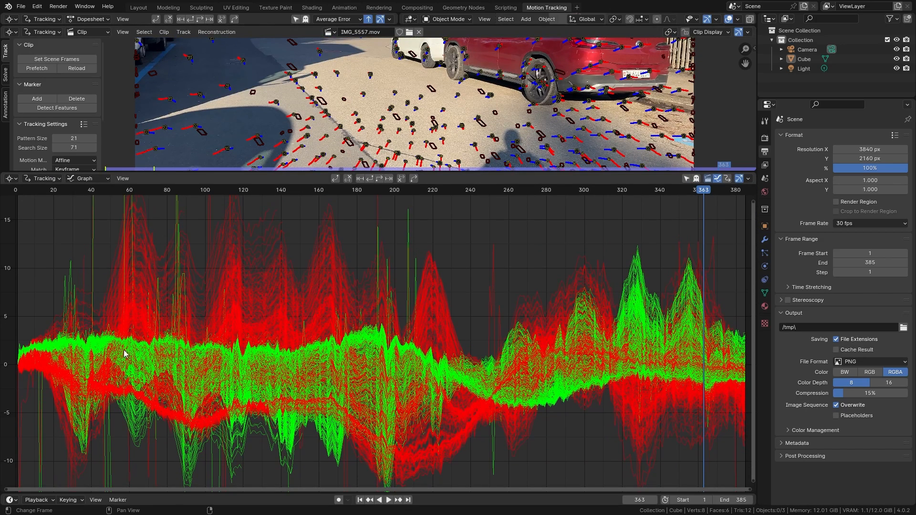
mouse_move(433, 312)
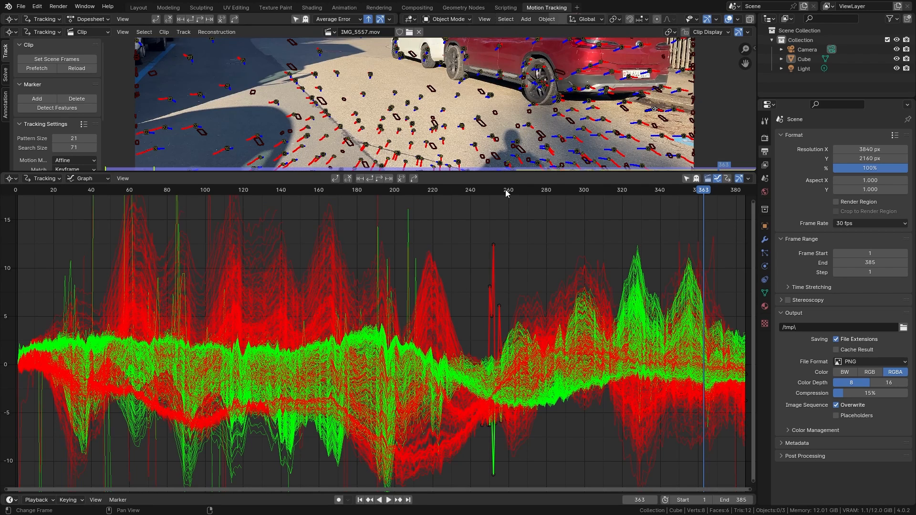
Delete the two tracks whose error curves spike sharply in the graph view
left_click(479, 189)
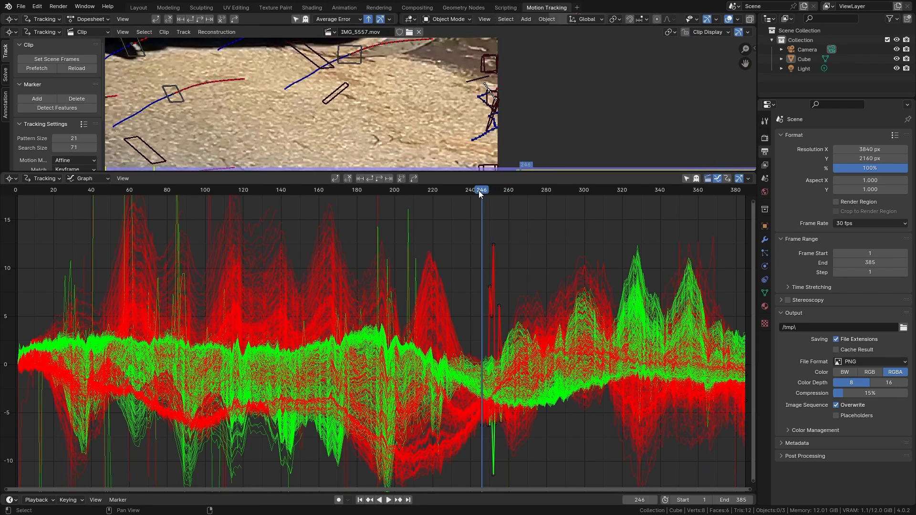
left_click_drag(479, 189, 489, 189)
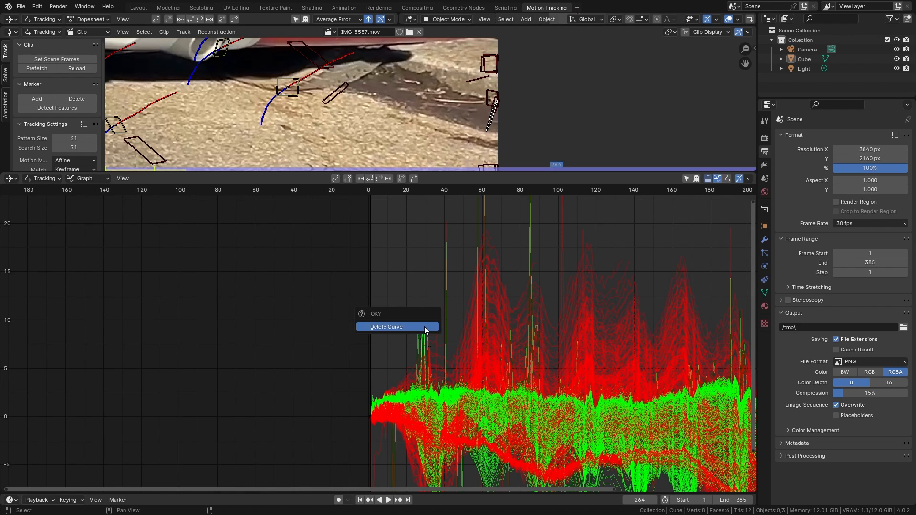
left_click(386, 326)
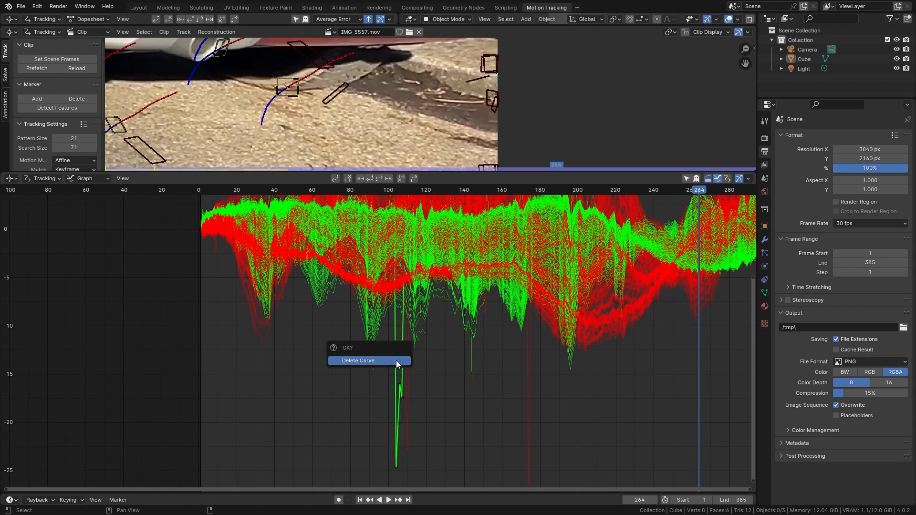
left_click(357, 361)
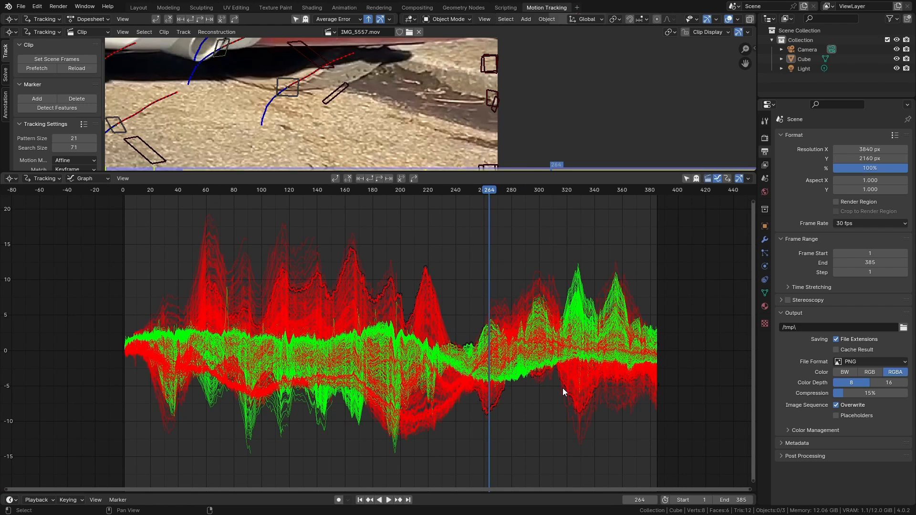
mouse_move(555, 361)
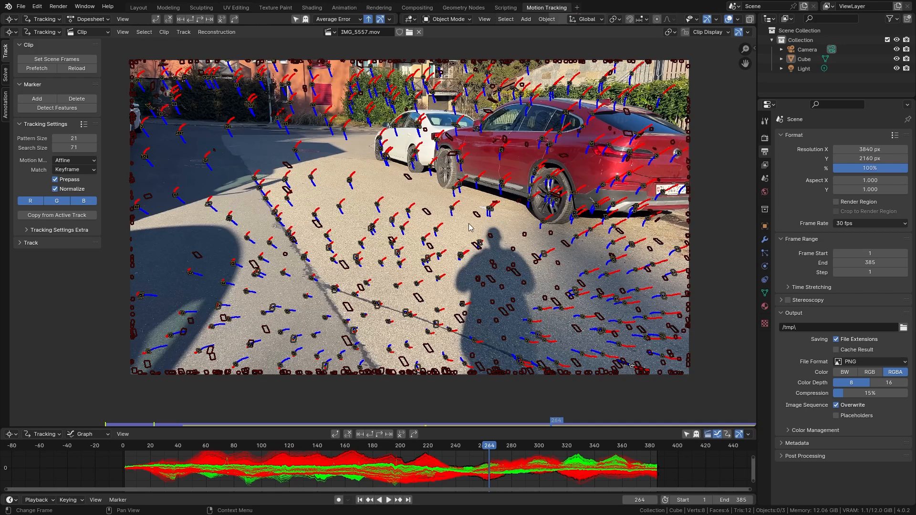
In the sidebar's Track settings, give the tracking camera a 5.6 sensor width
key("n")
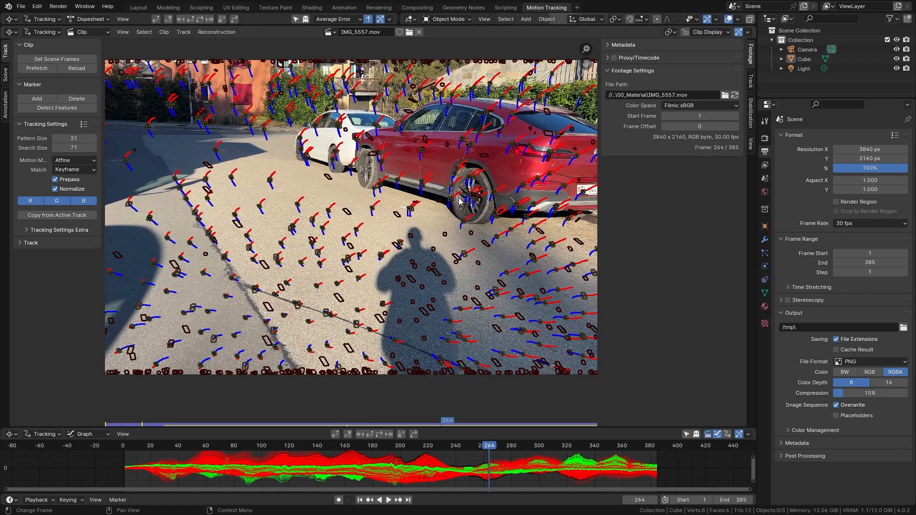
mouse_move(754, 87)
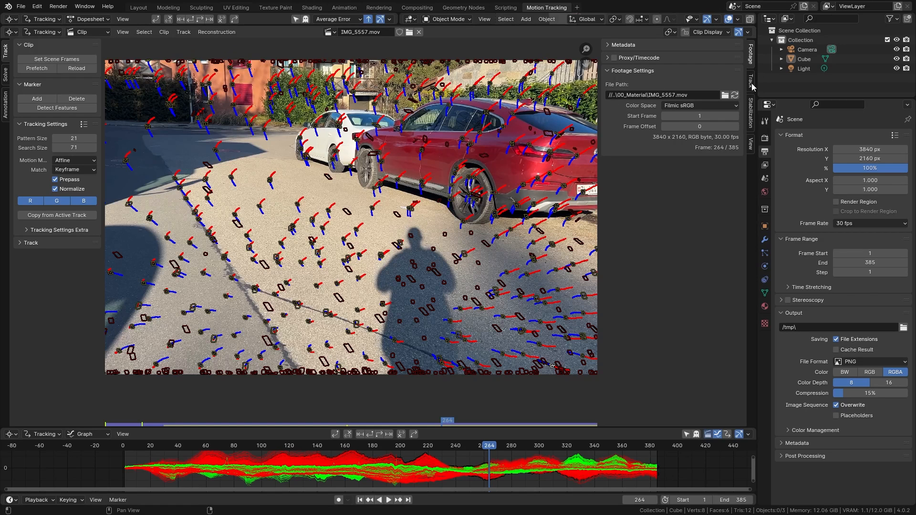
left_click(751, 80)
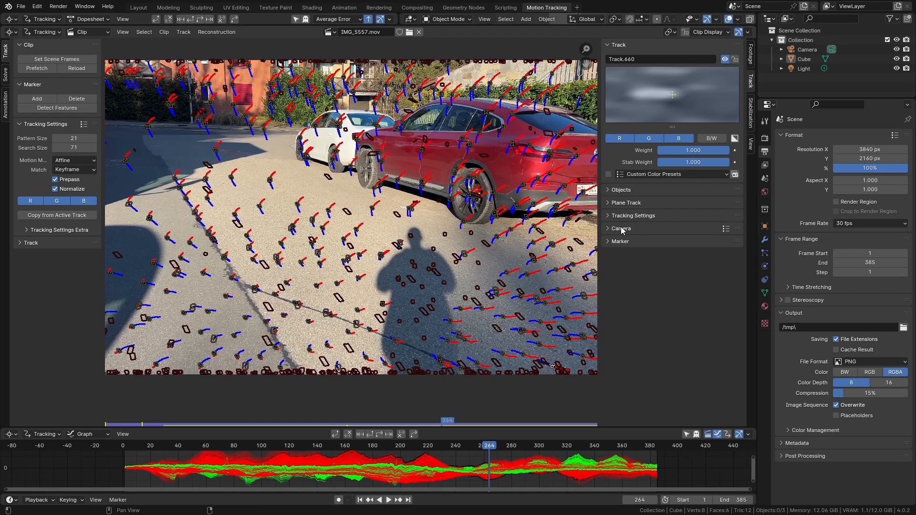
left_click(612, 228)
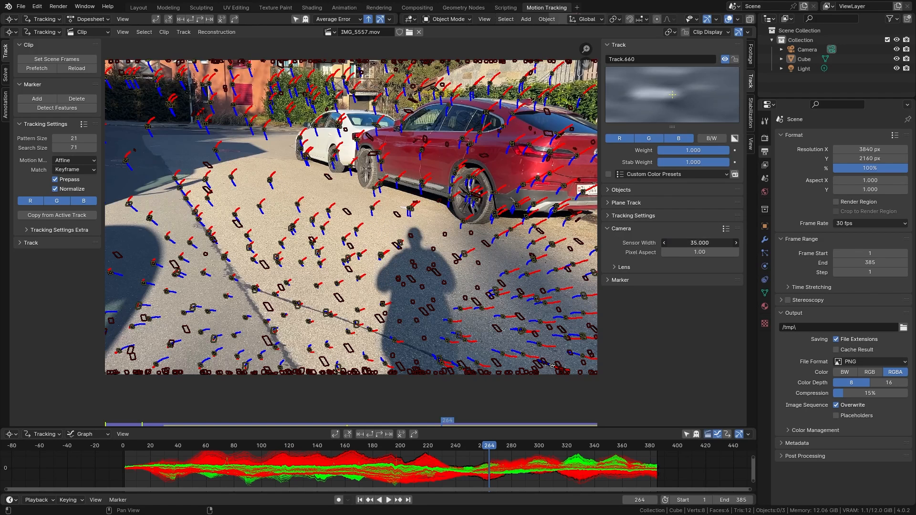
double_click(699, 242)
type("5.600")
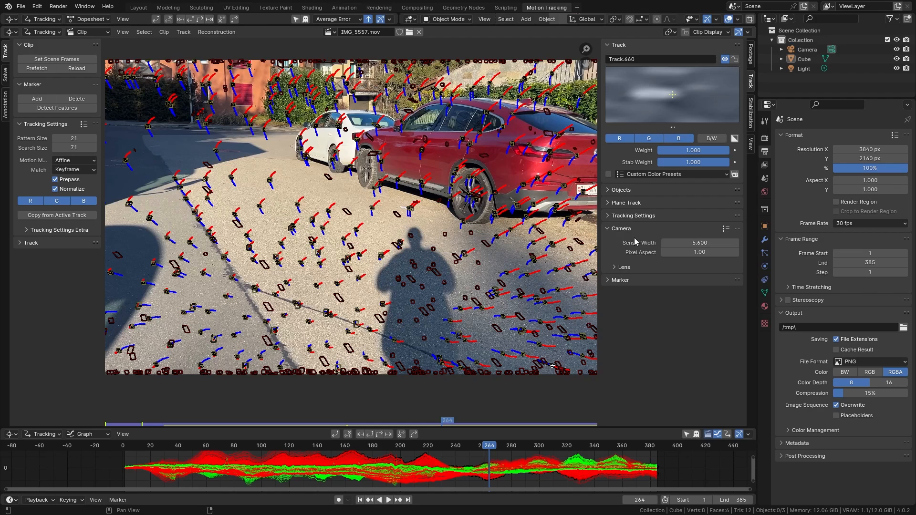
mouse_move(615, 257)
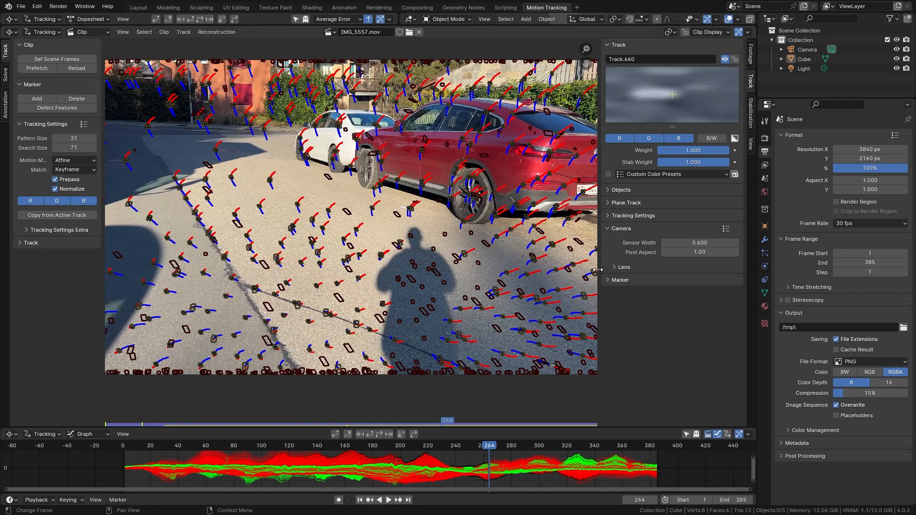
Set the camera lens focal length to 10 mm and move to the Solve settings
left_click(615, 267)
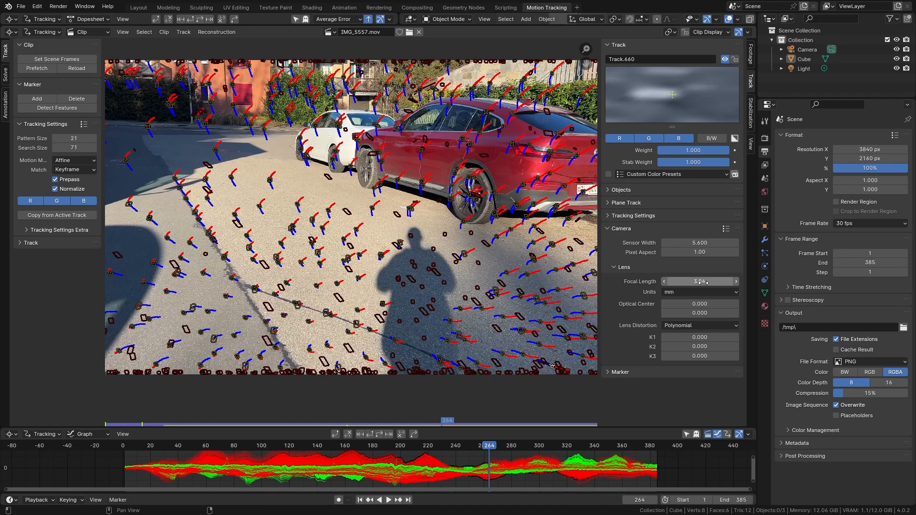
left_click_drag(699, 281, 707, 281)
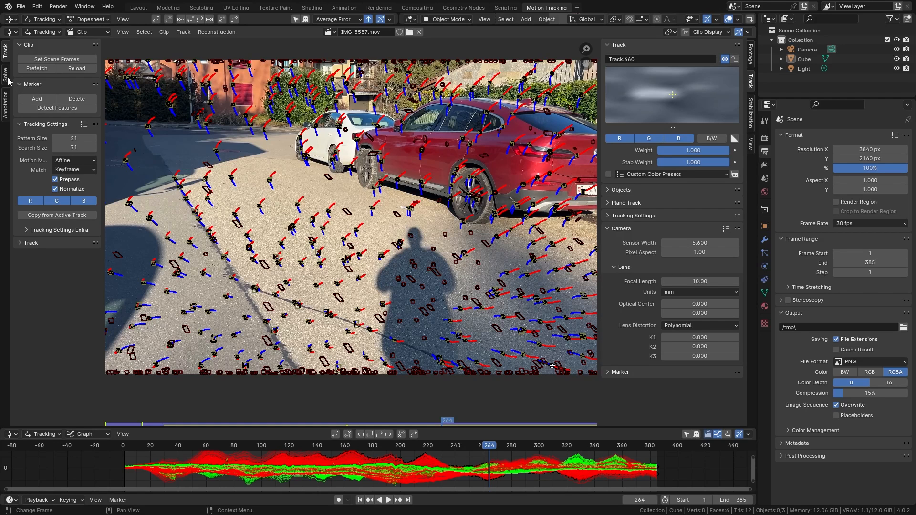
left_click(6, 64)
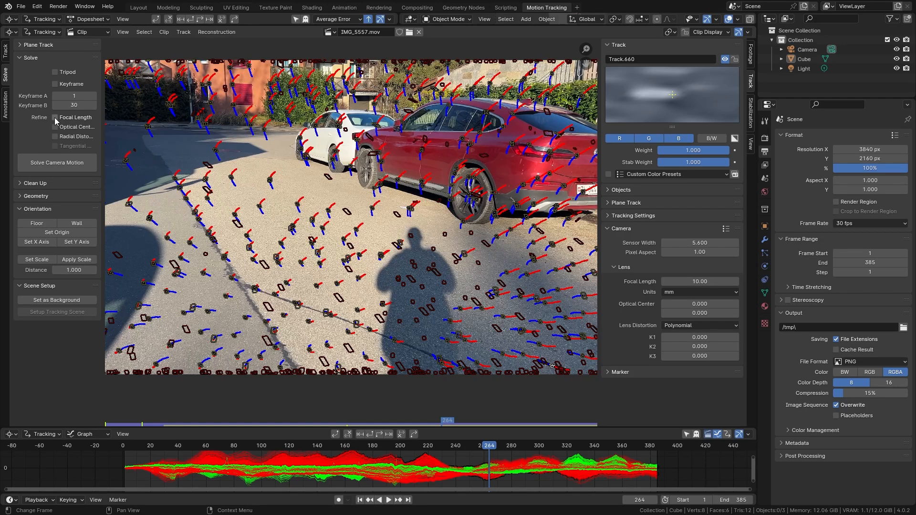
Enable Refine Focal Length for the solve and jump back near the clip's start
left_click(55, 117)
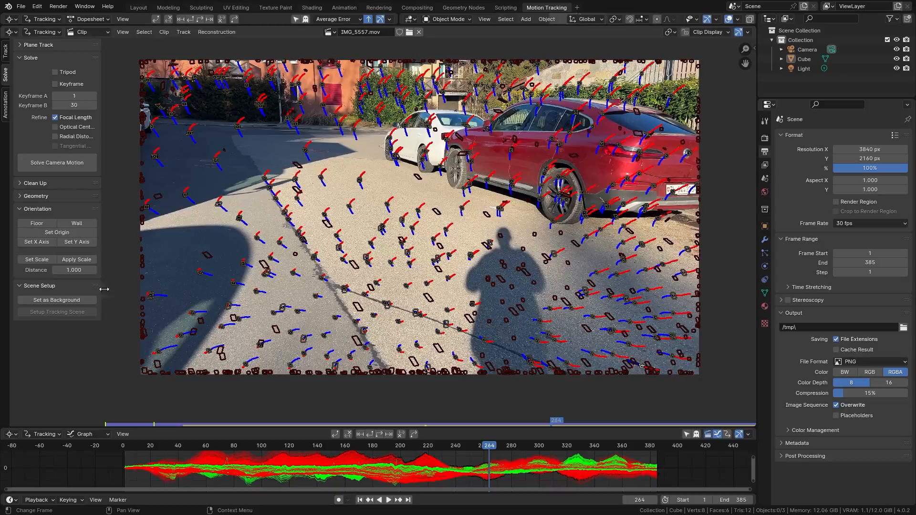
left_click(151, 445)
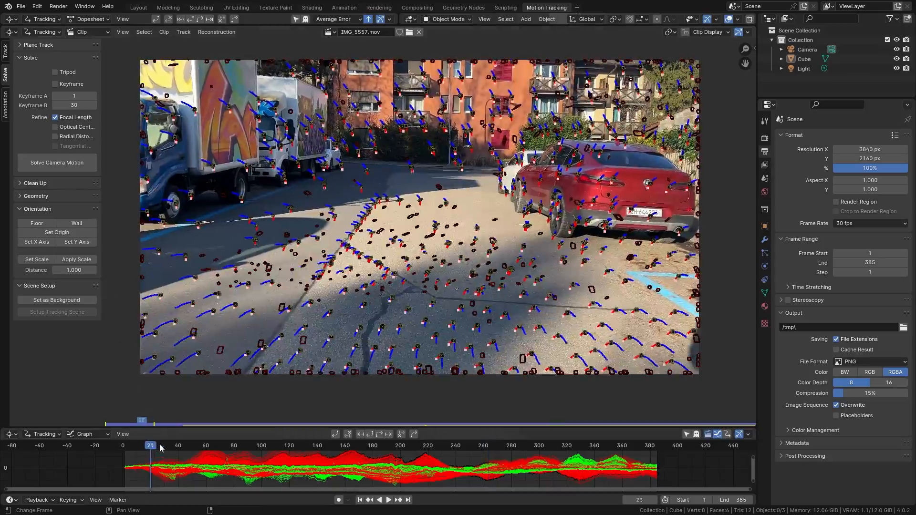
Compare frames along the timeline and set the solve keyframes to 20 and 240
left_click(454, 445)
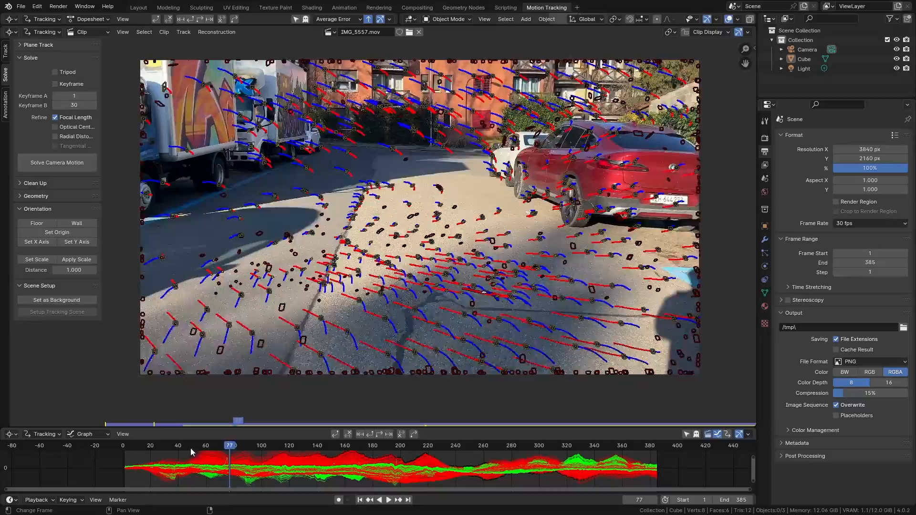
left_click(220, 446)
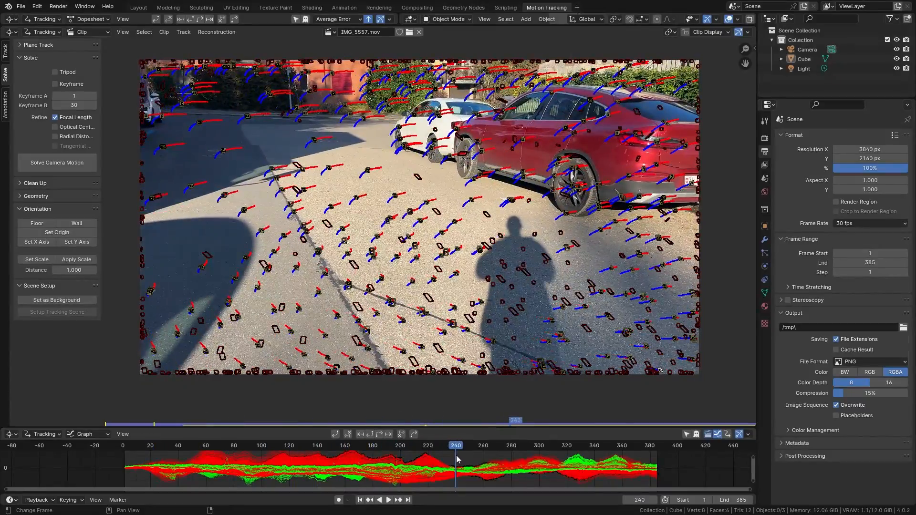
left_click(175, 445)
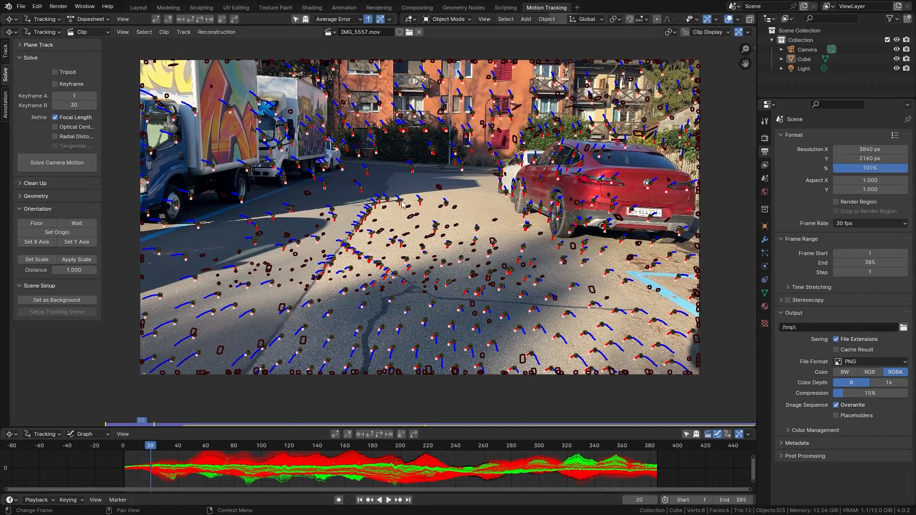
mouse_move(201, 432)
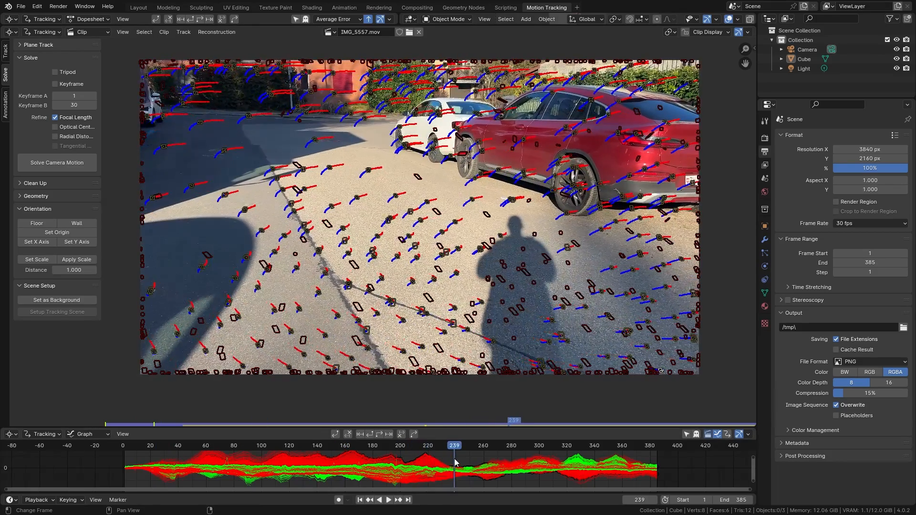
left_click(73, 95)
type("20")
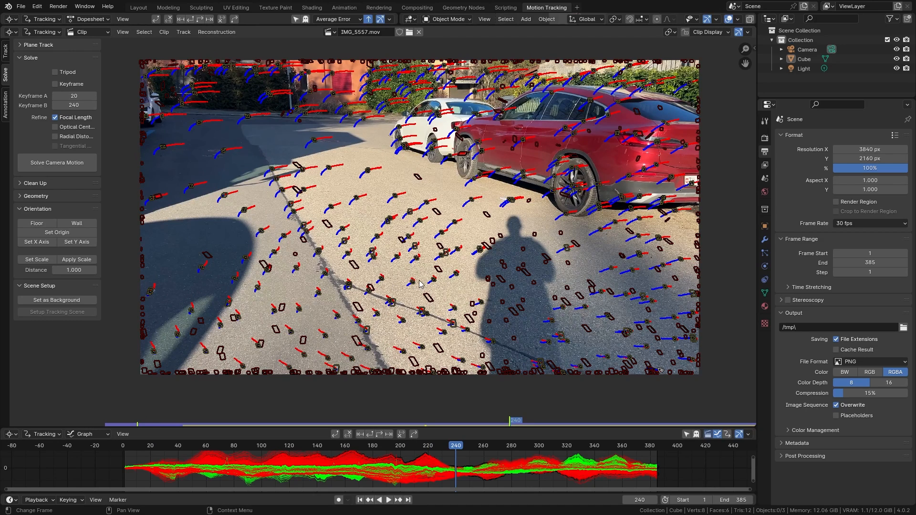
mouse_move(56, 162)
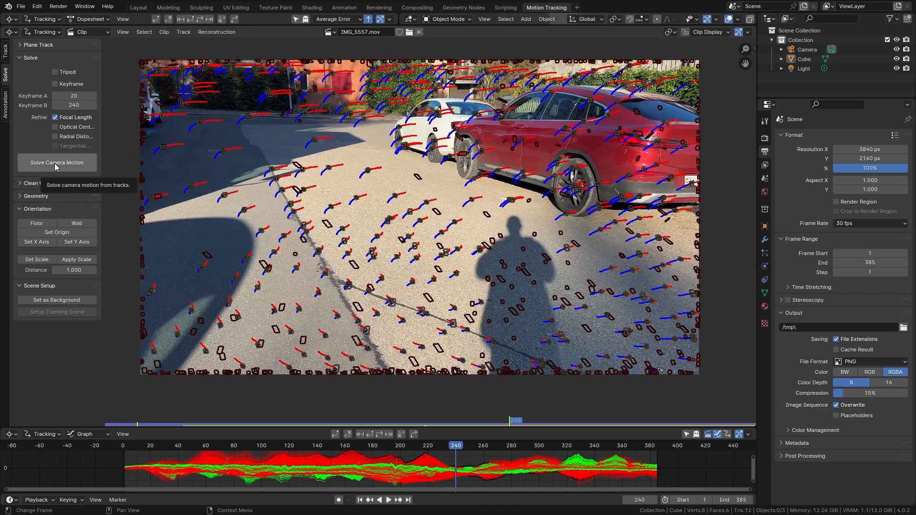
Solve the camera motion (0.92 px error) and expand the Clean Up options
left_click(56, 162)
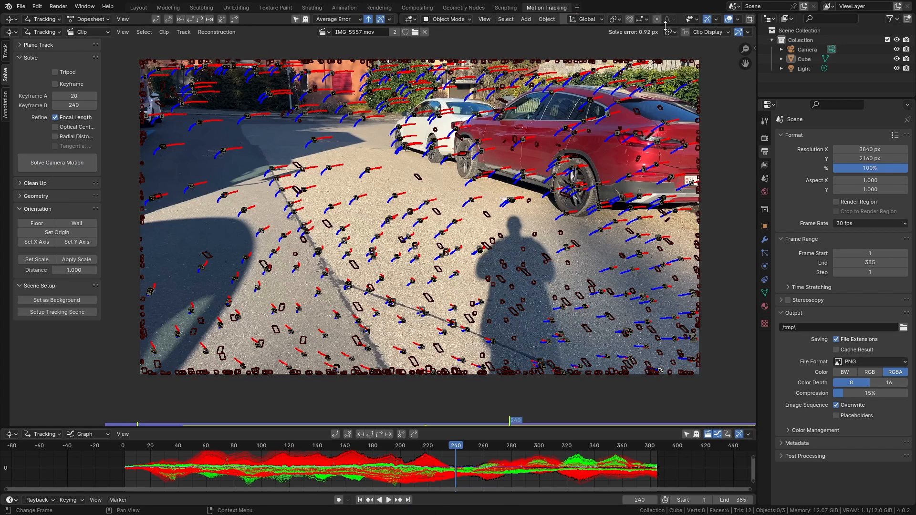
mouse_move(605, 32)
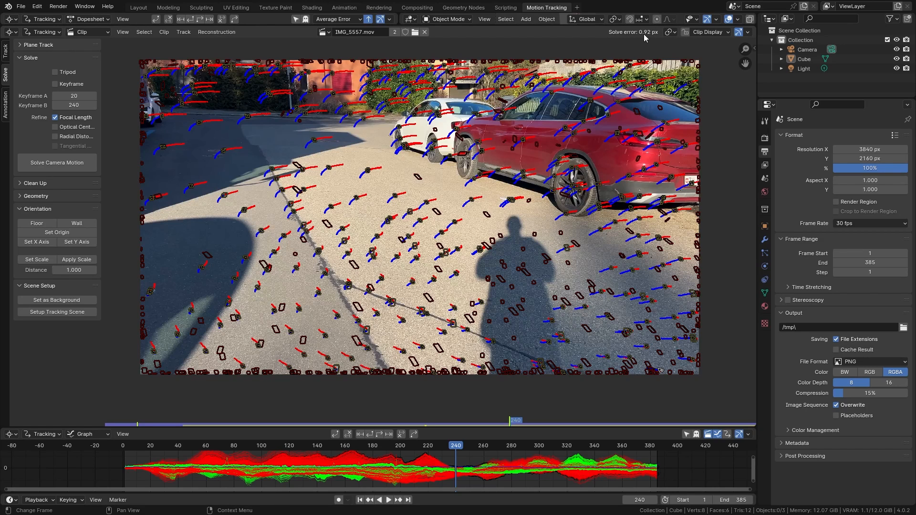
mouse_move(654, 42)
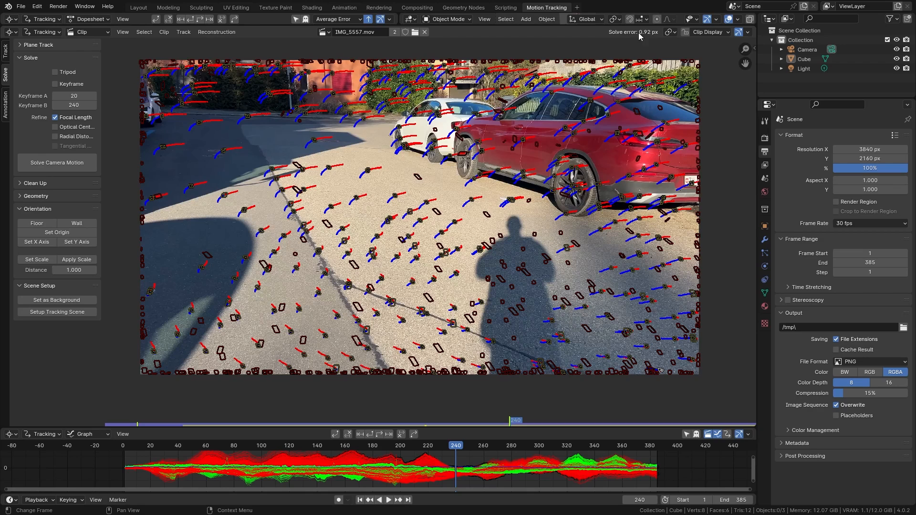
mouse_move(641, 36)
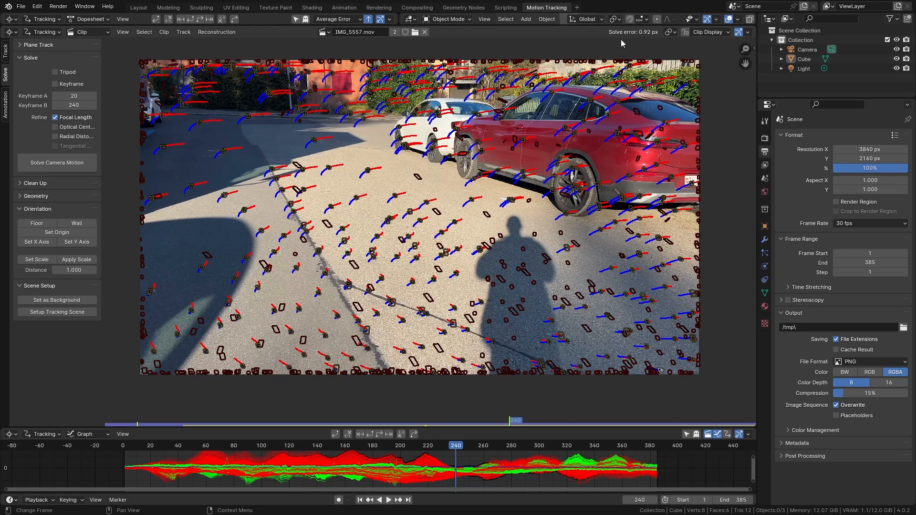
mouse_move(642, 42)
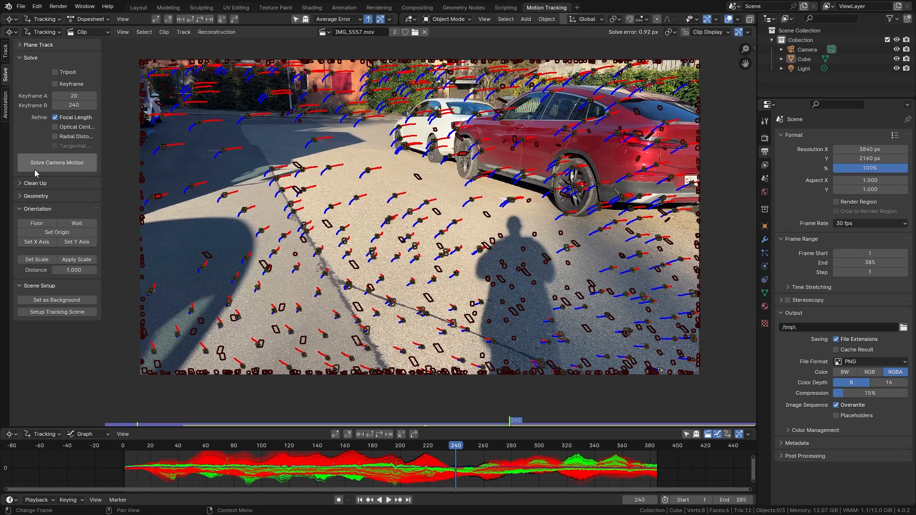
left_click(35, 183)
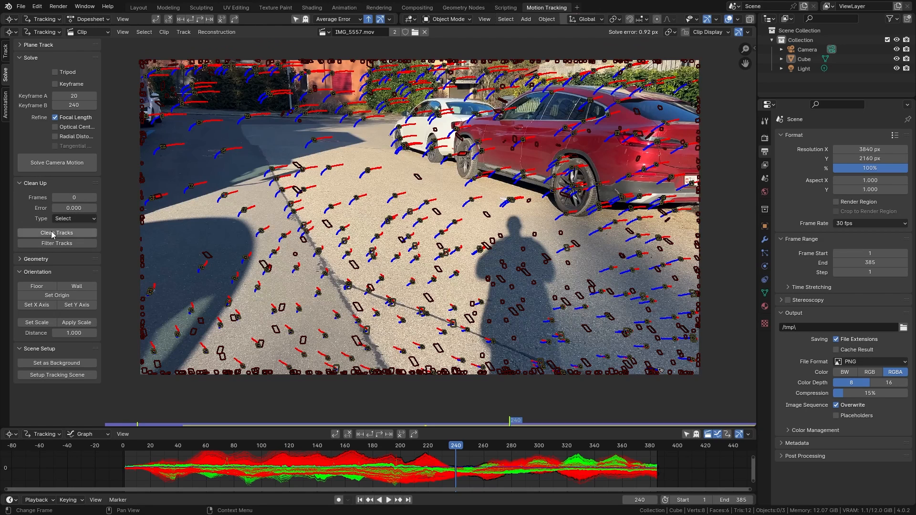
Clean tracks with a 2.0 px reprojection error threshold and delete the selected bad tracks
left_click(57, 232)
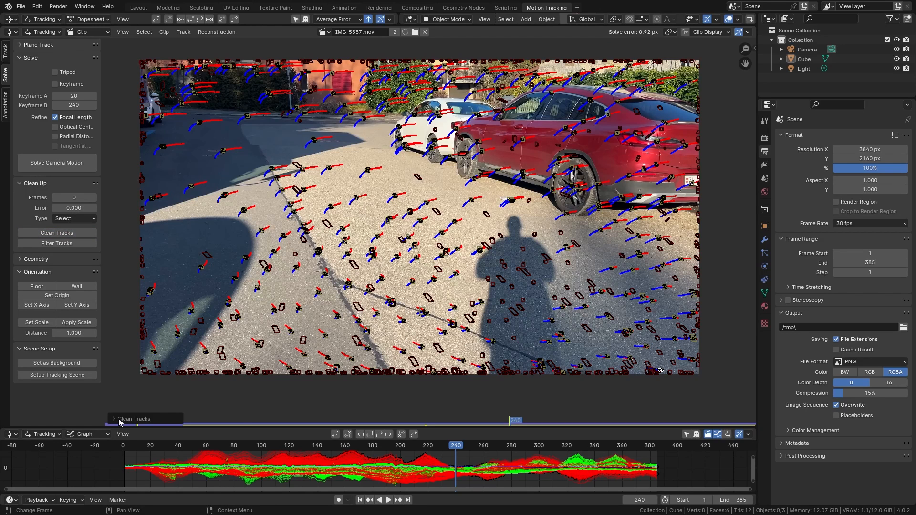
left_click(134, 418)
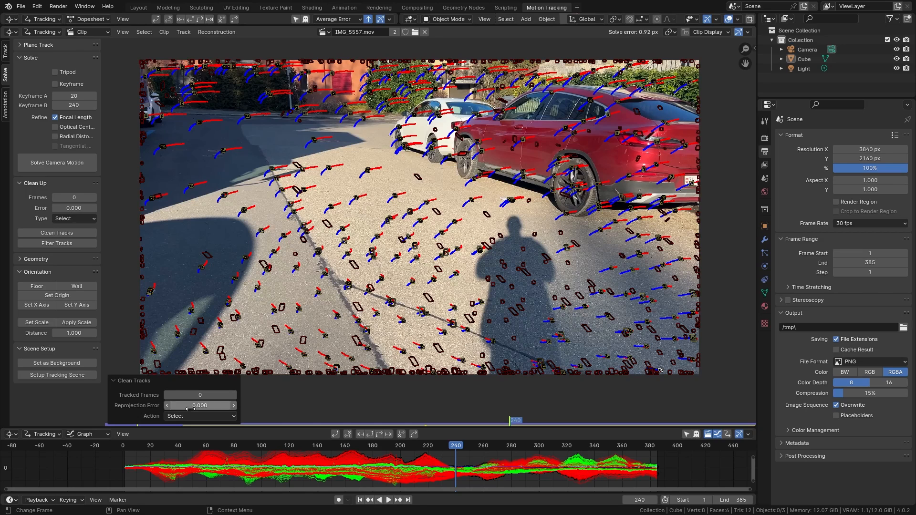
mouse_move(199, 405)
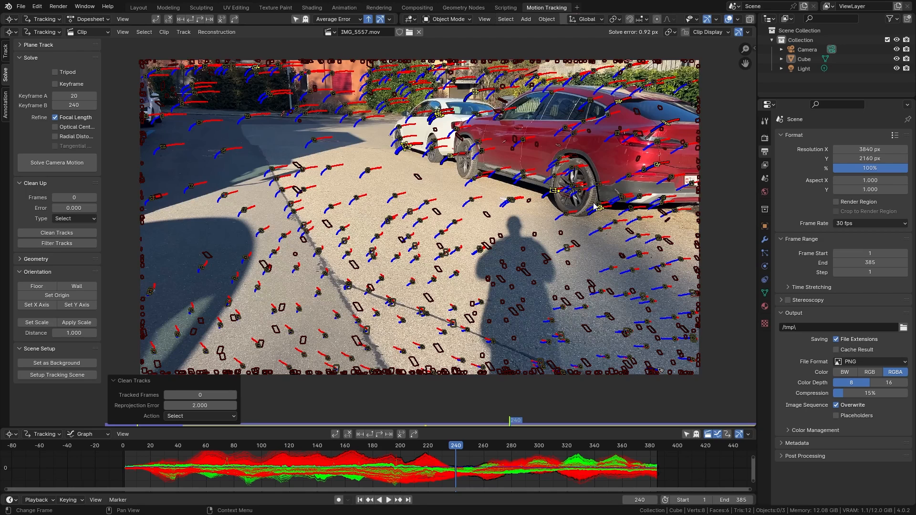
mouse_move(446, 86)
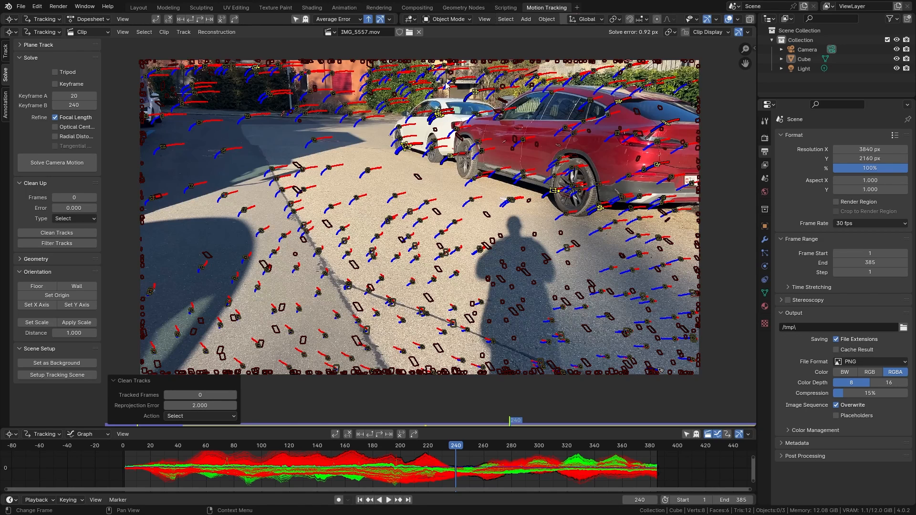
mouse_move(367, 244)
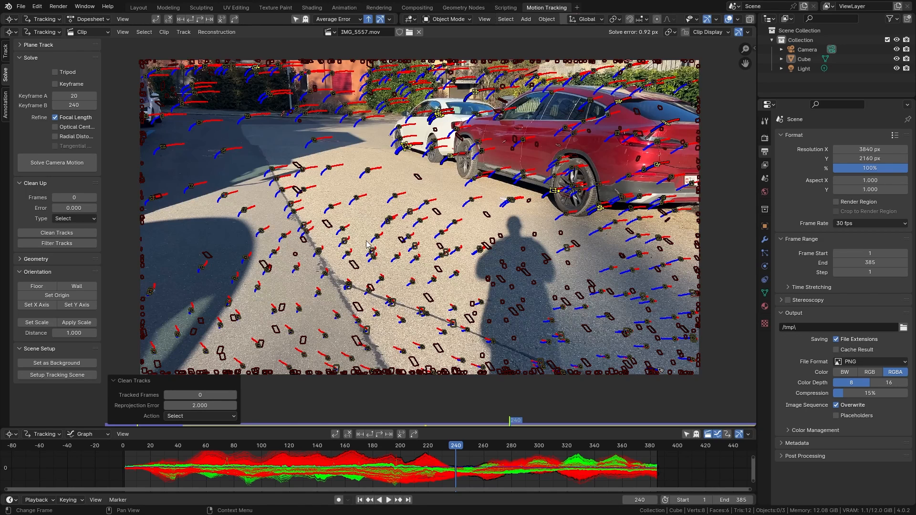
mouse_move(492, 145)
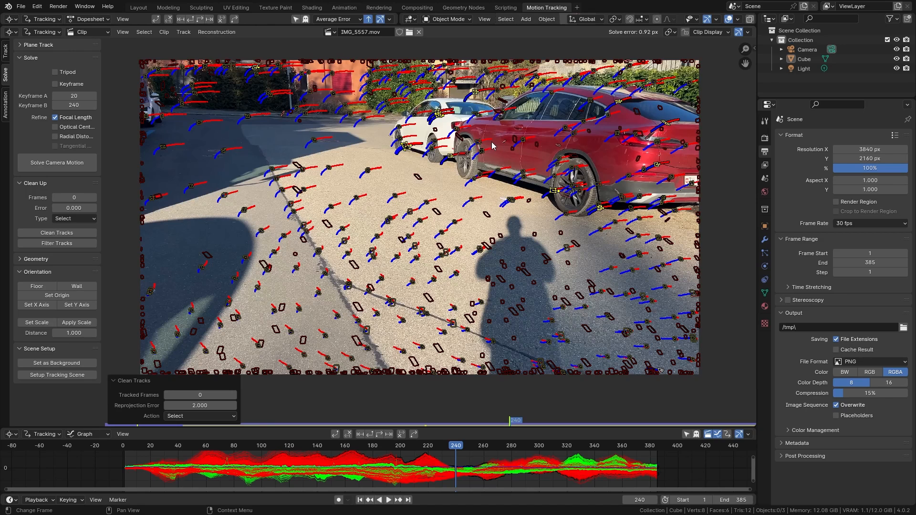
key("X")
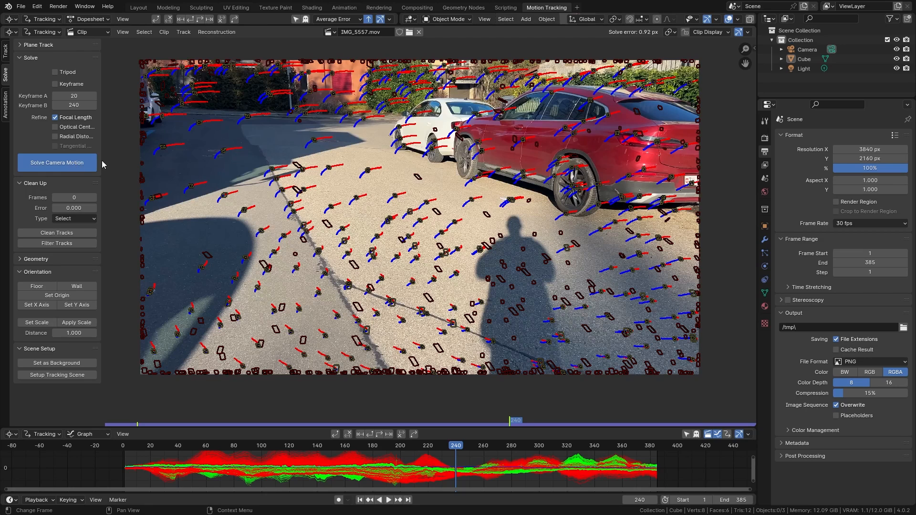
Re-solve the camera motion down to 0.78 px error and check frames 112 and 208
left_click(56, 162)
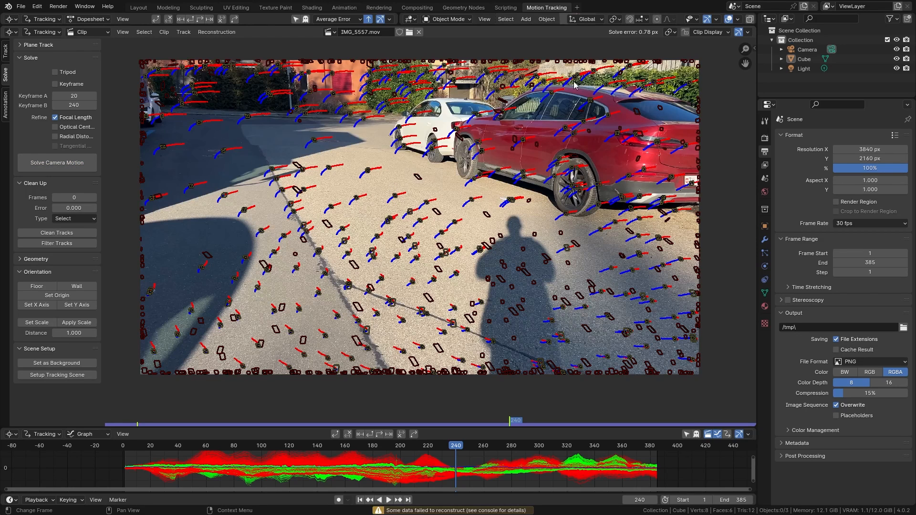
mouse_move(638, 38)
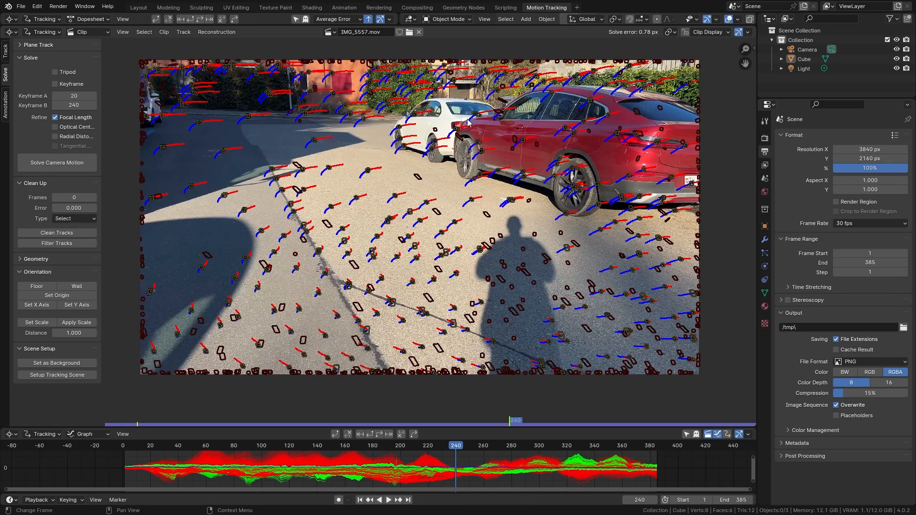
left_click(279, 421)
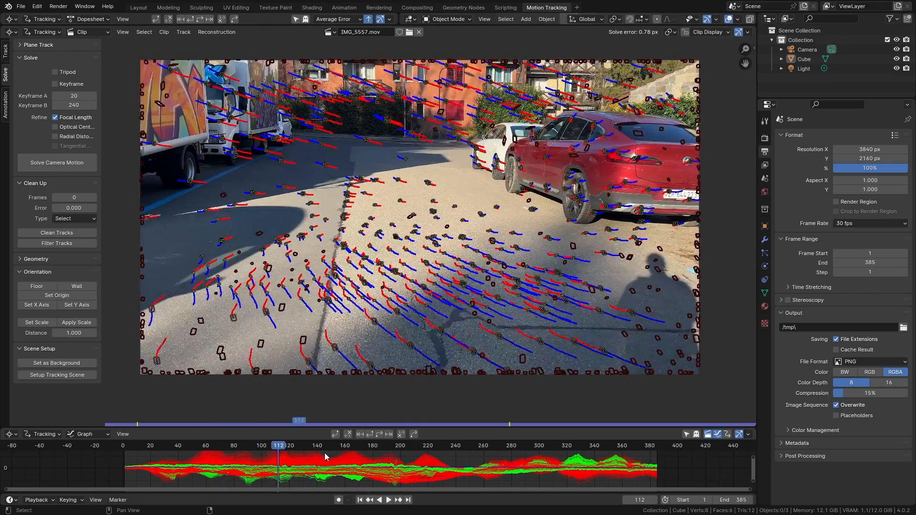
left_click(412, 446)
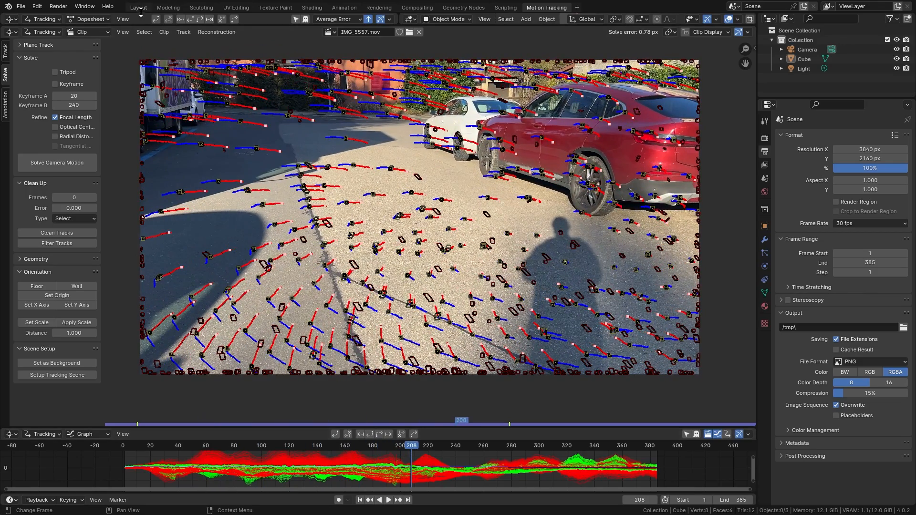
In the Layout workspace, add a Camera Solver constraint to the camera
left_click(138, 6)
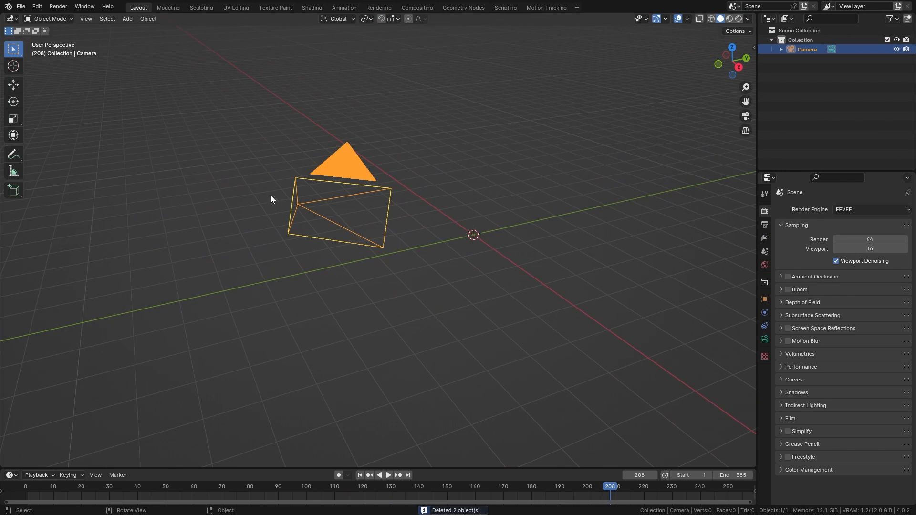
left_click(764, 327)
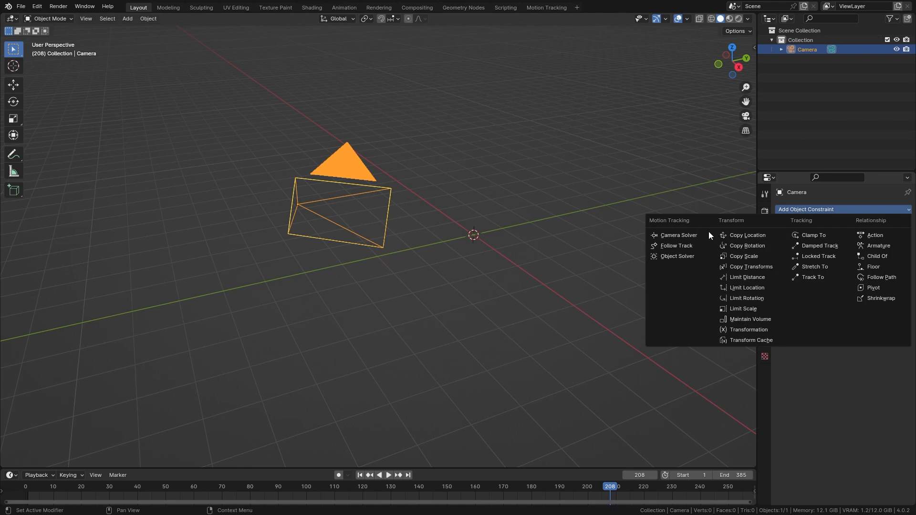
left_click(677, 234)
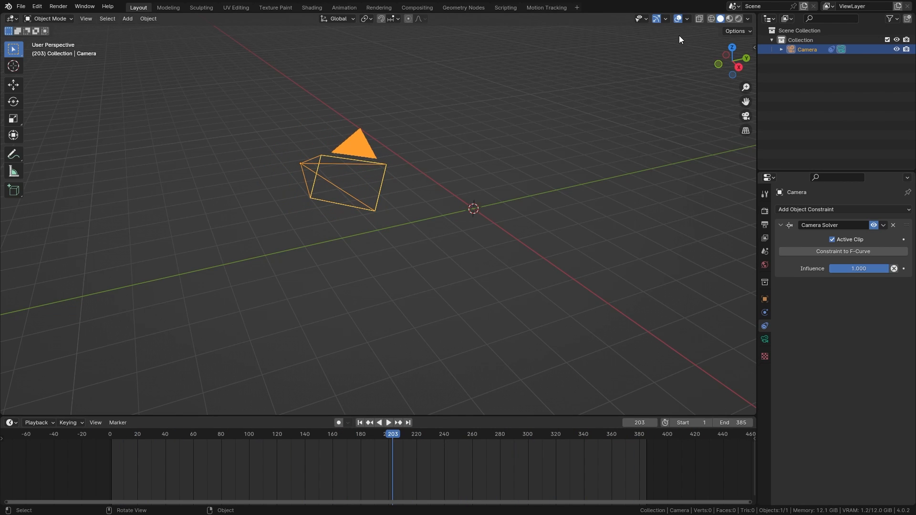
Enable the Motion Tracking viewport overlay to show the reconstructed point cloud around the camera
left_click(687, 18)
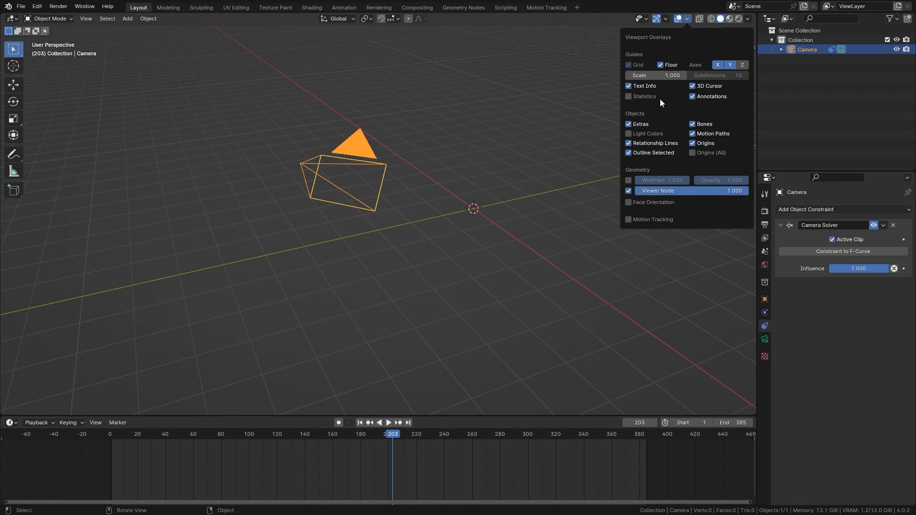
left_click(628, 219)
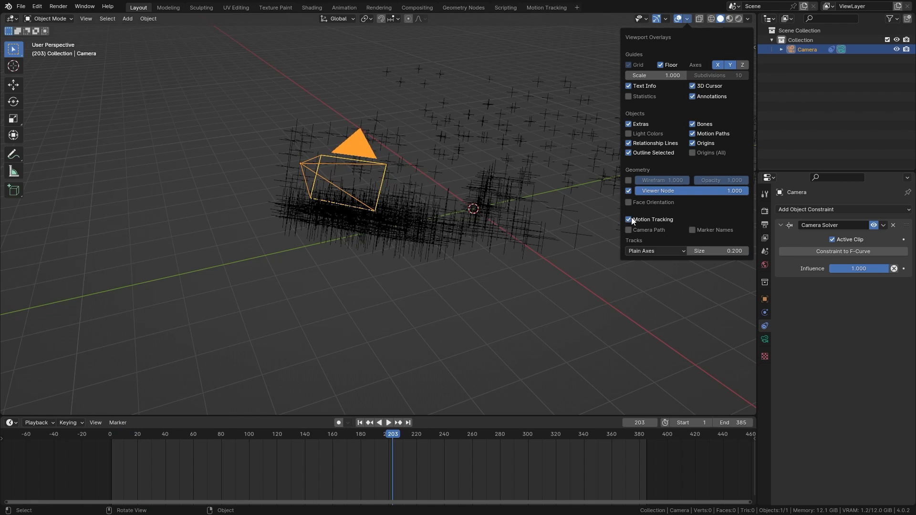
mouse_move(629, 230)
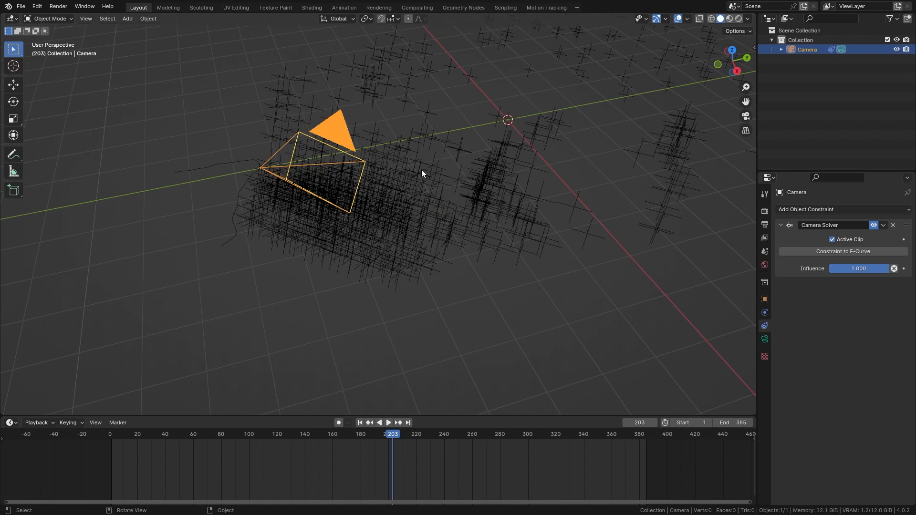
left_click(546, 7)
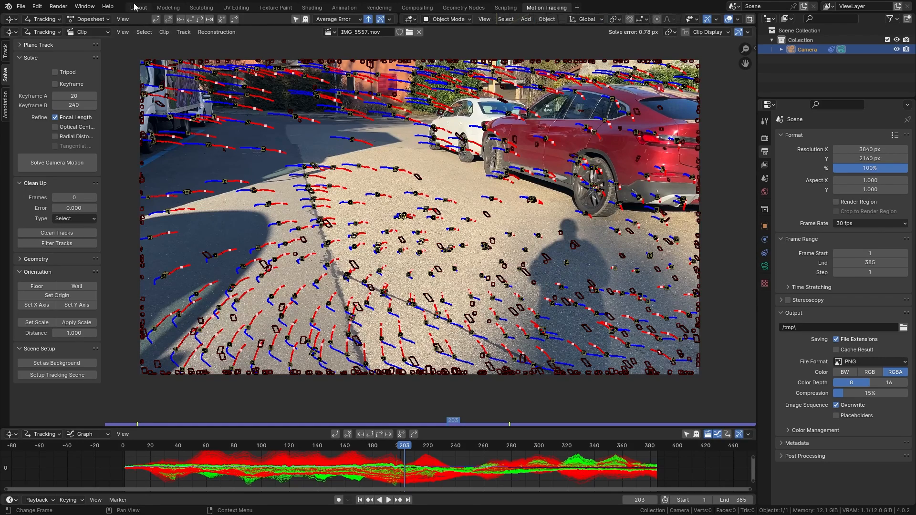
left_click(137, 7)
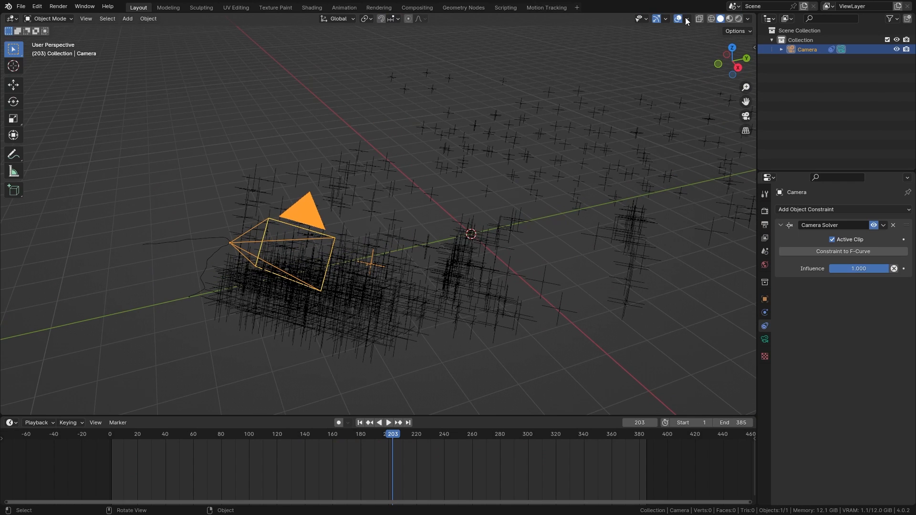
left_click(685, 19)
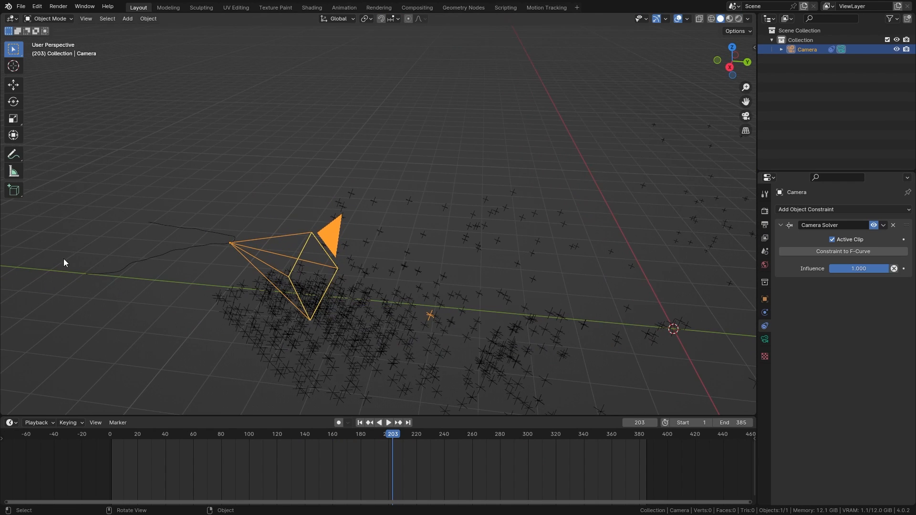
mouse_move(386, 439)
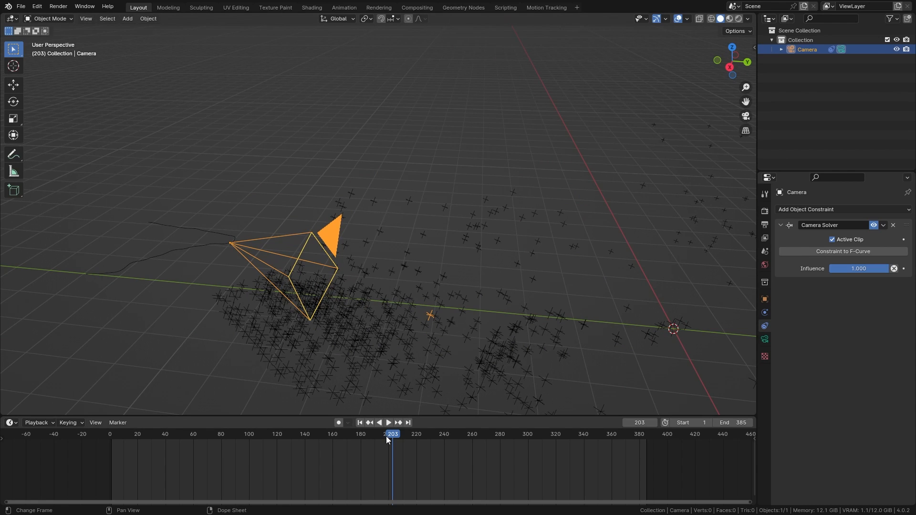
left_click(389, 422)
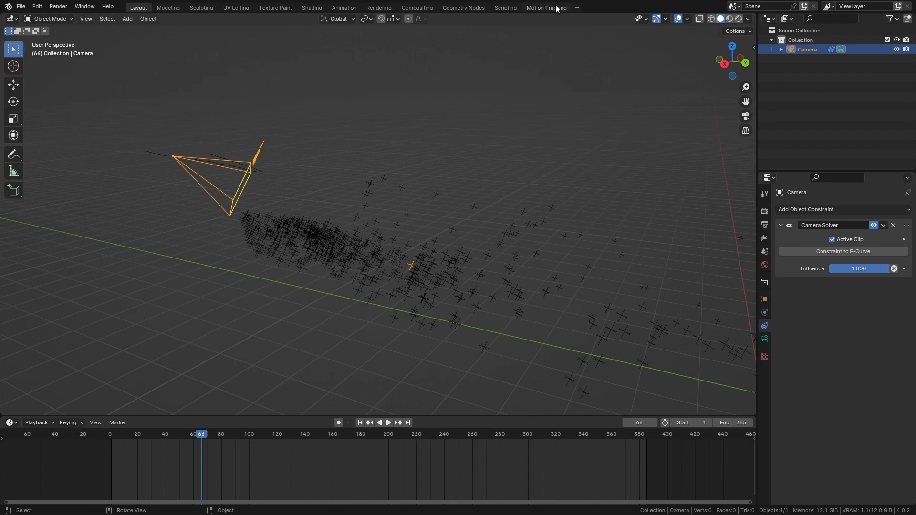
Select three ground trackers in Motion Tracking and set them as the scene Floor orientation
left_click(544, 6)
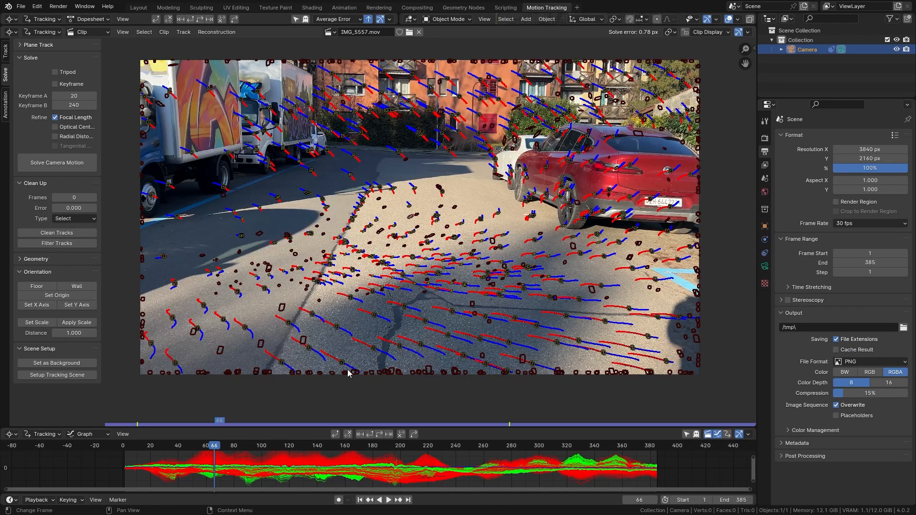
left_click(137, 6)
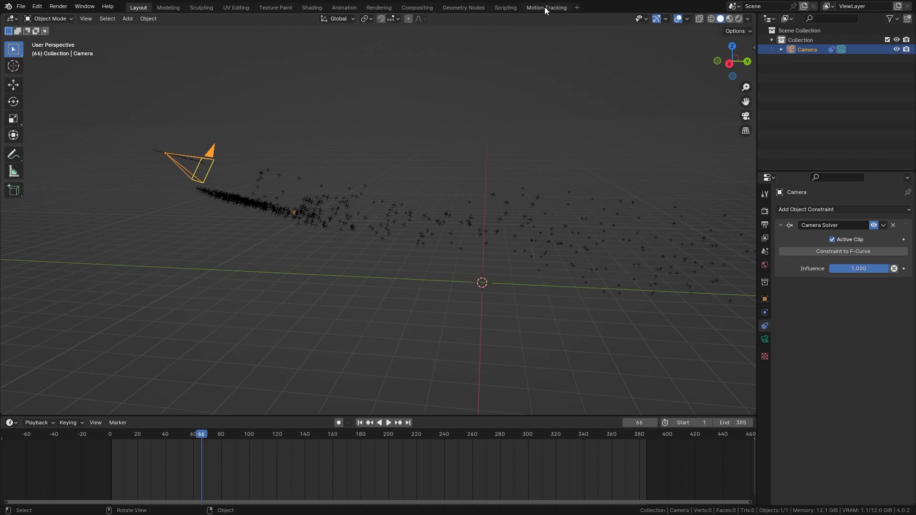
left_click(545, 7)
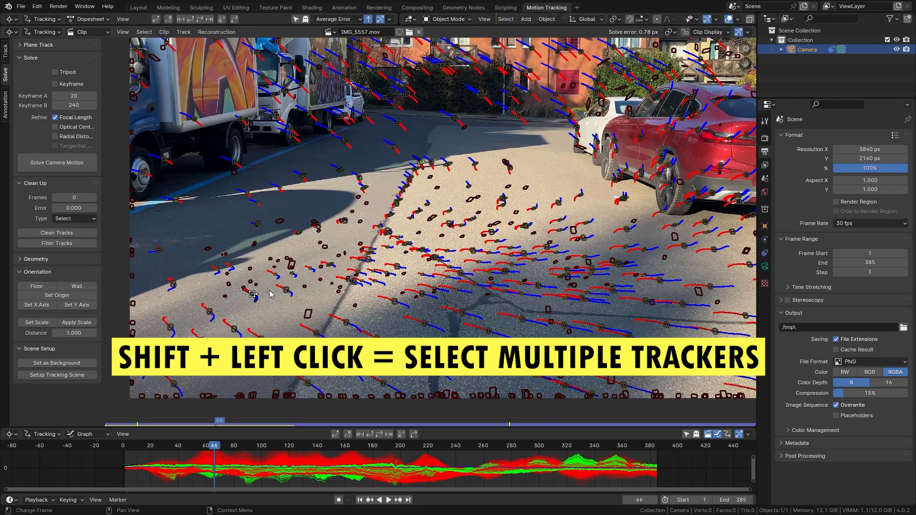
mouse_move(582, 244)
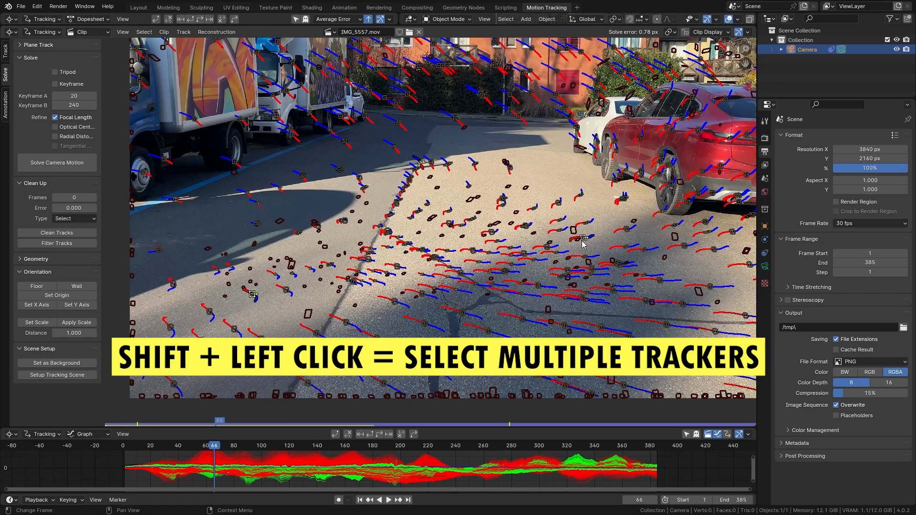
mouse_move(594, 247)
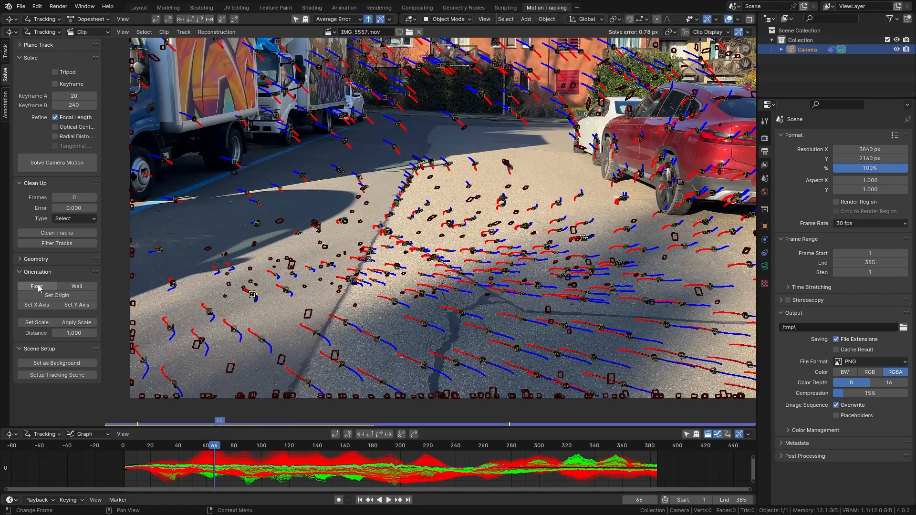
left_click(35, 285)
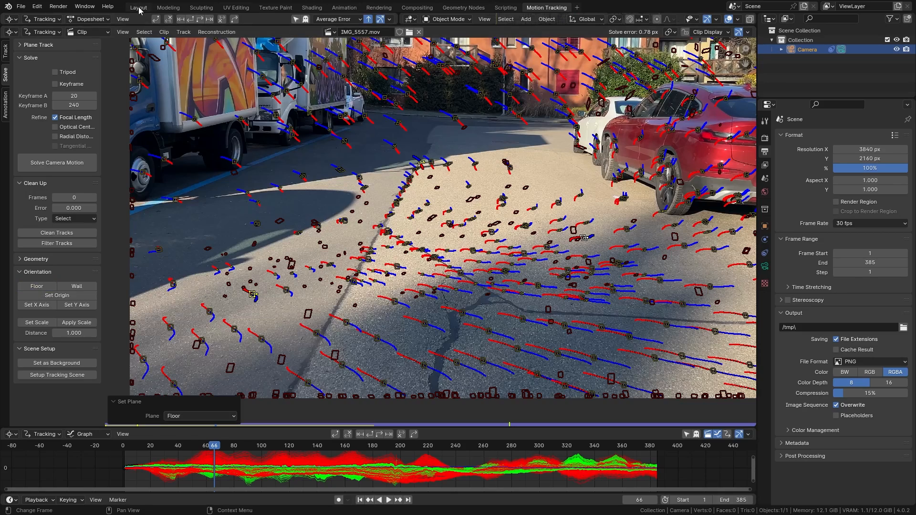
left_click(137, 7)
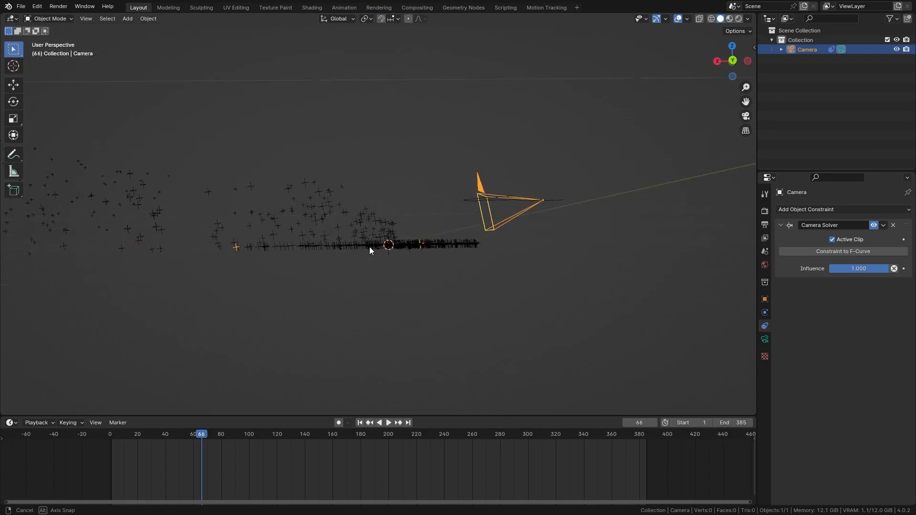
Check the floor alignment by orbiting, then view the point cloud through the solved camera (Numpad 0)
left_click_drag(370, 251, 442, 312)
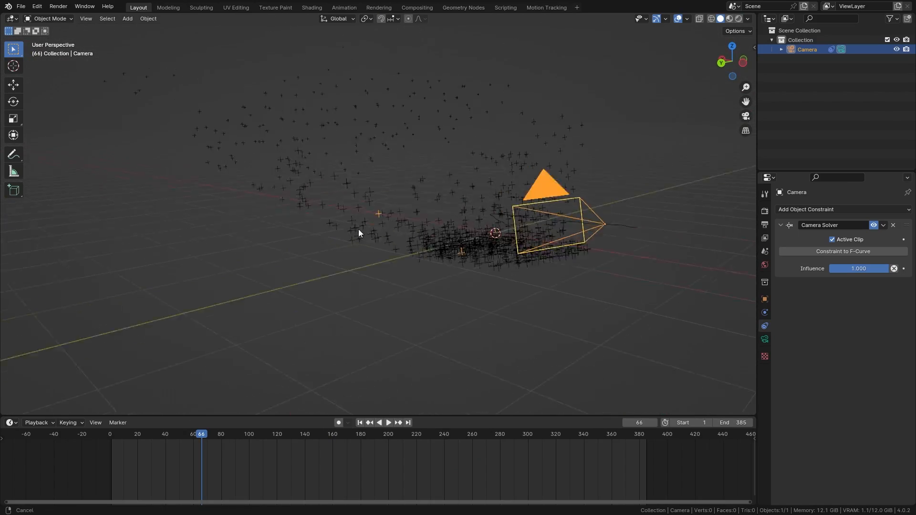
key("KP_0")
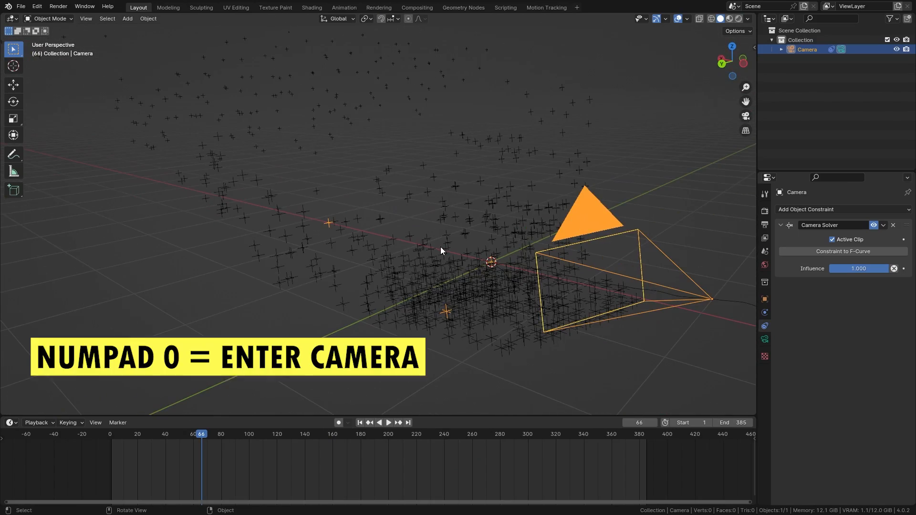
key("KP_0")
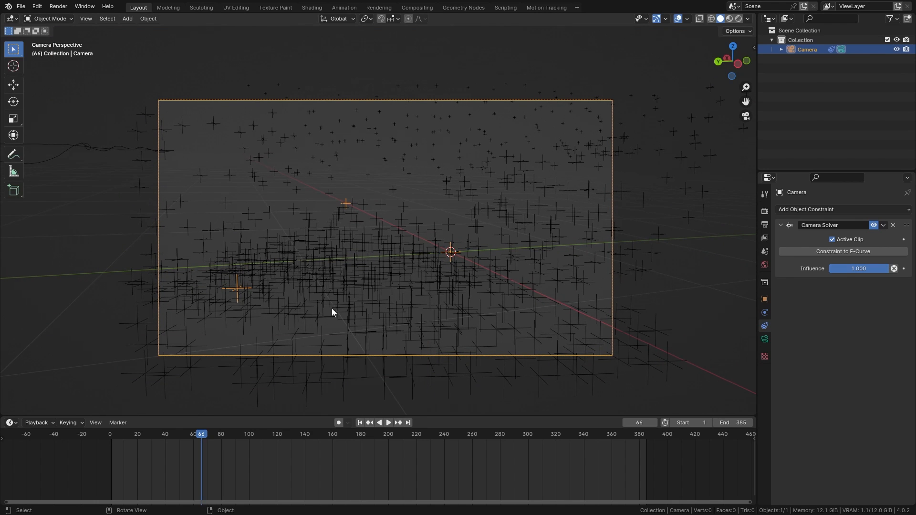
mouse_move(732, 311)
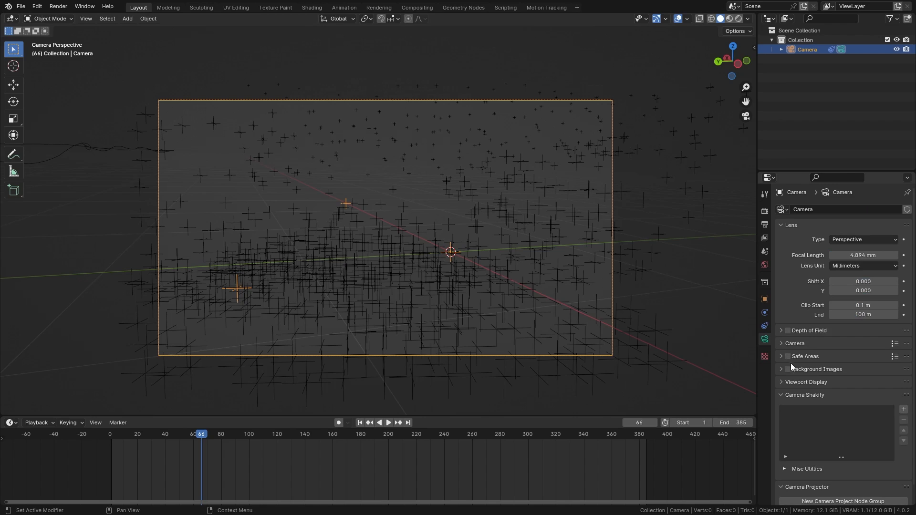
Add a camera background image using the active Movie Clip and play back the footage
left_click(788, 334)
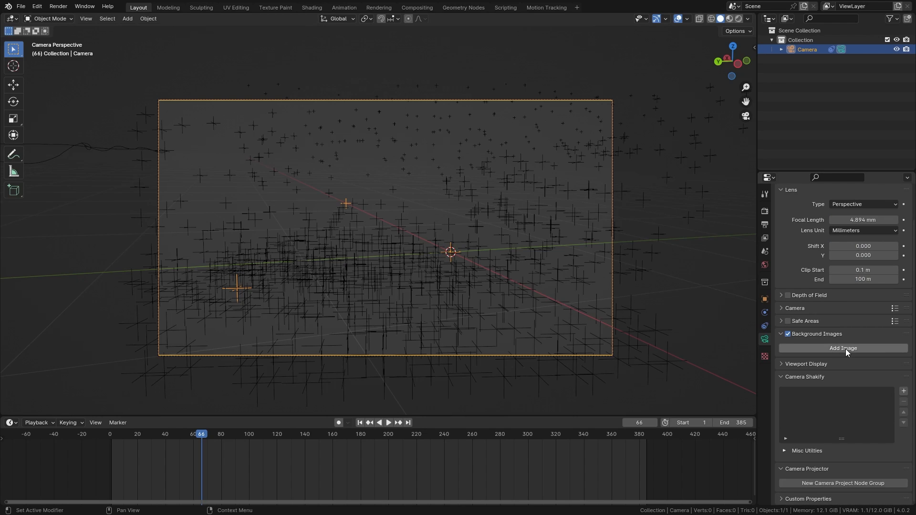
left_click(842, 349)
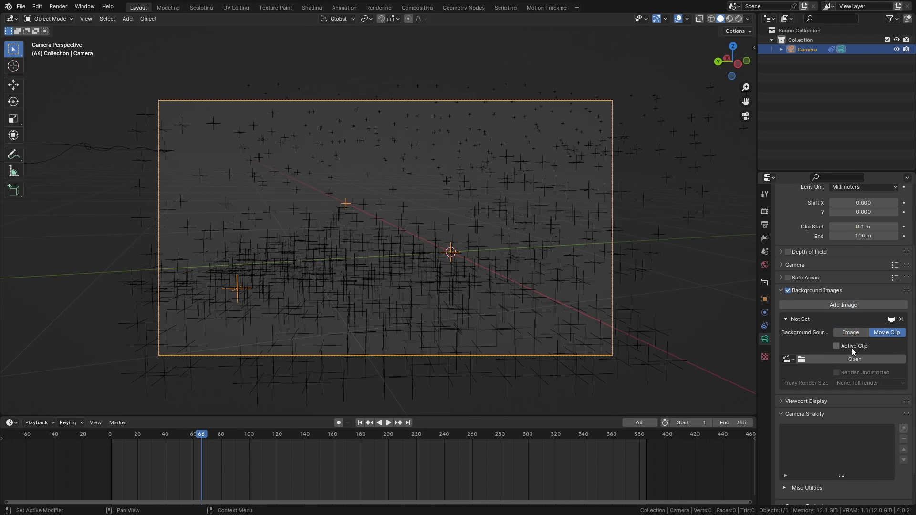
left_click(837, 346)
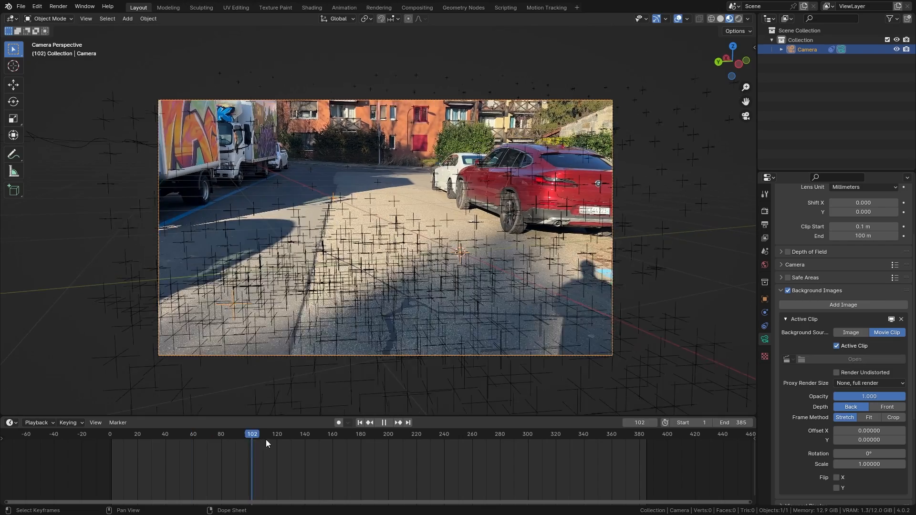
left_click(383, 423)
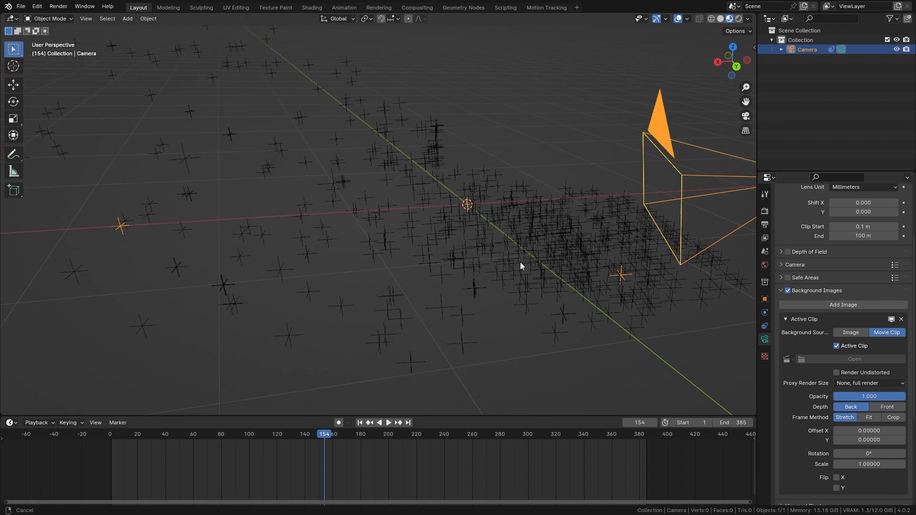
Add a cube and move its mesh up in Edit Mode so the origin sits at its base
key("shift+a")
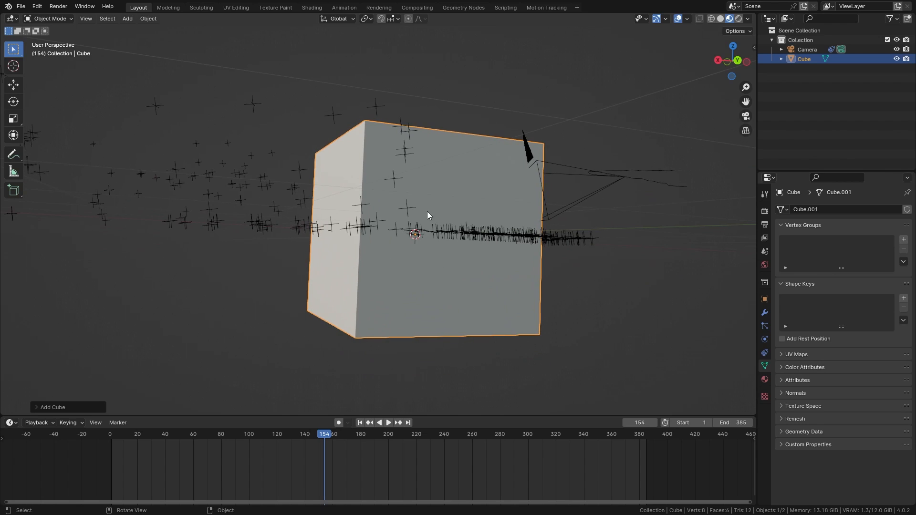
key("Tab")
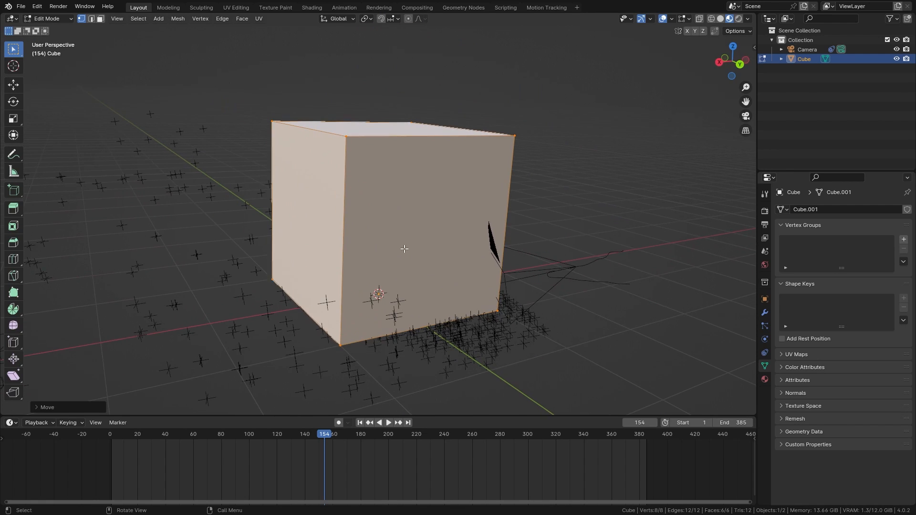
key("Tab")
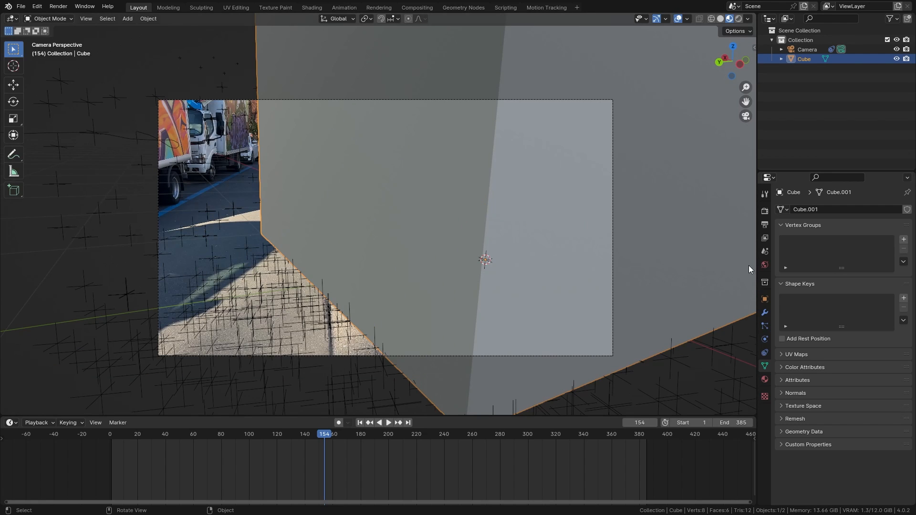
mouse_move(631, 254)
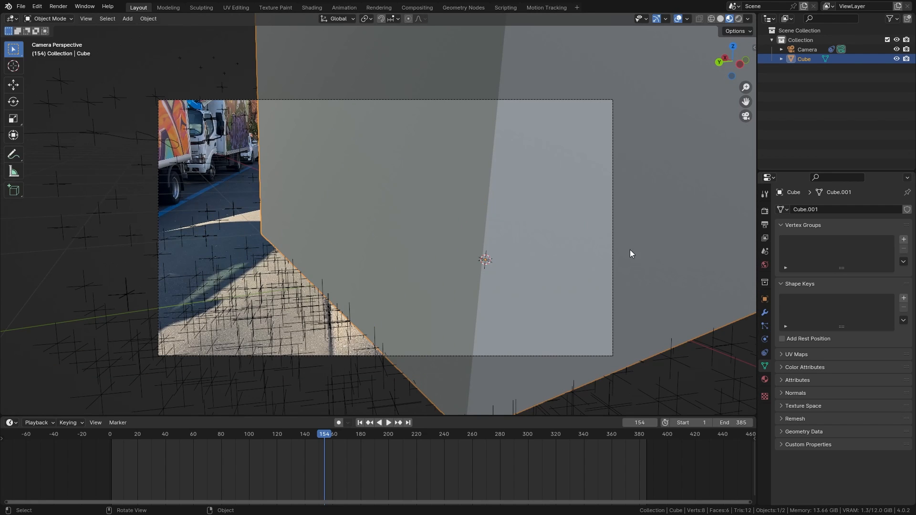
Scale the camera and tracking setup up twice so the cube shrinks against the footage
scroll("down", 3)
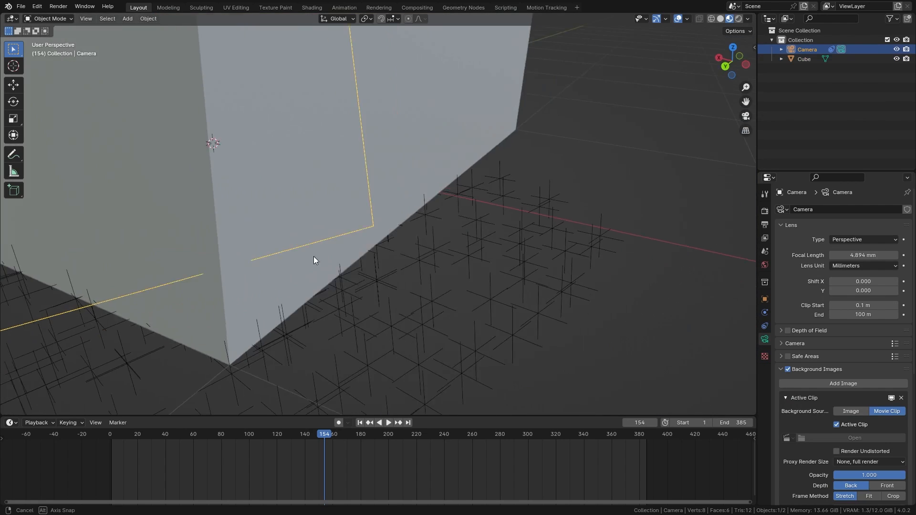
left_click(366, 18)
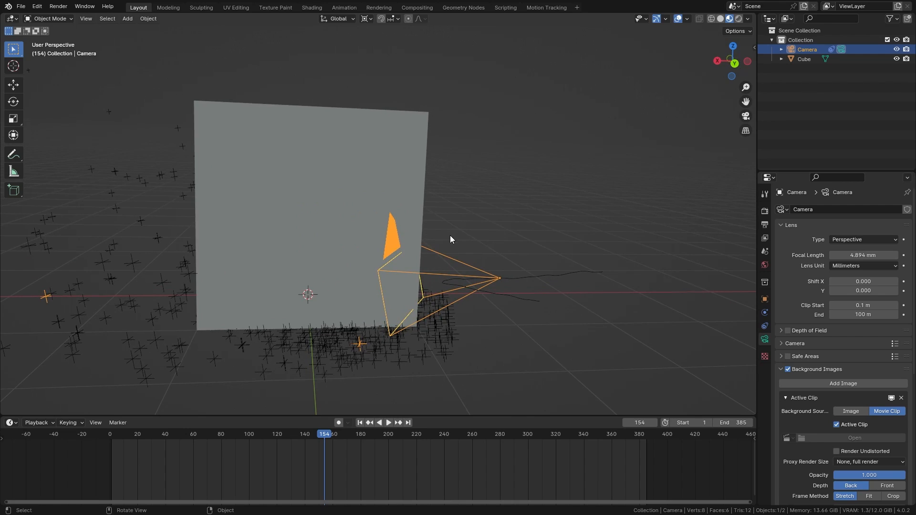
key("s")
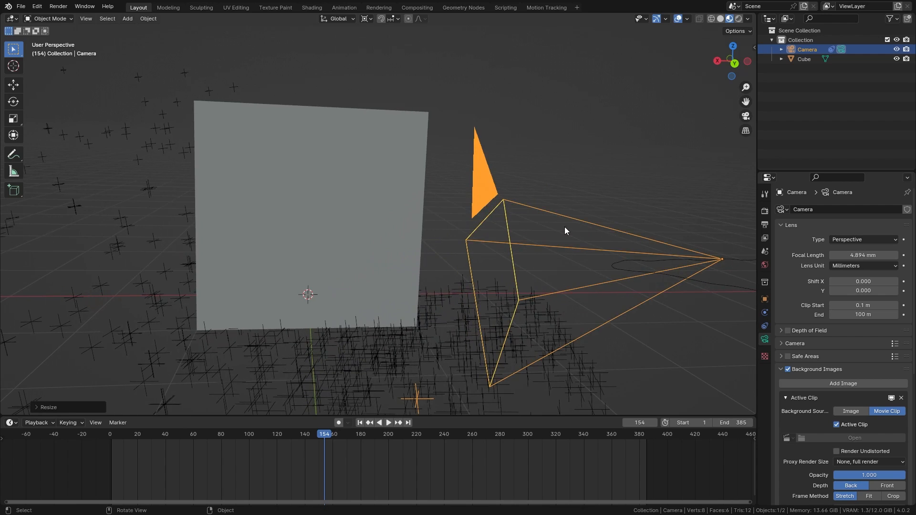
key("KP_0")
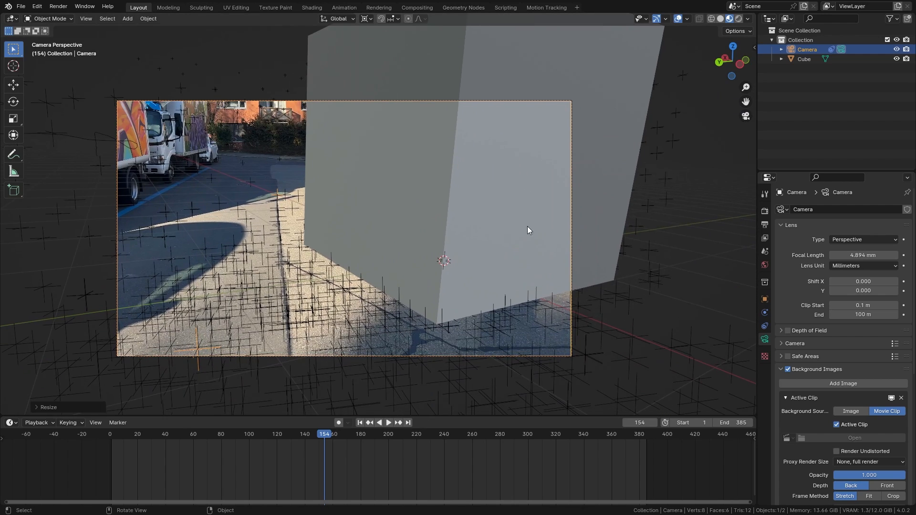
key("s")
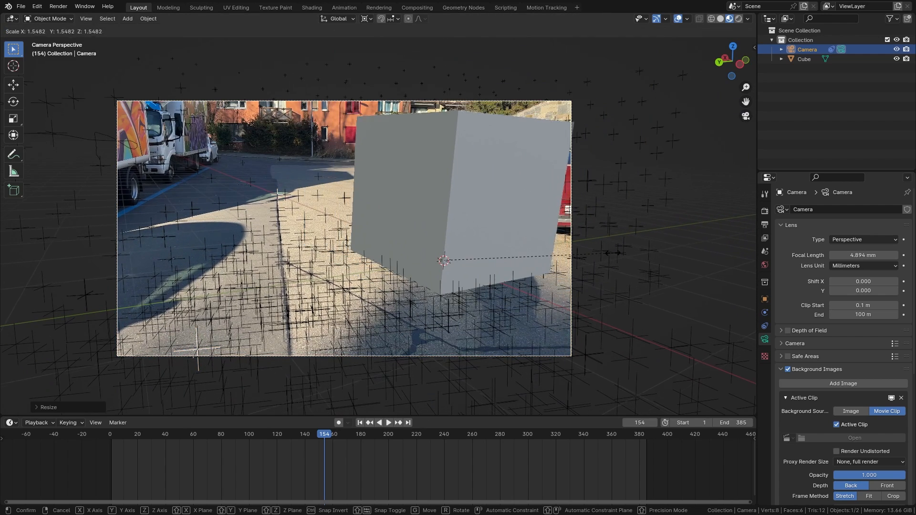
left_click(388, 230)
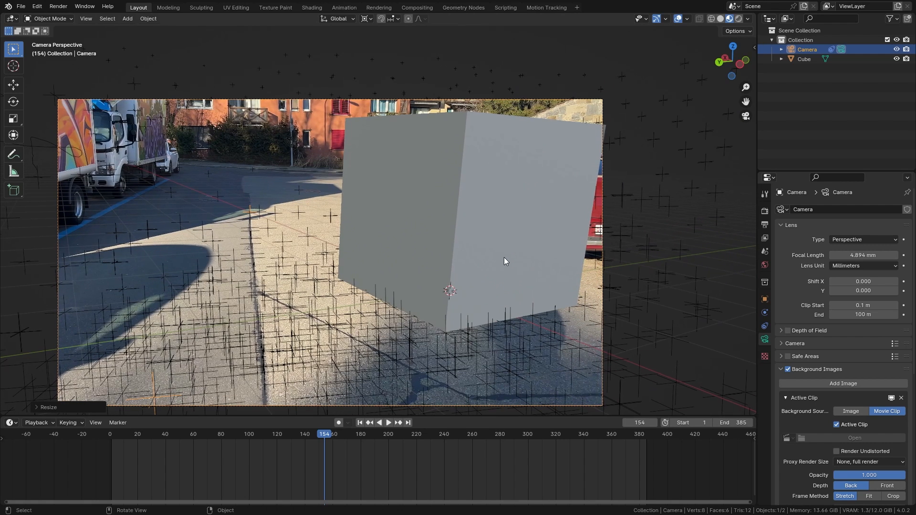
left_click(364, 18)
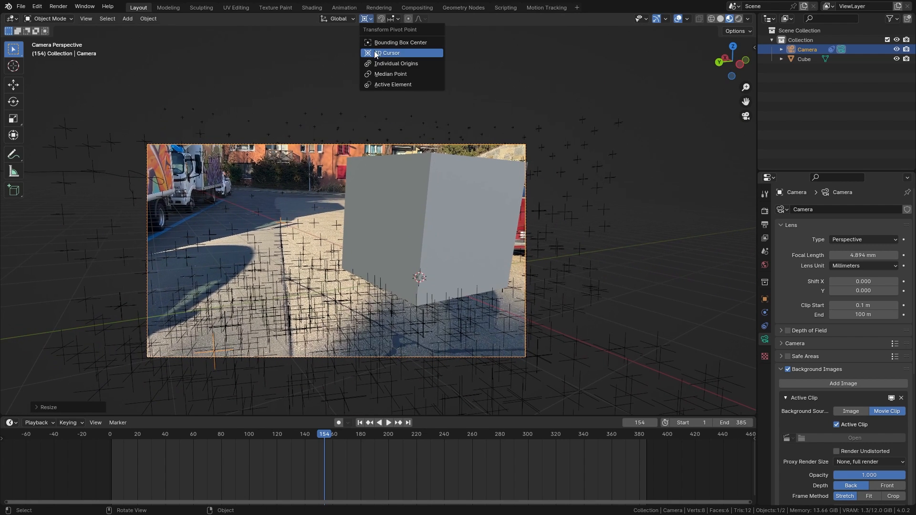
Set the pivot to 3D Cursor and scrub the timeline to confirm the cube stays locked to the road
left_click(387, 52)
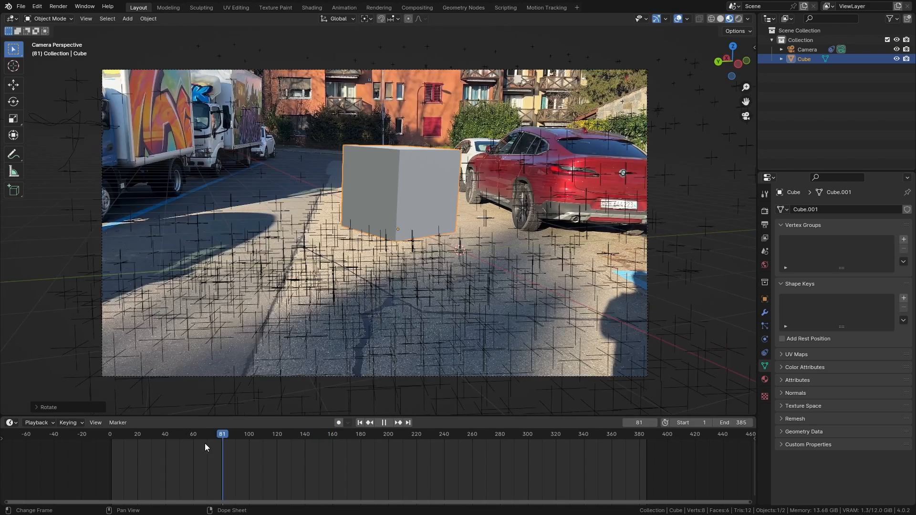
left_click(148, 434)
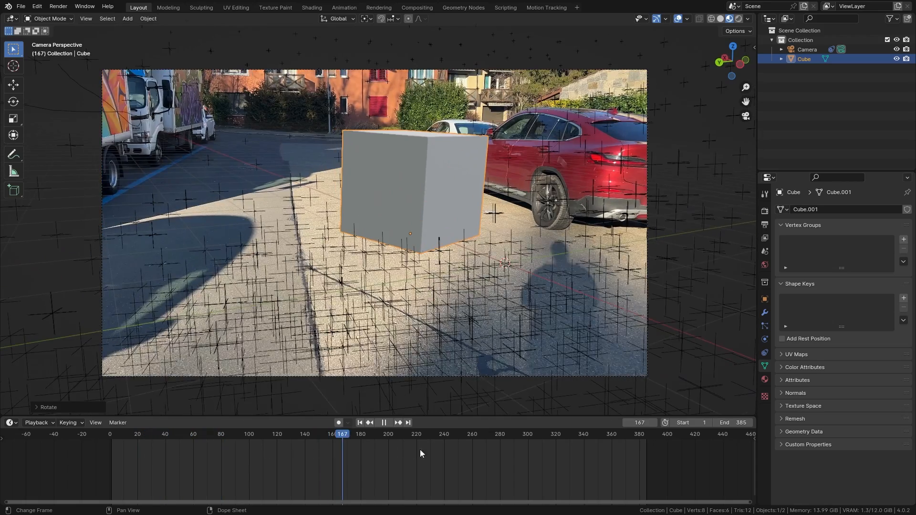
left_click(534, 433)
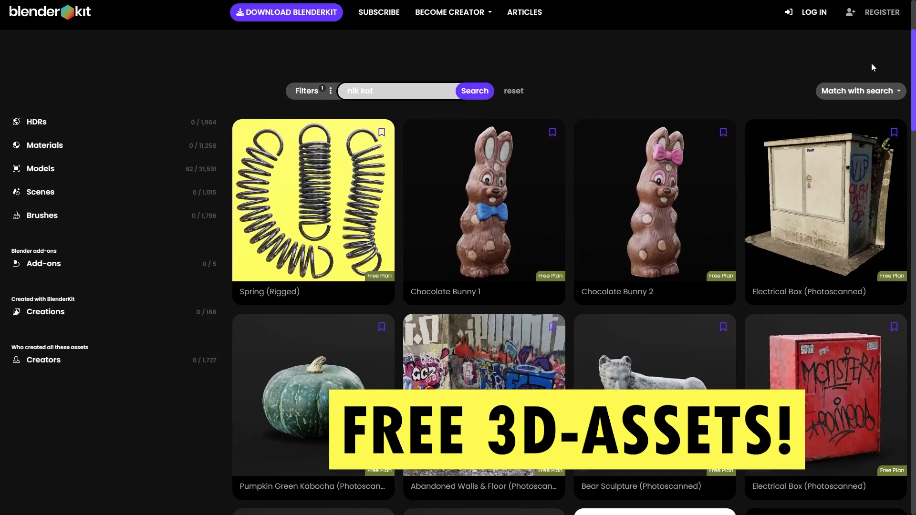
Scroll through the free photoscanned asset results on BlenderKit
scroll("down", 3)
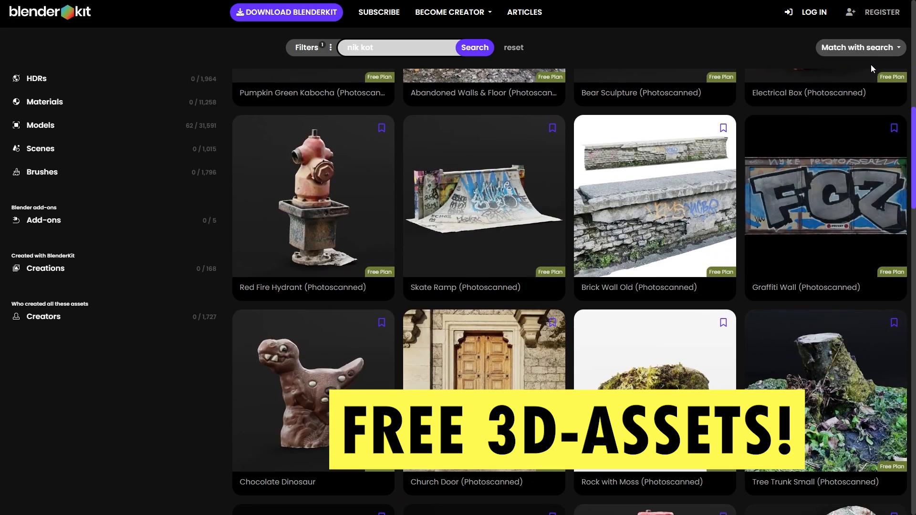
scroll("down", 3)
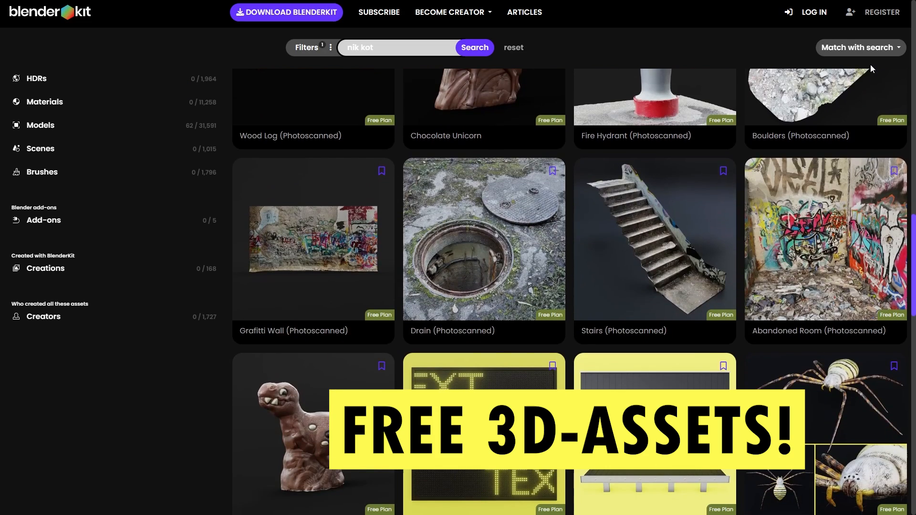
scroll("down", 3)
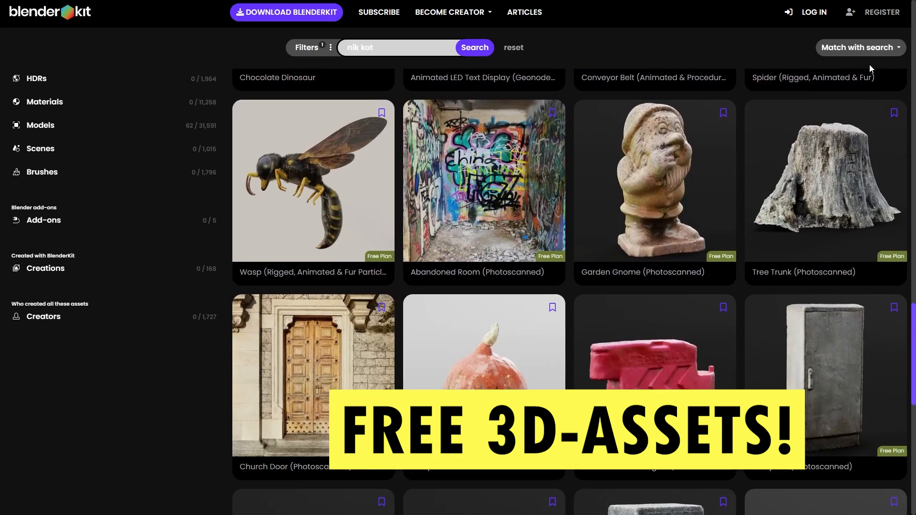
scroll("down", 3)
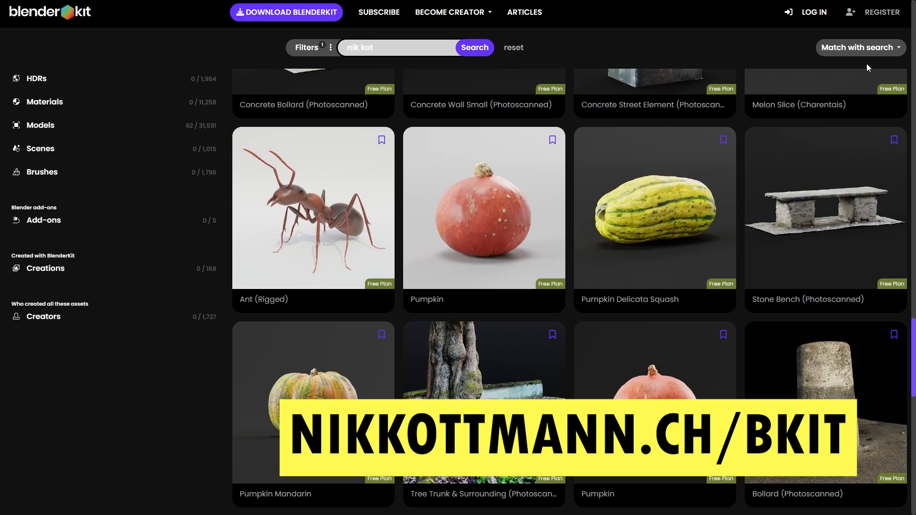
scroll("down", 3)
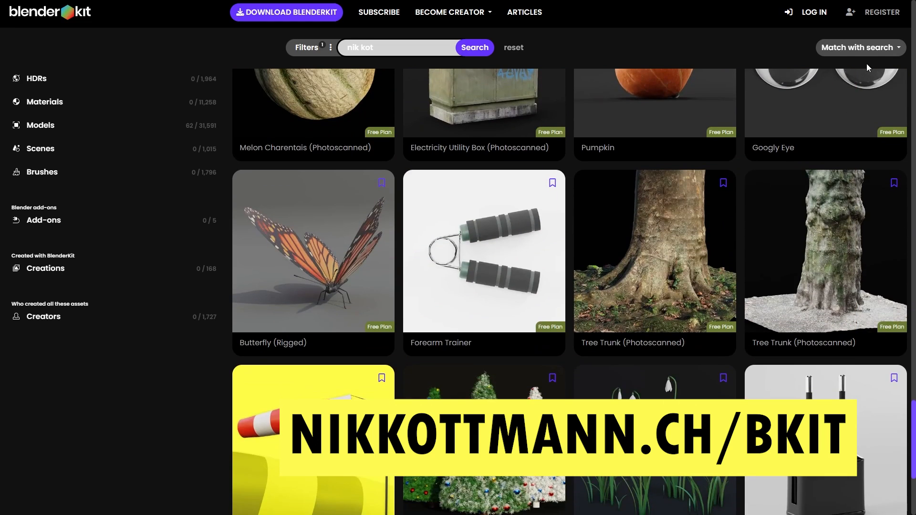
Reset the search and browse all assets ranked by highest asset score
left_click(513, 48)
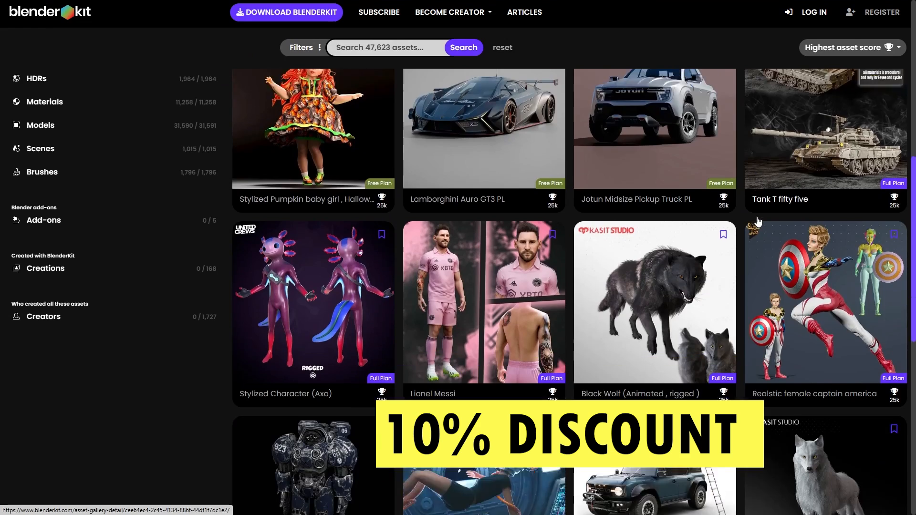
scroll("down", 3)
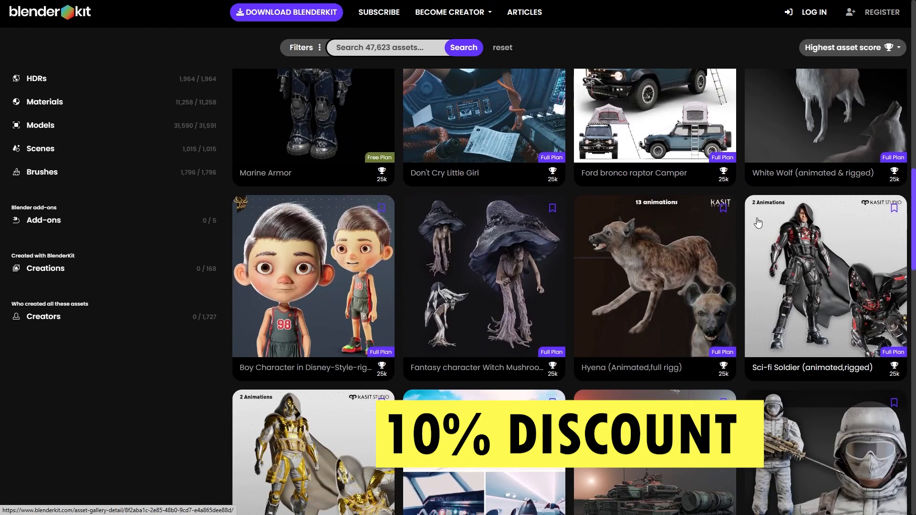
scroll("down", 3)
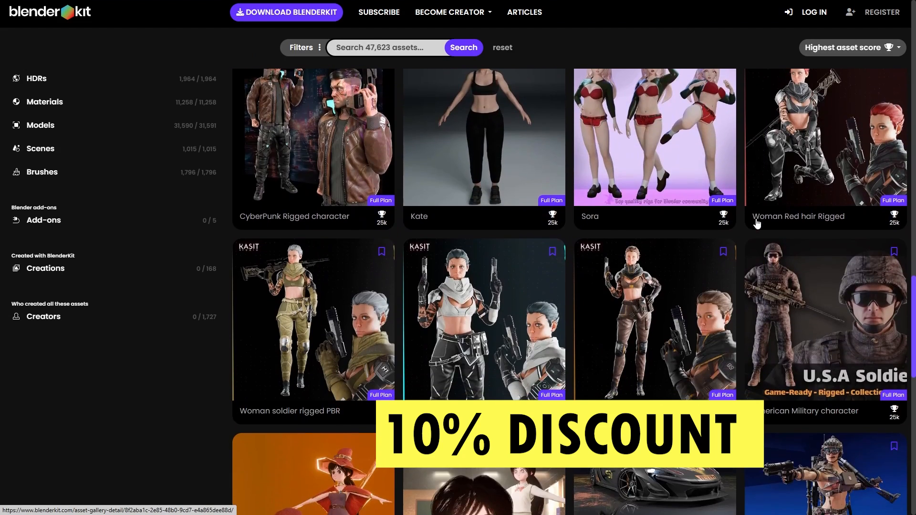
scroll("down", 3)
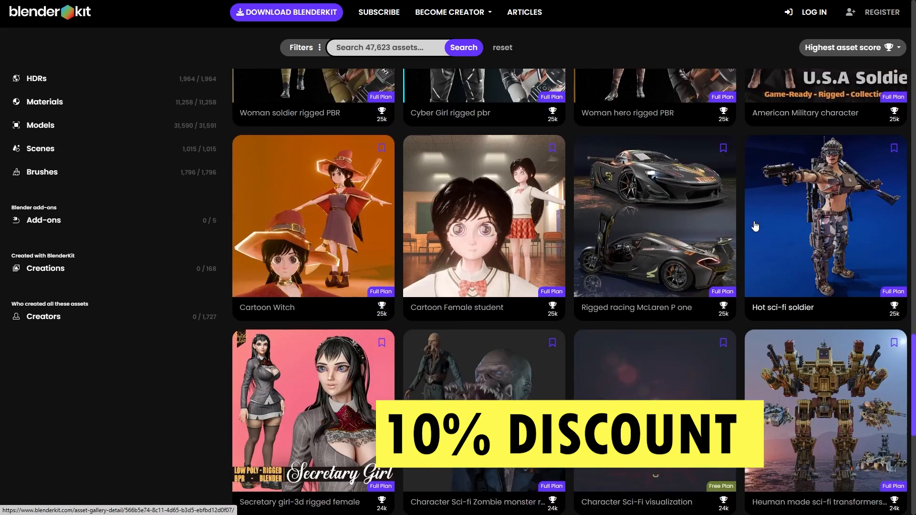
scroll("down", 3)
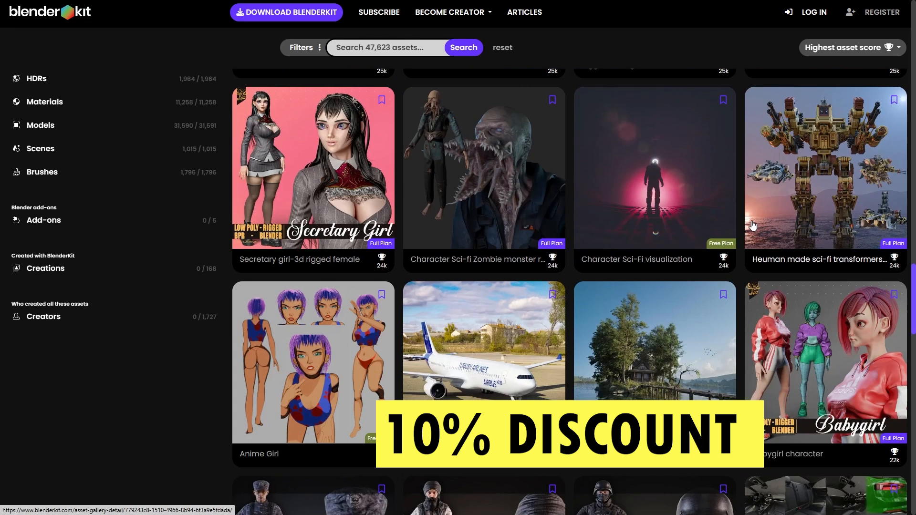
scroll("down", 3)
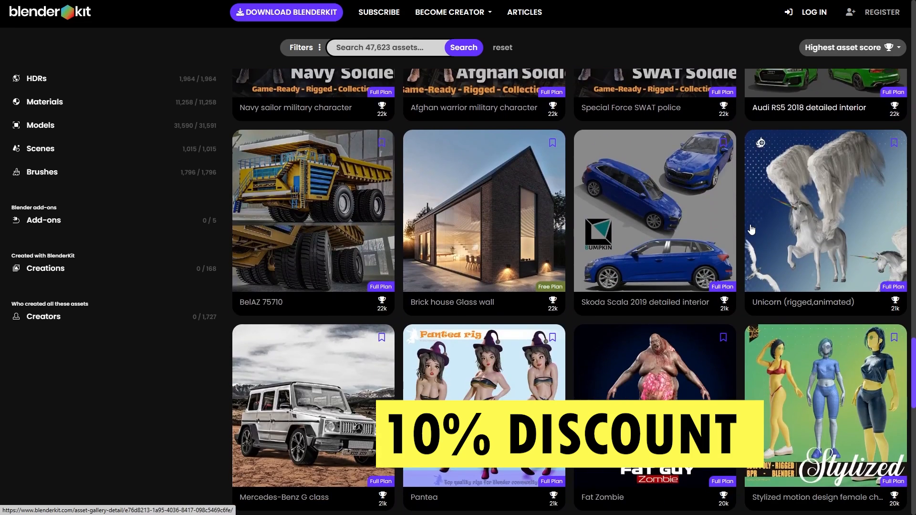